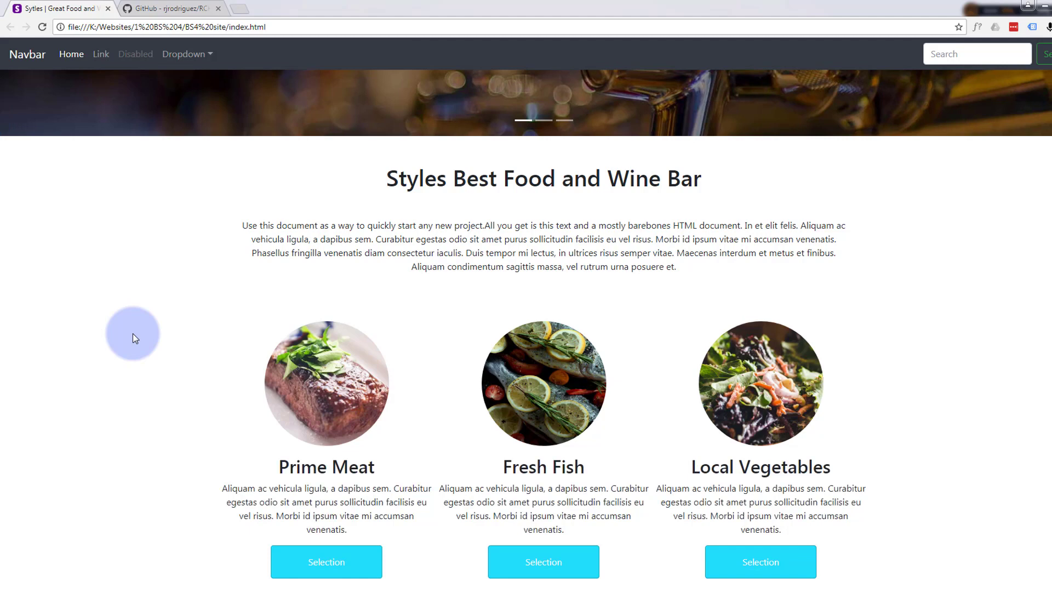
mouse_move(298, 561)
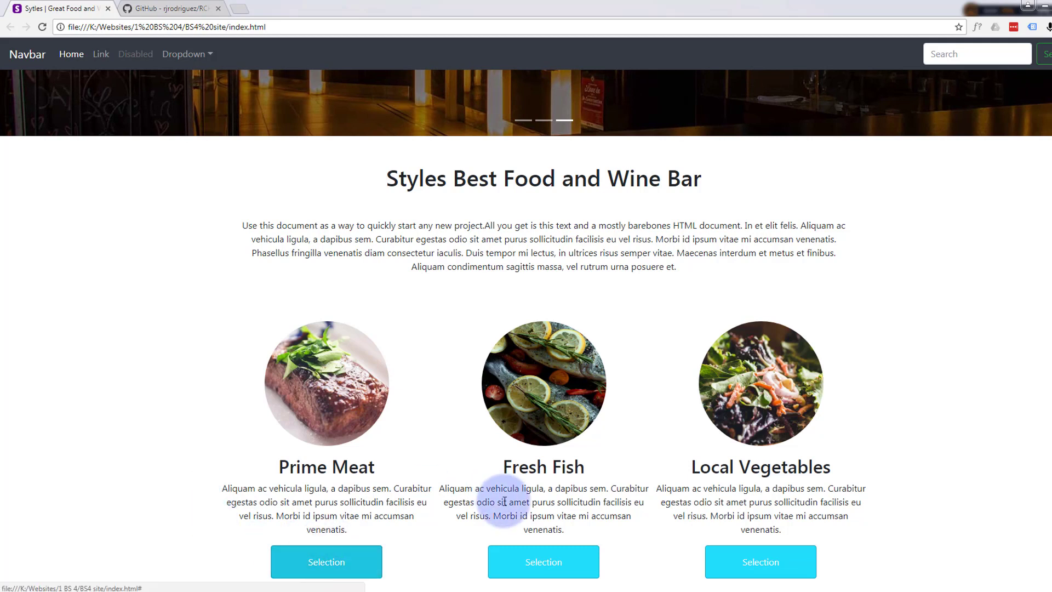
mouse_move(761, 562)
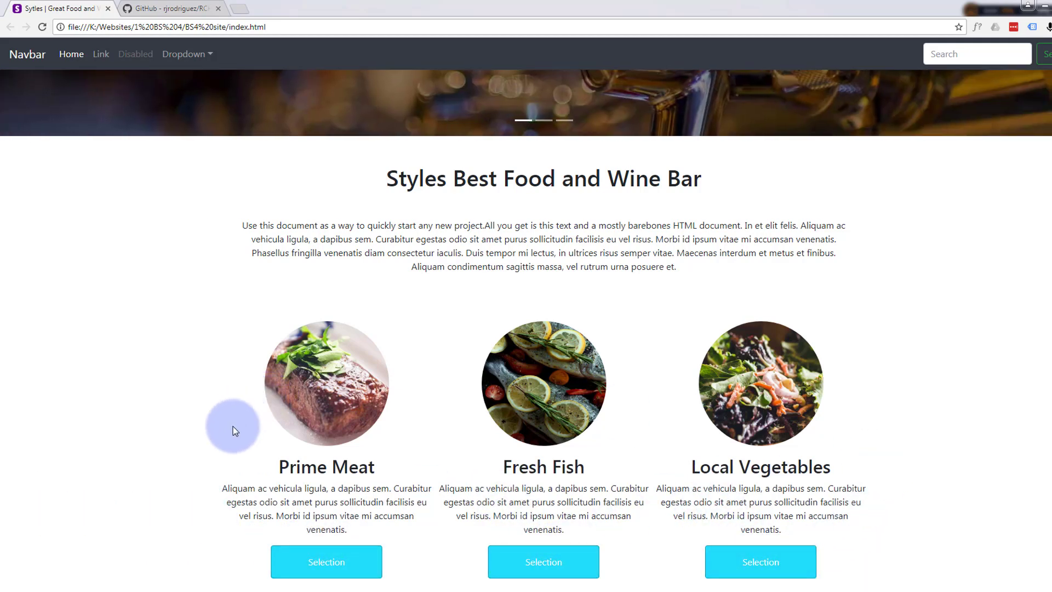
mouse_move(294, 559)
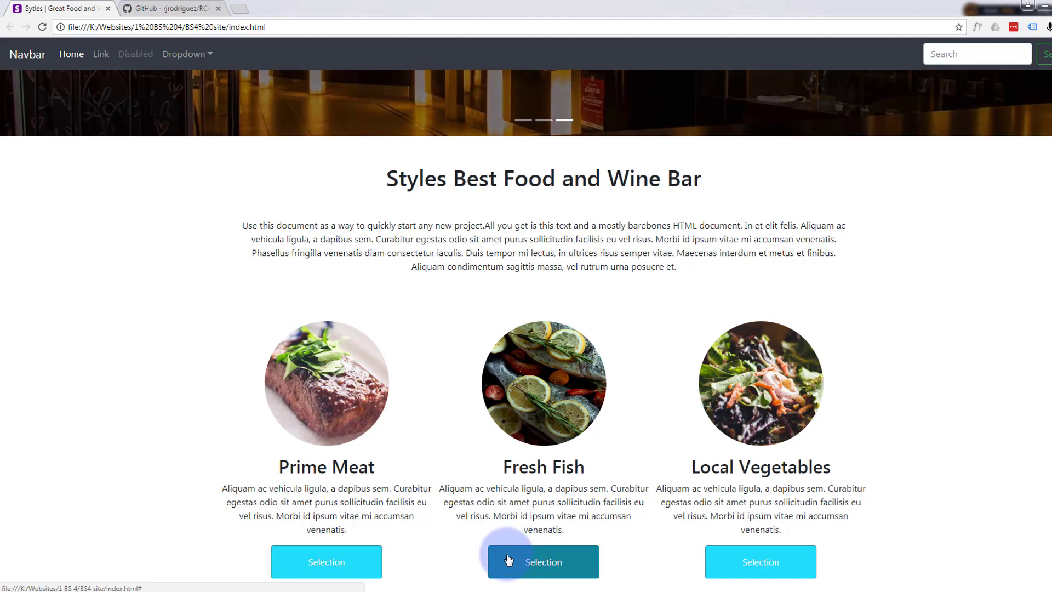
mouse_move(399, 541)
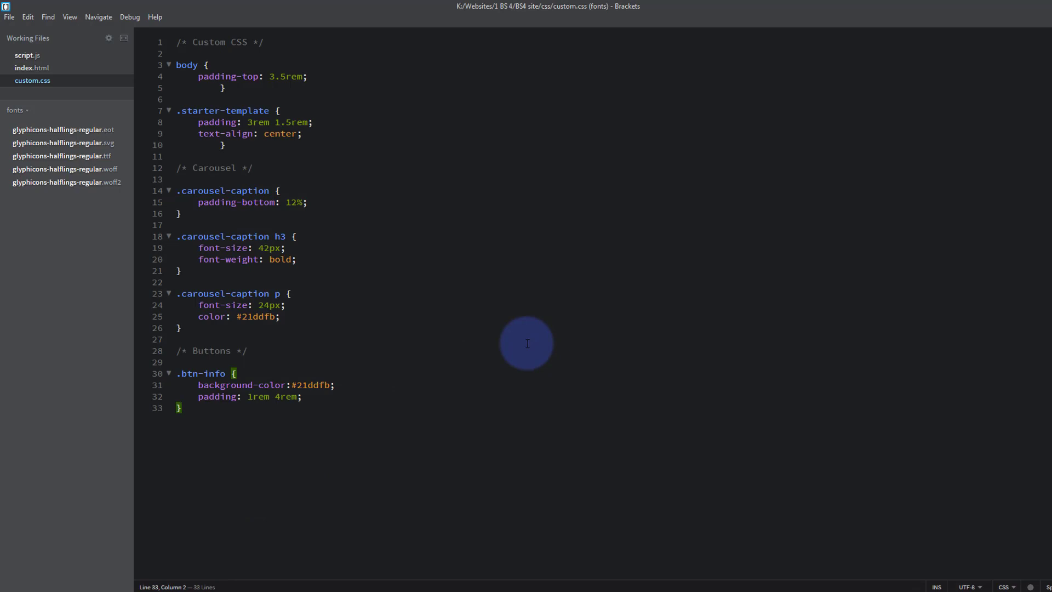
mouse_move(503, 340)
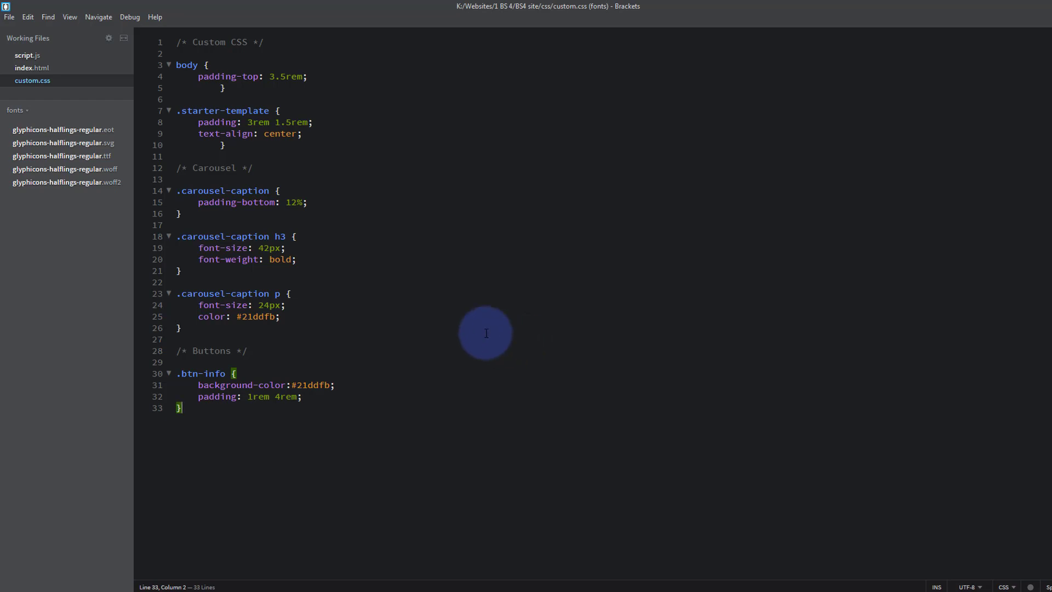
mouse_move(476, 90)
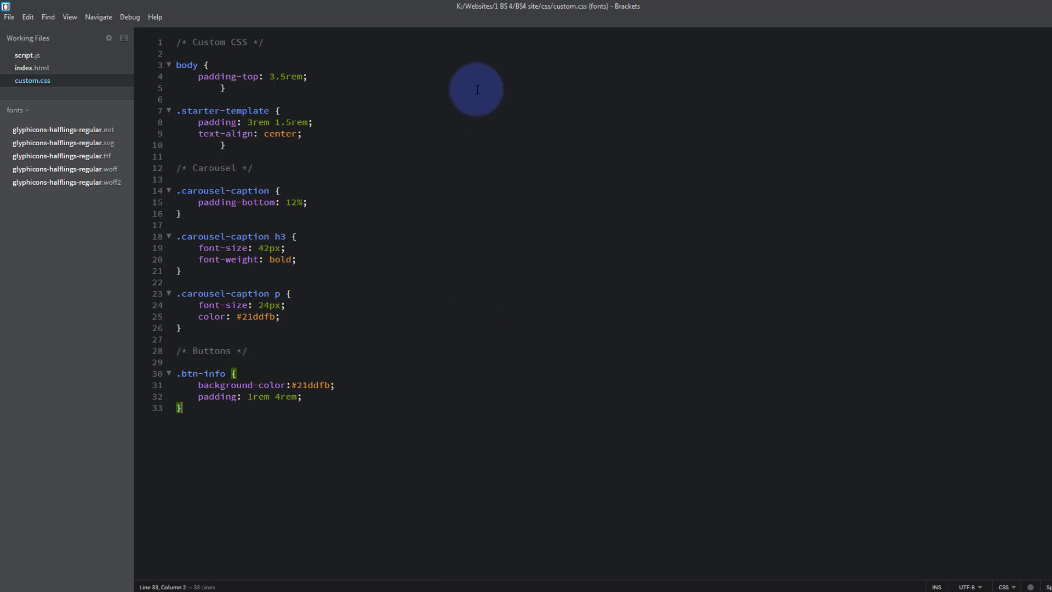
mouse_move(121, 94)
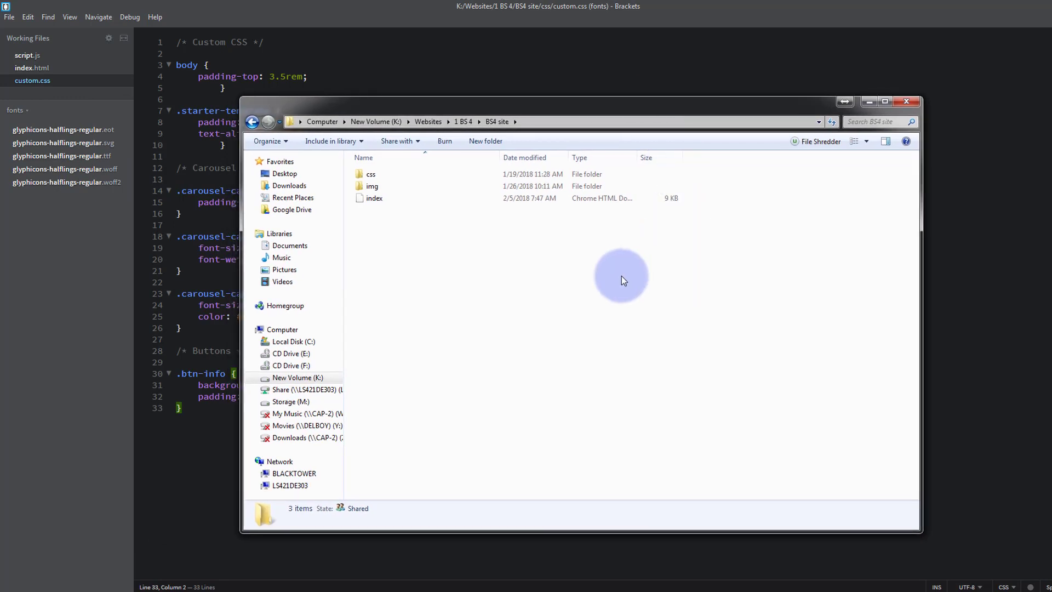
mouse_move(377, 230)
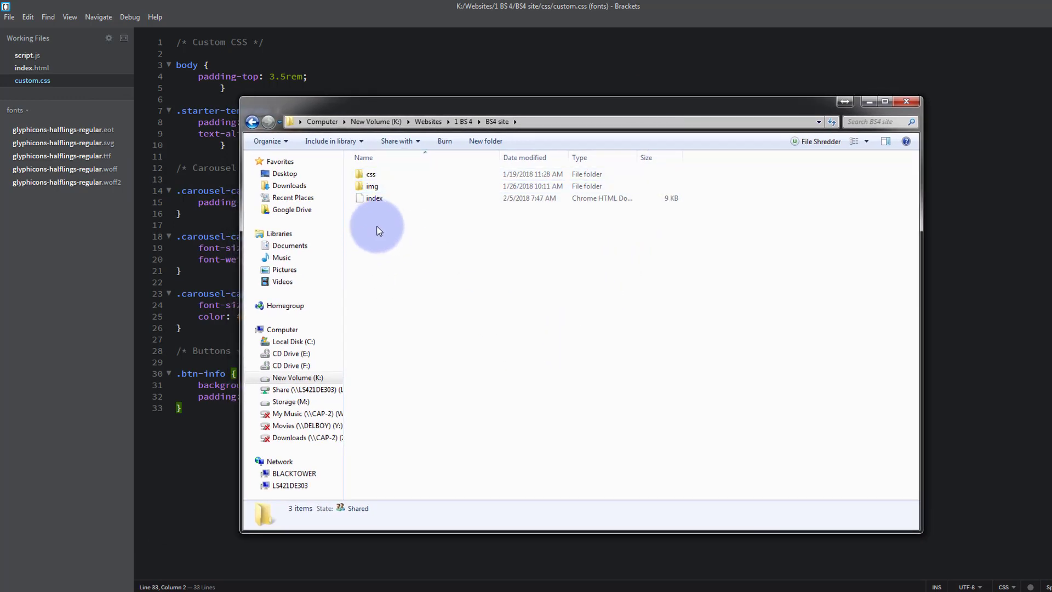
mouse_move(370, 173)
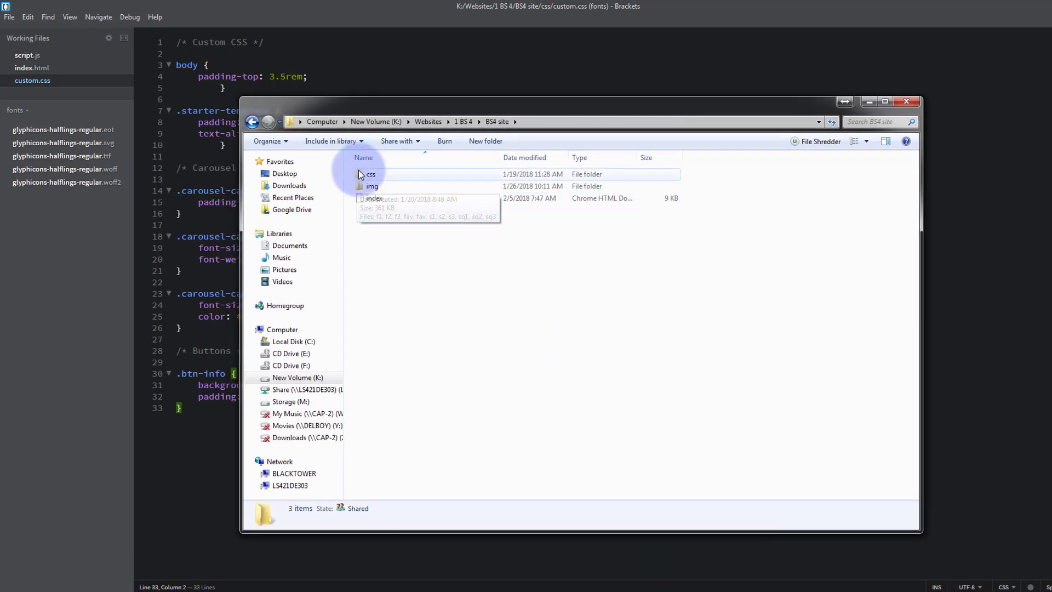
- Open custom.css from the BS4 site's css folder with Brackets
double_click(370, 174)
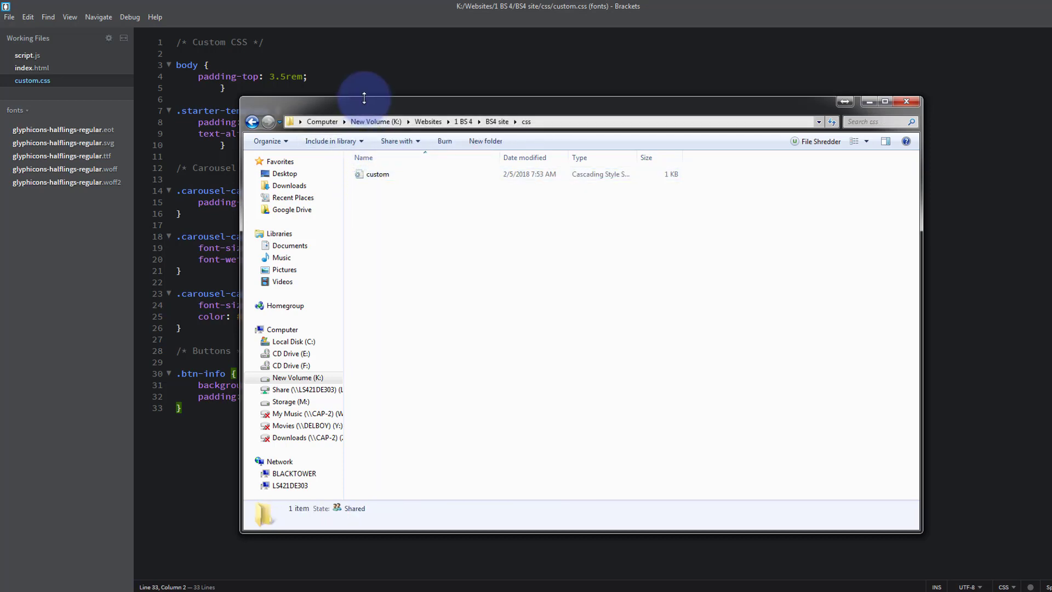
right_click(377, 173)
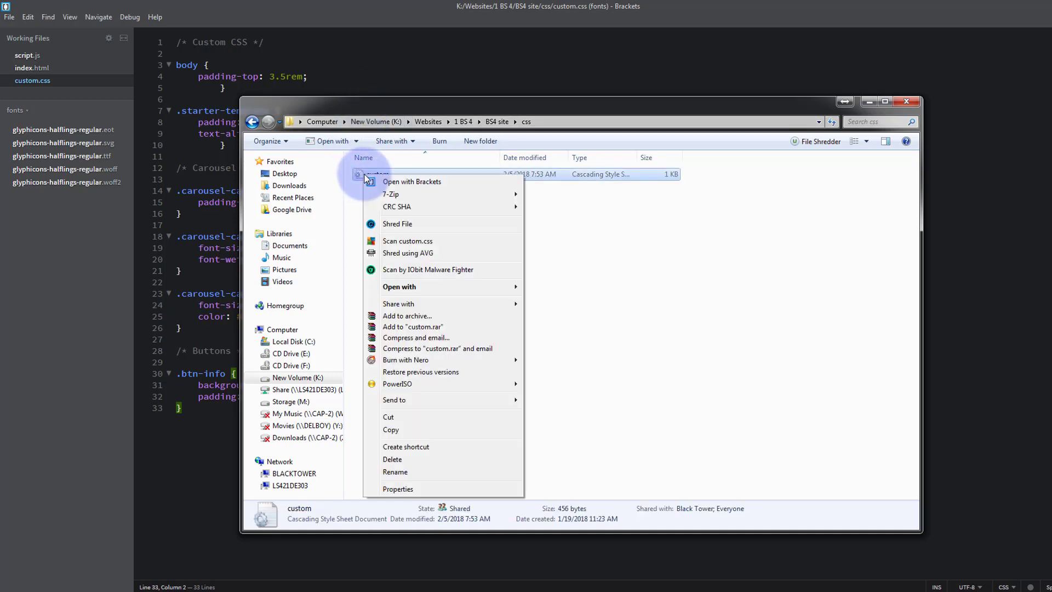
left_click(412, 181)
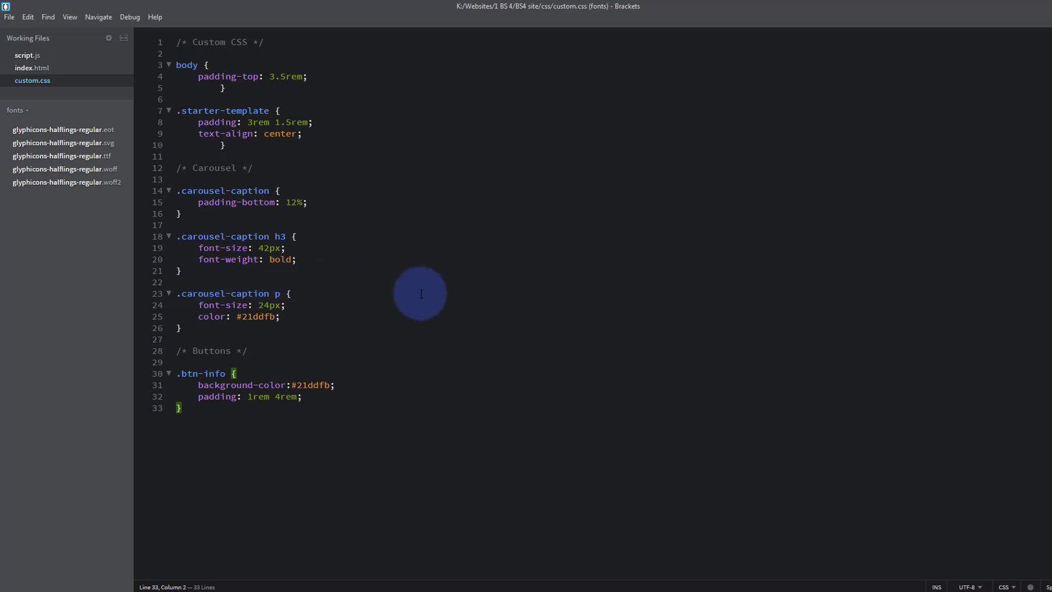
- Paste a copy of the .btn-info rule below it and rename the copy .btn-info:hover
left_click(287, 293)
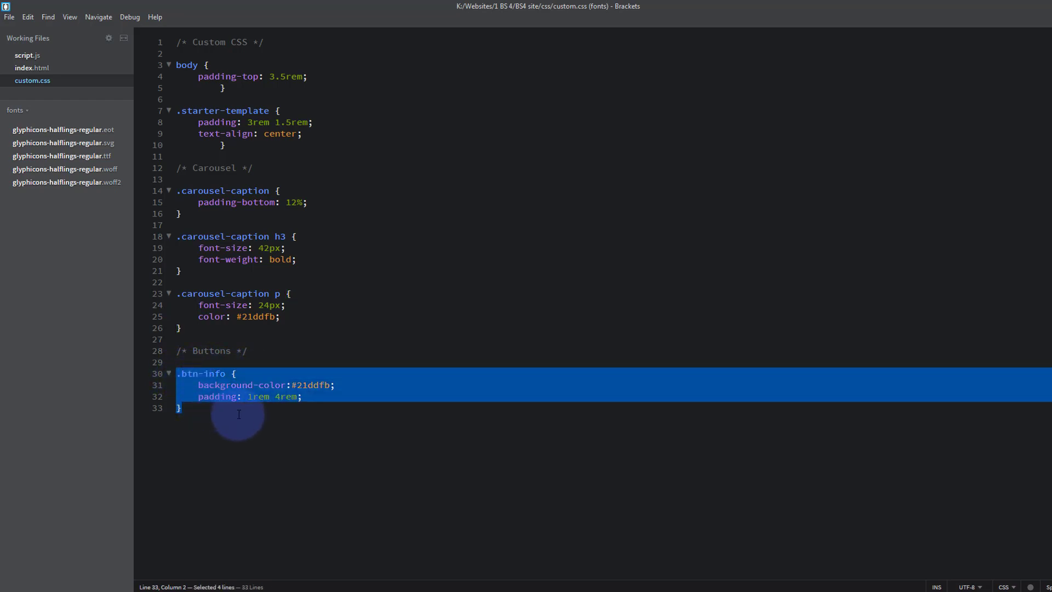
left_click(194, 407)
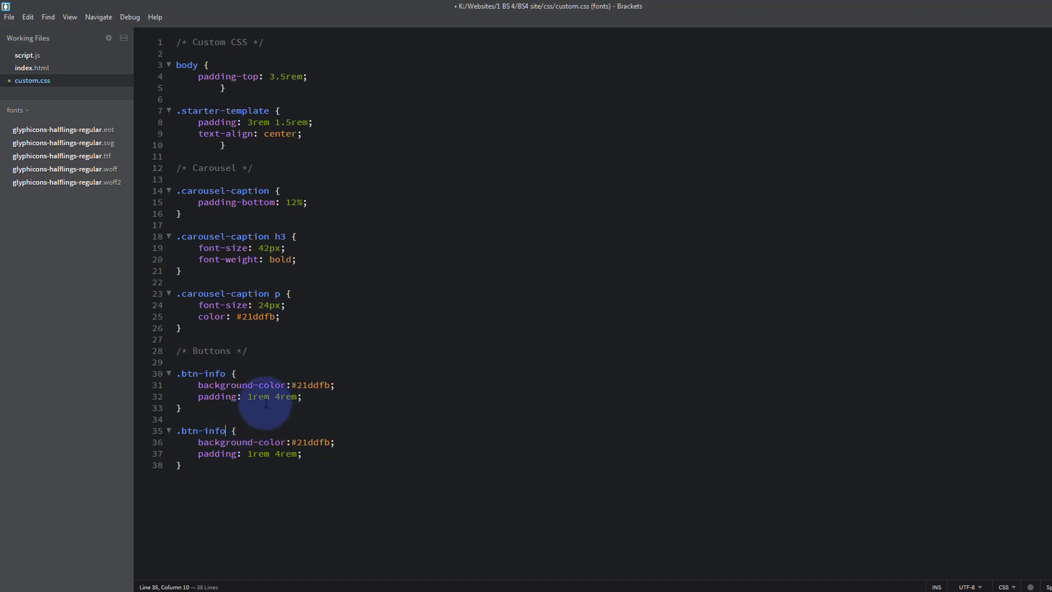
type(":hover")
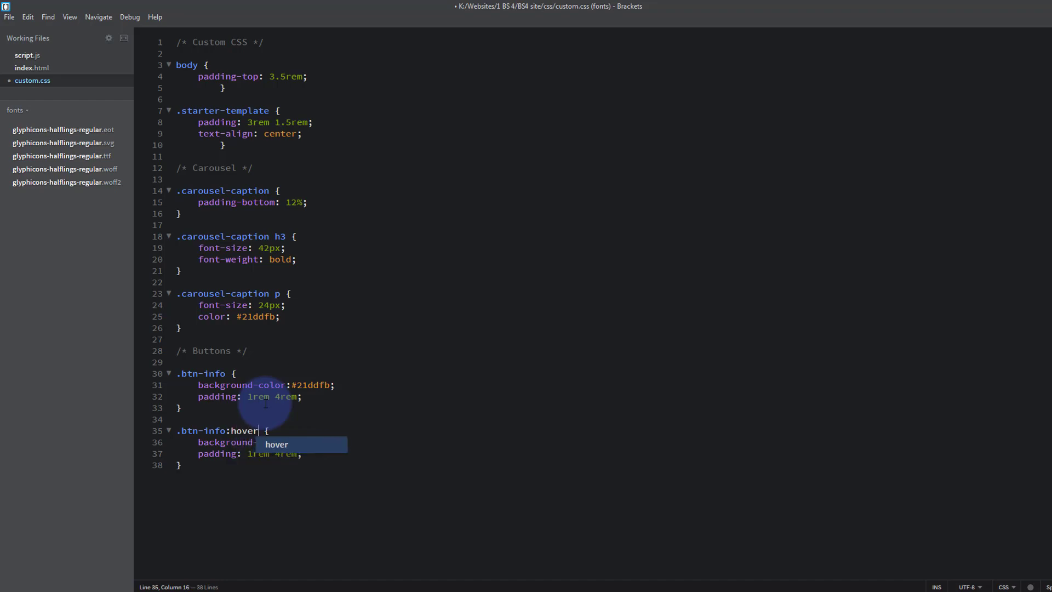
mouse_move(419, 427)
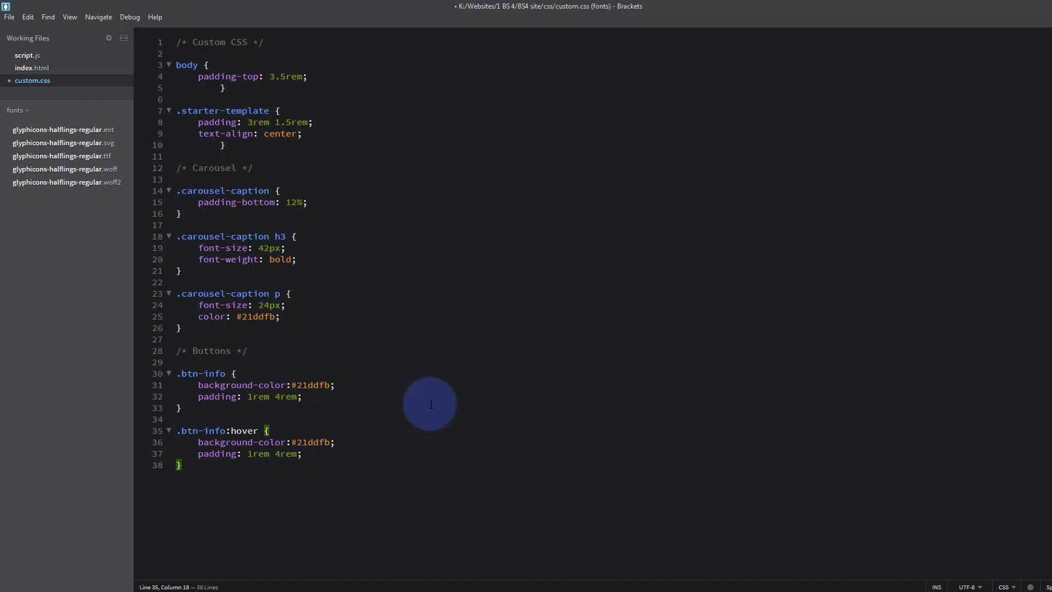
mouse_move(437, 391)
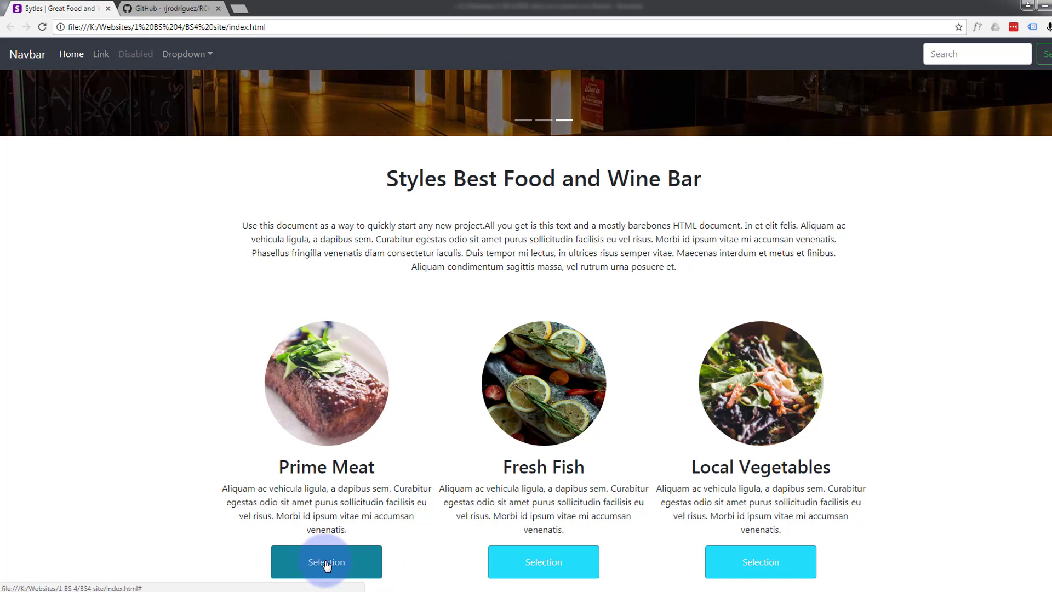
left_click(326, 562)
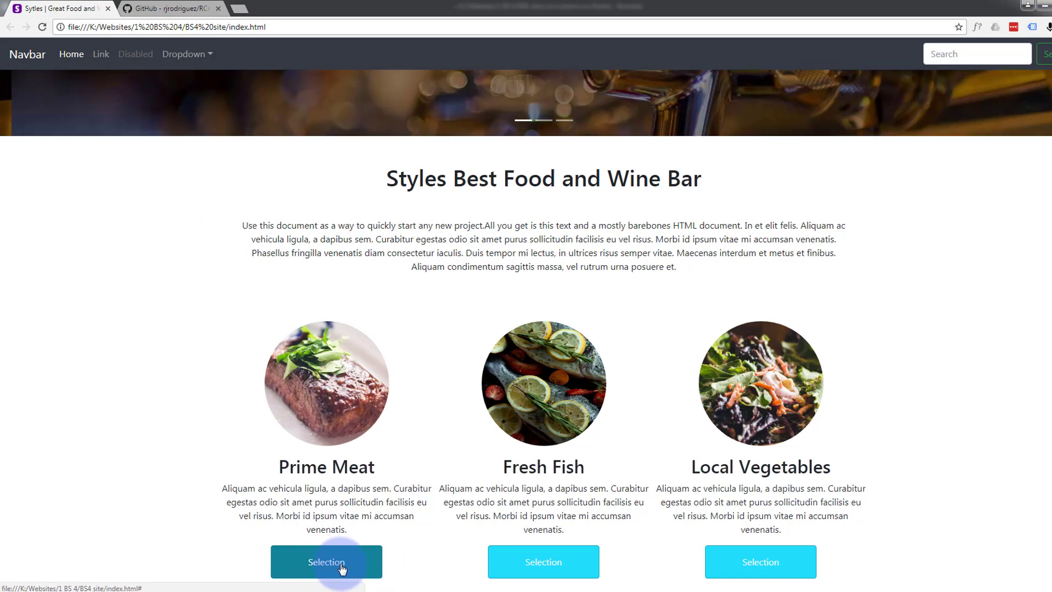
mouse_move(292, 551)
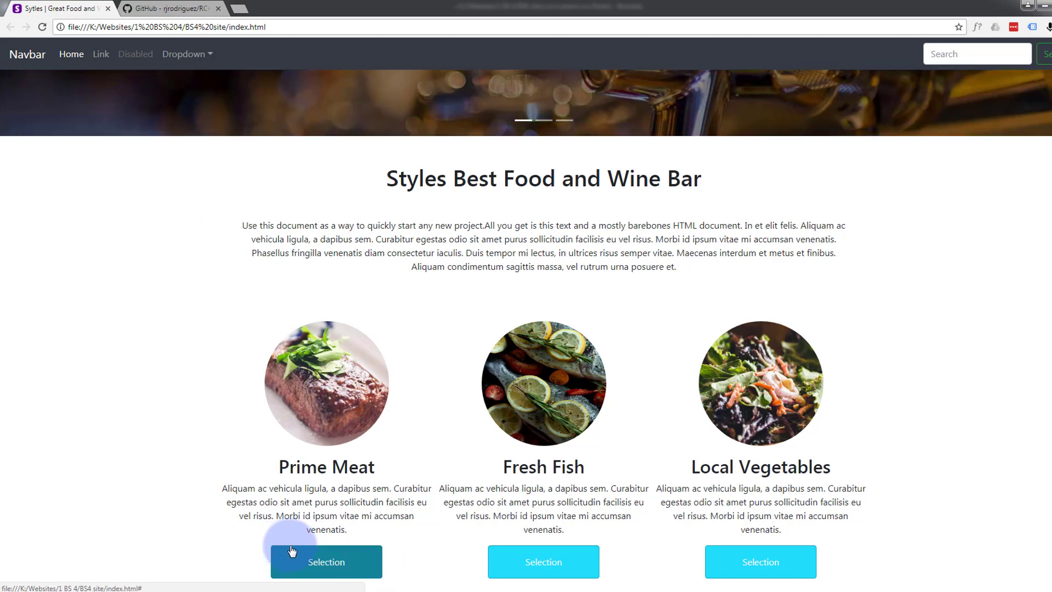
mouse_move(267, 563)
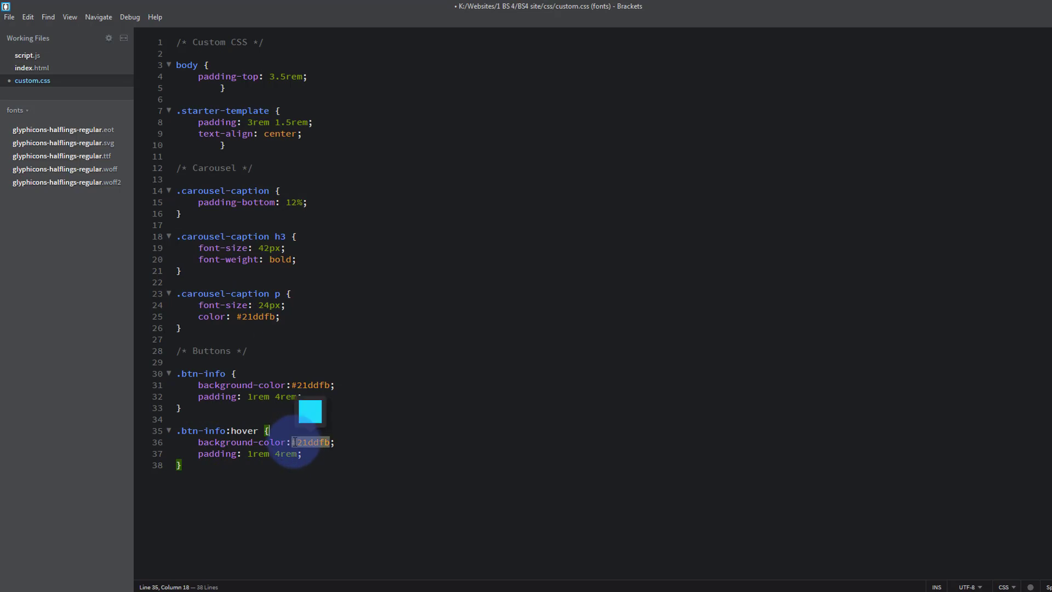
- Replace the hover rule's #21ddfb background with transparent and delete its padding line
double_click(310, 442)
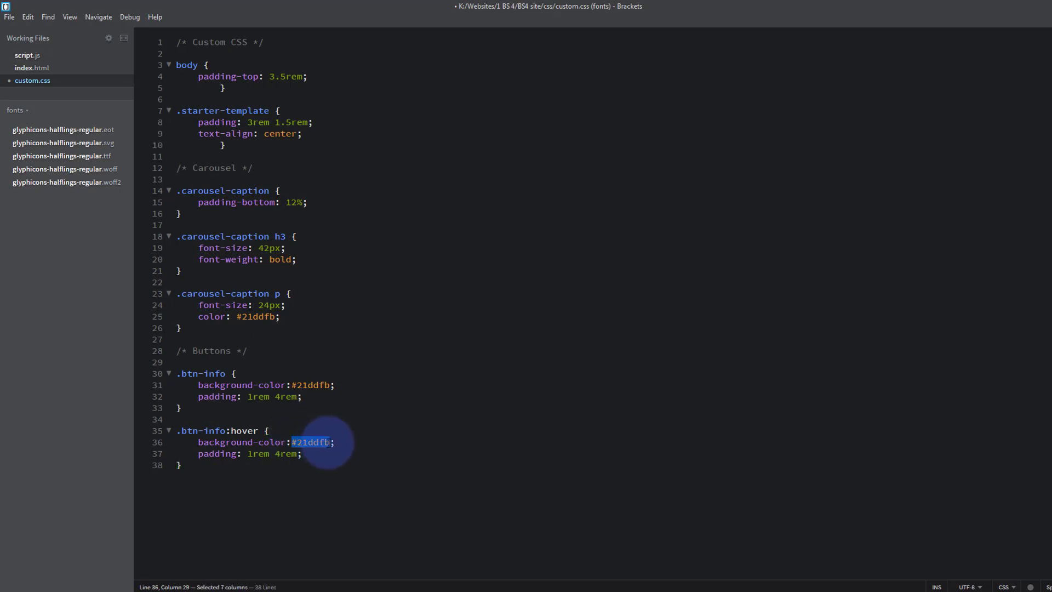
mouse_move(408, 393)
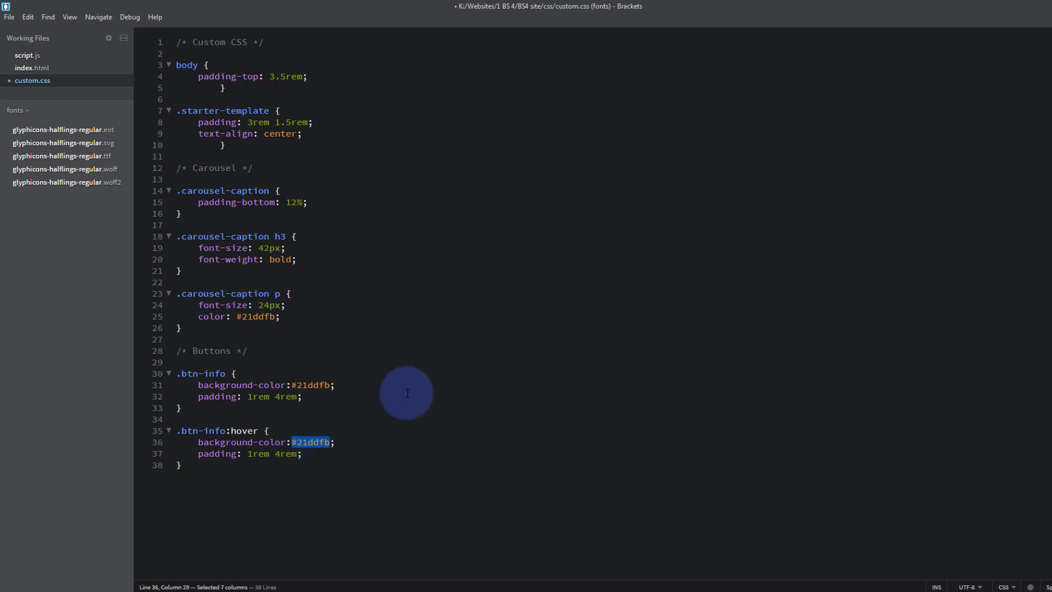
type("transparent")
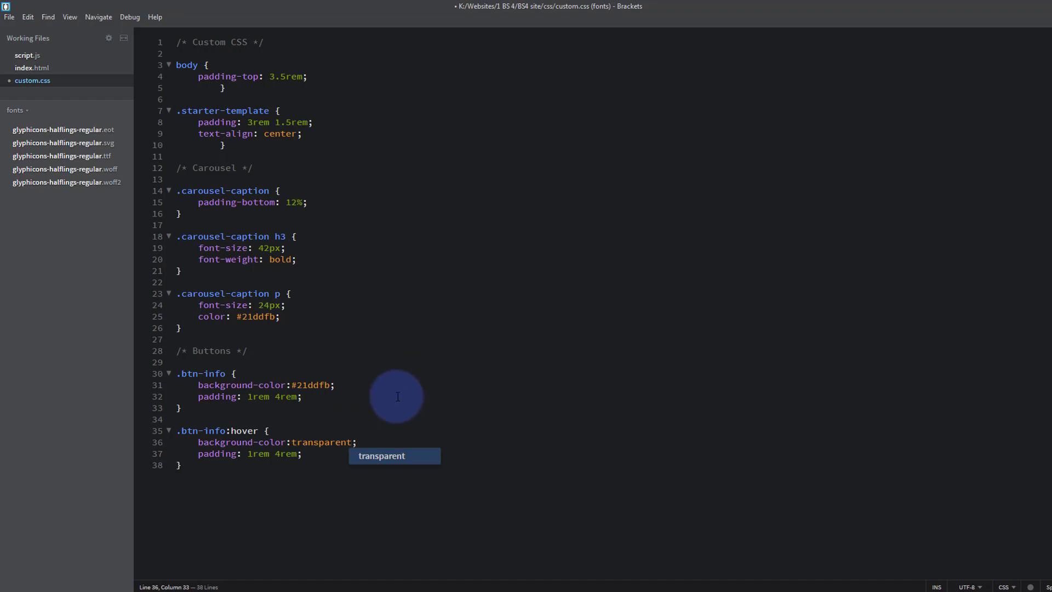
left_click(177, 419)
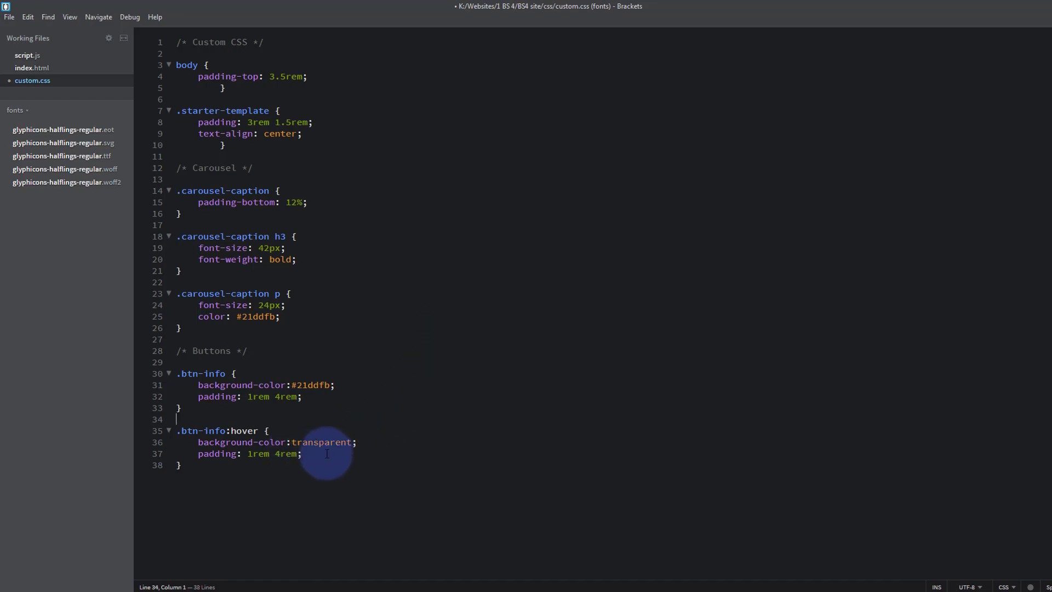
mouse_move(358, 445)
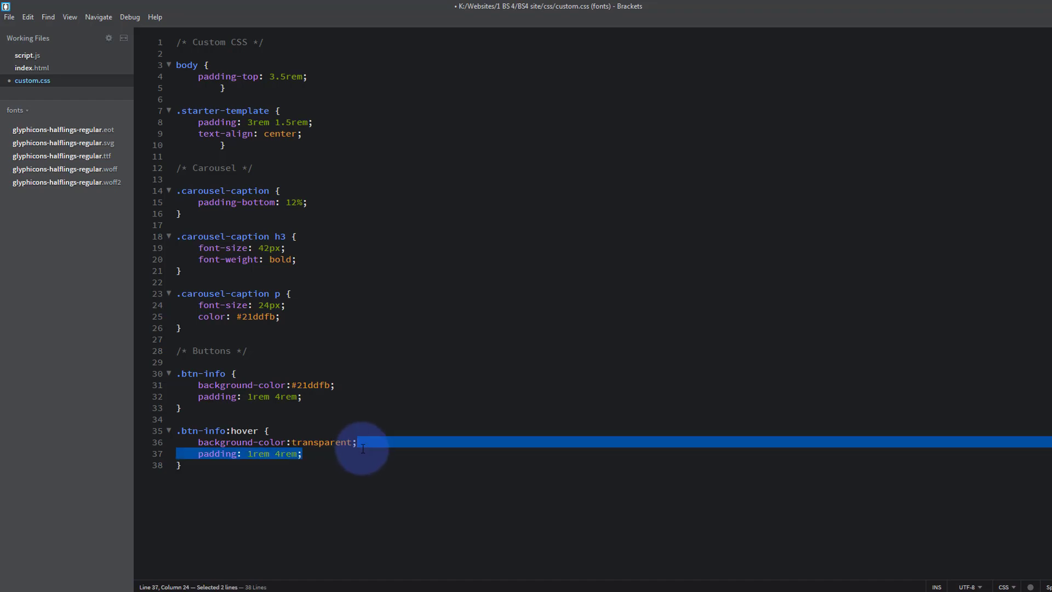
key("Delete")
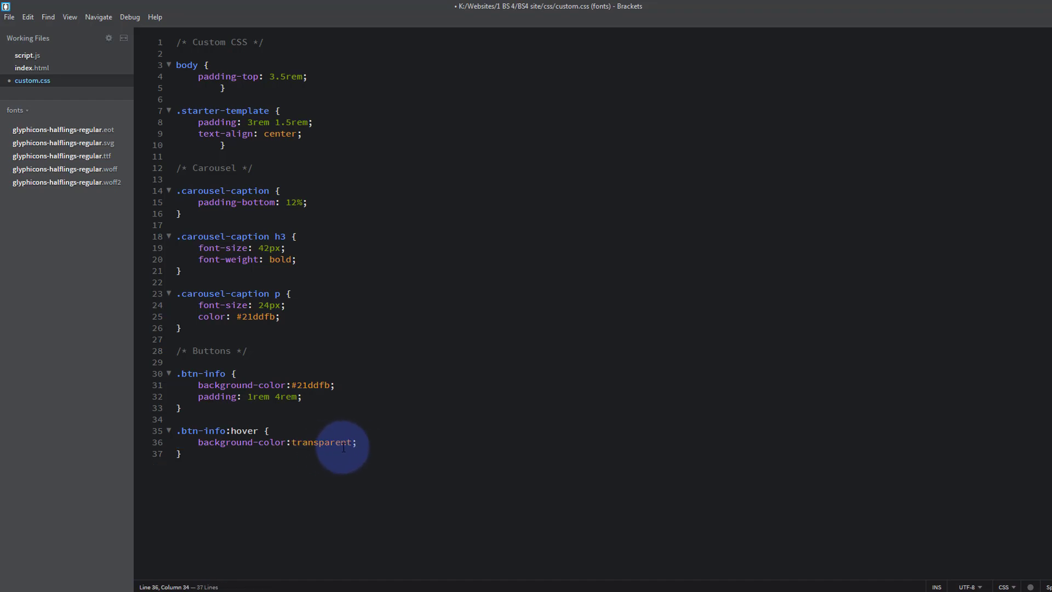
mouse_move(385, 438)
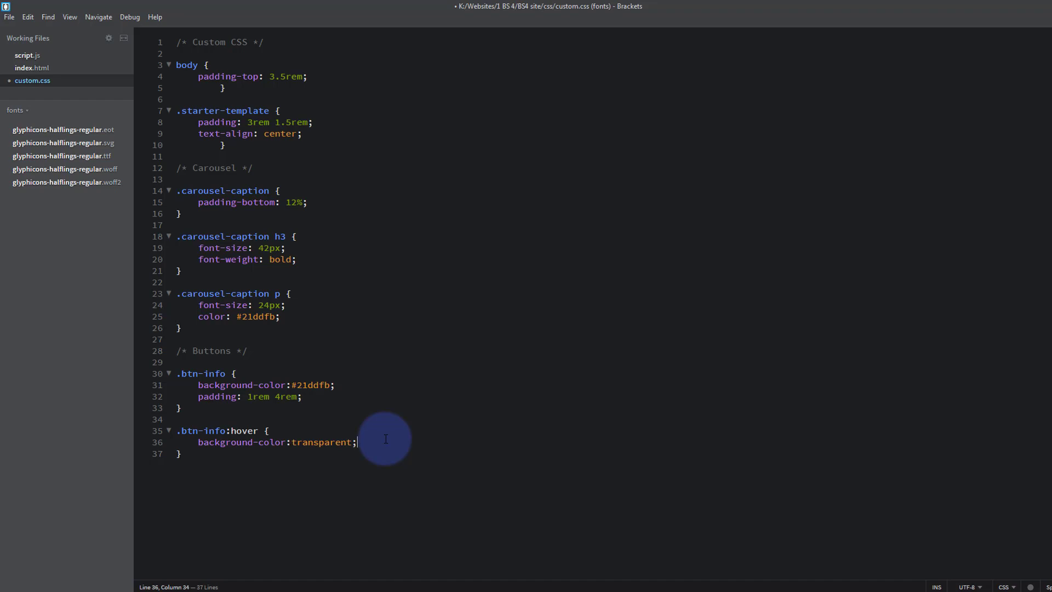
- Add border: 2px solid #21ddfb and color: #21ddfb to .btn-info:hover
key("Return")
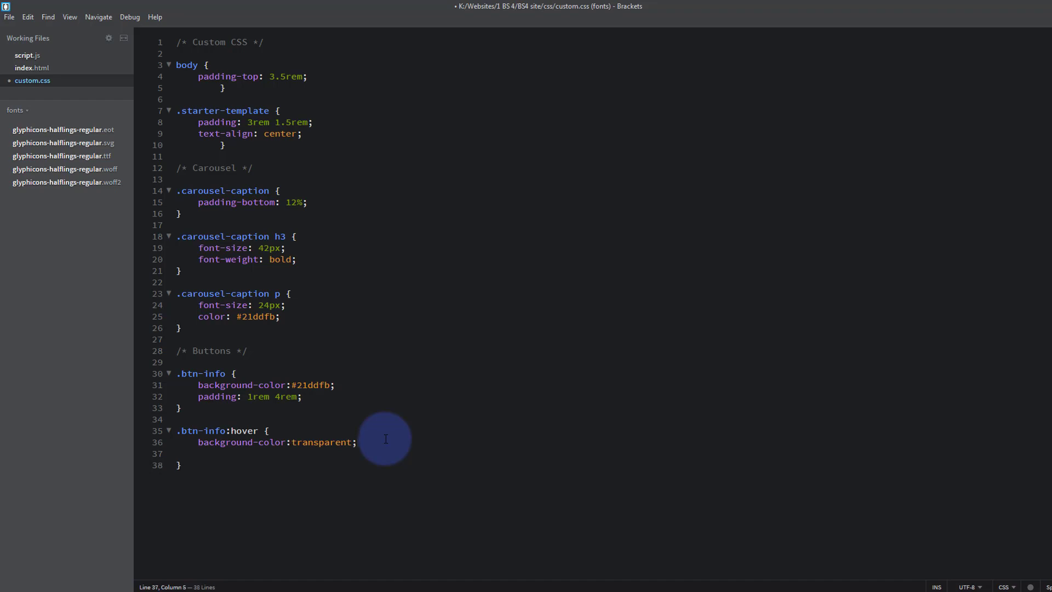
type("border:")
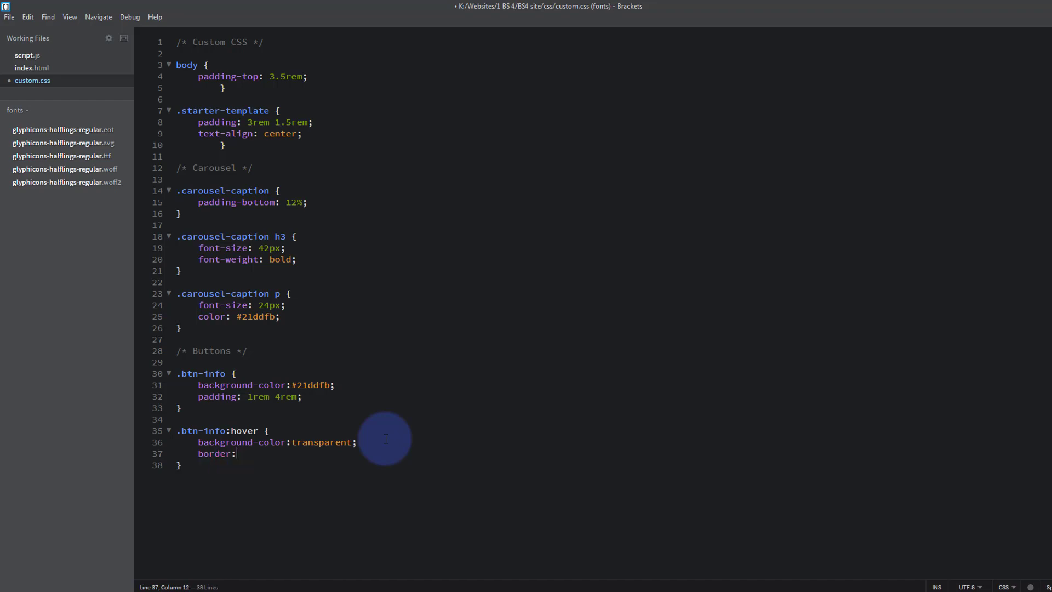
type("2px soli")
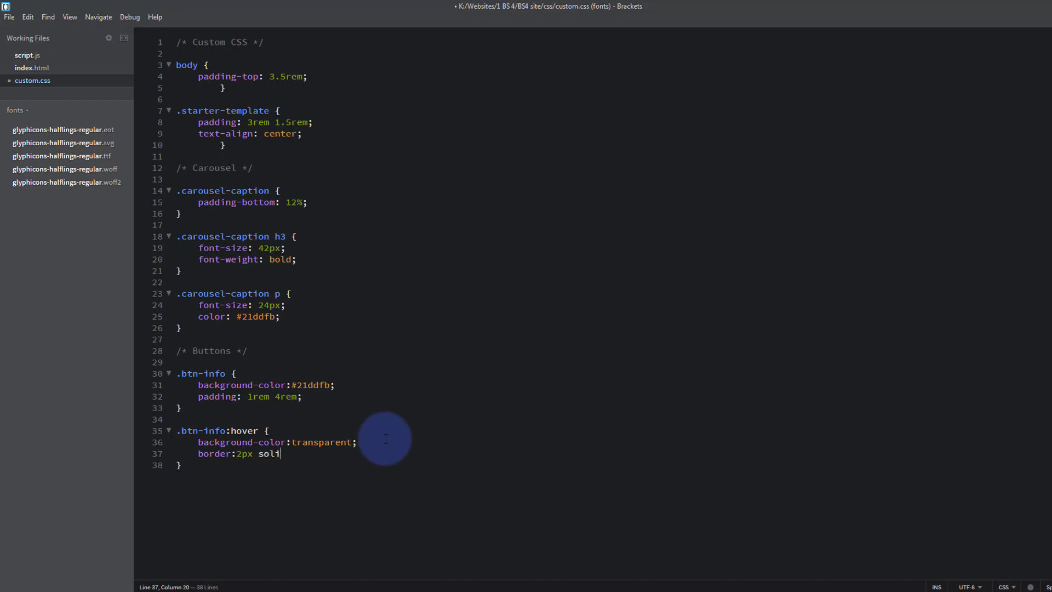
type("d")
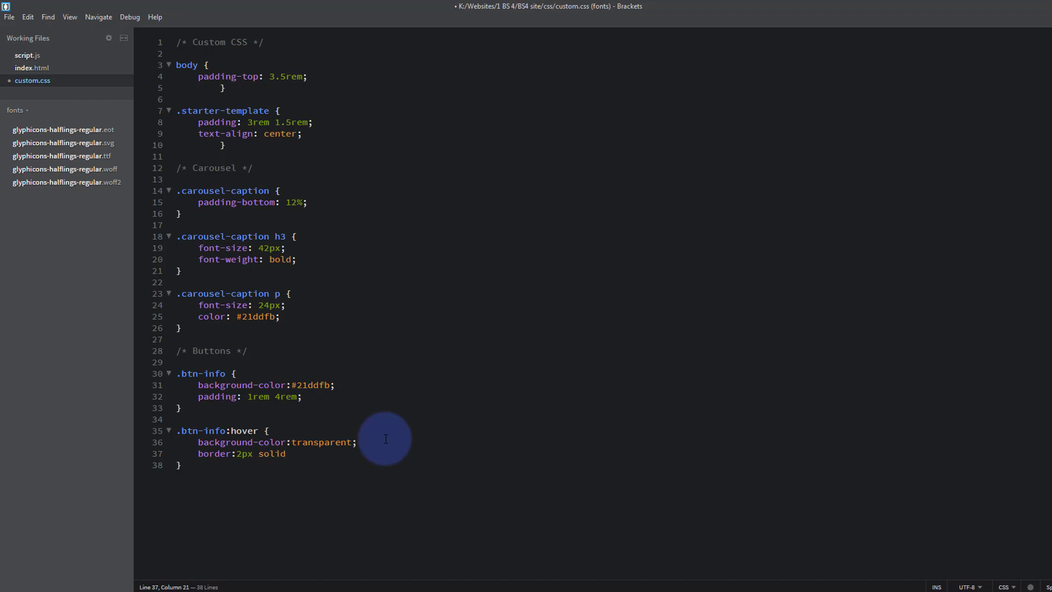
mouse_move(285, 361)
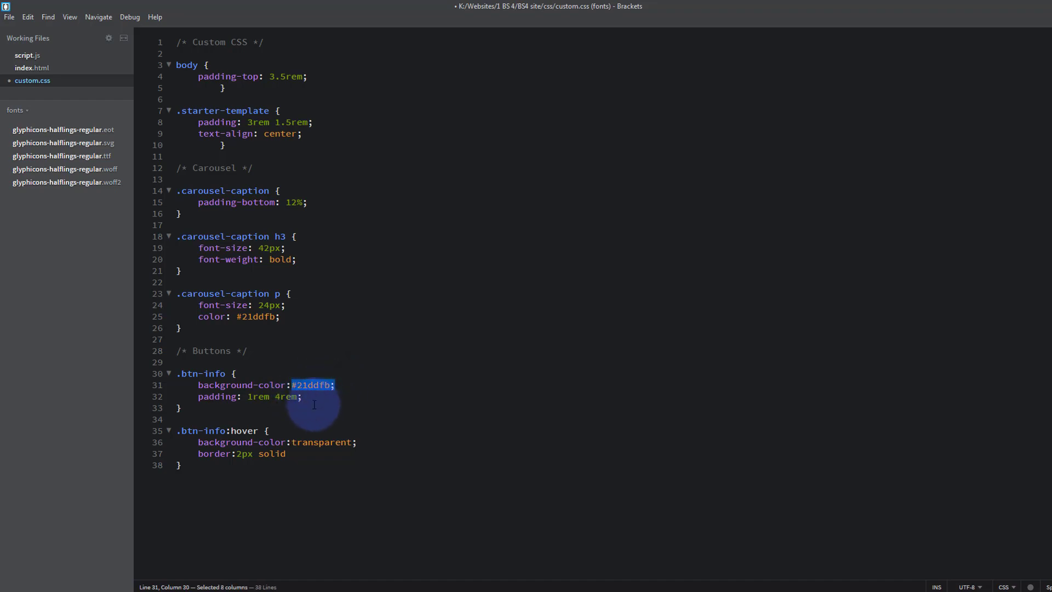
mouse_move(289, 454)
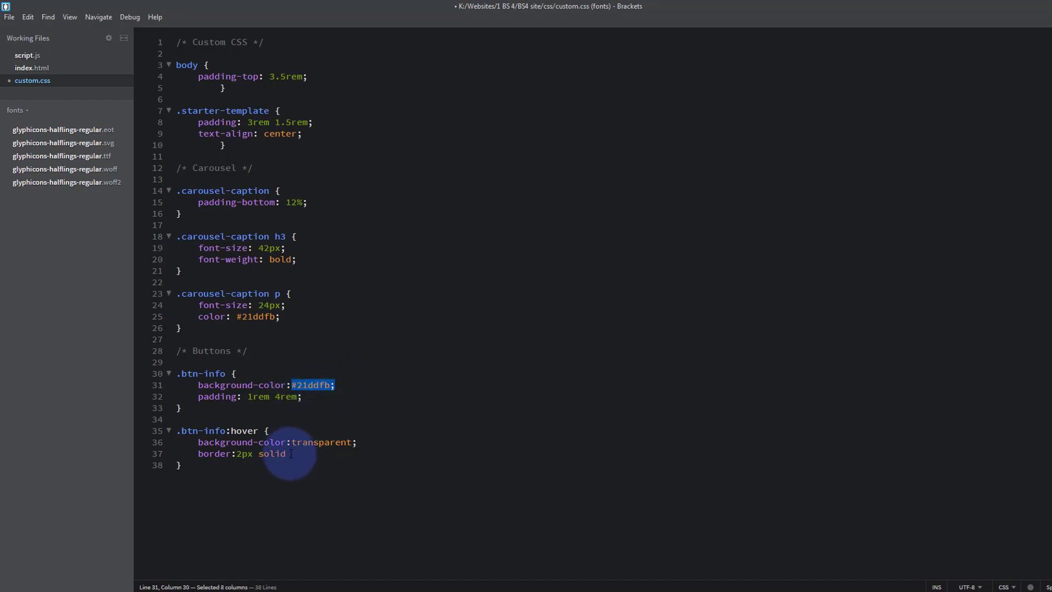
type("#21ddfb;")
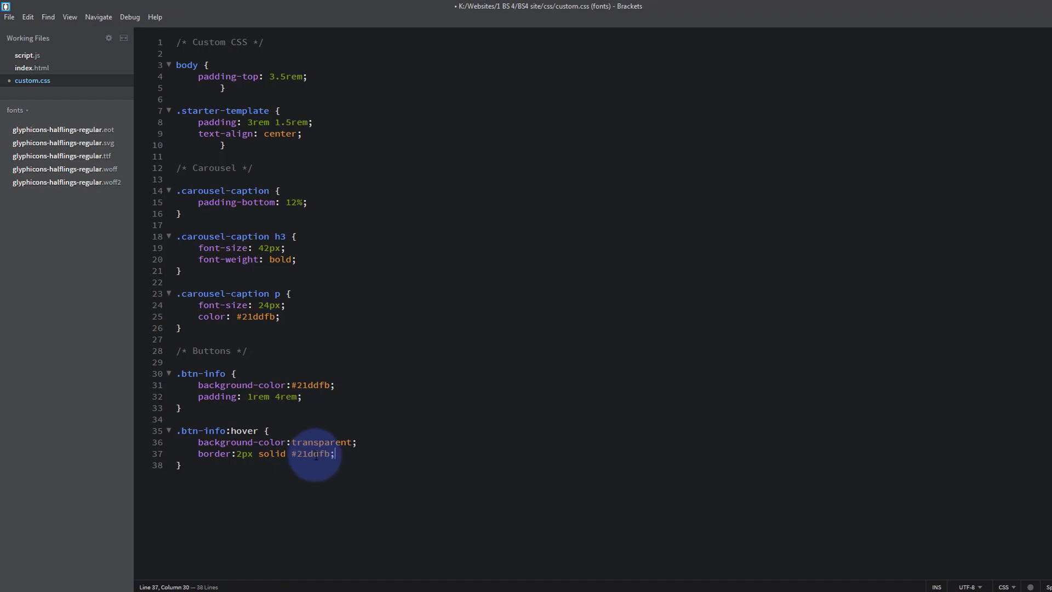
mouse_move(292, 460)
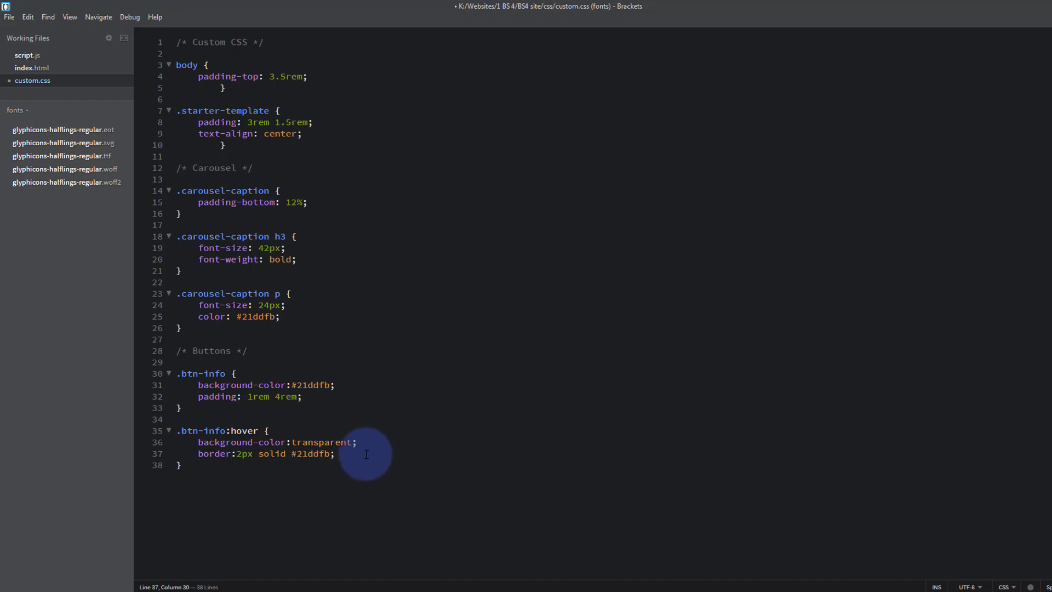
mouse_move(222, 396)
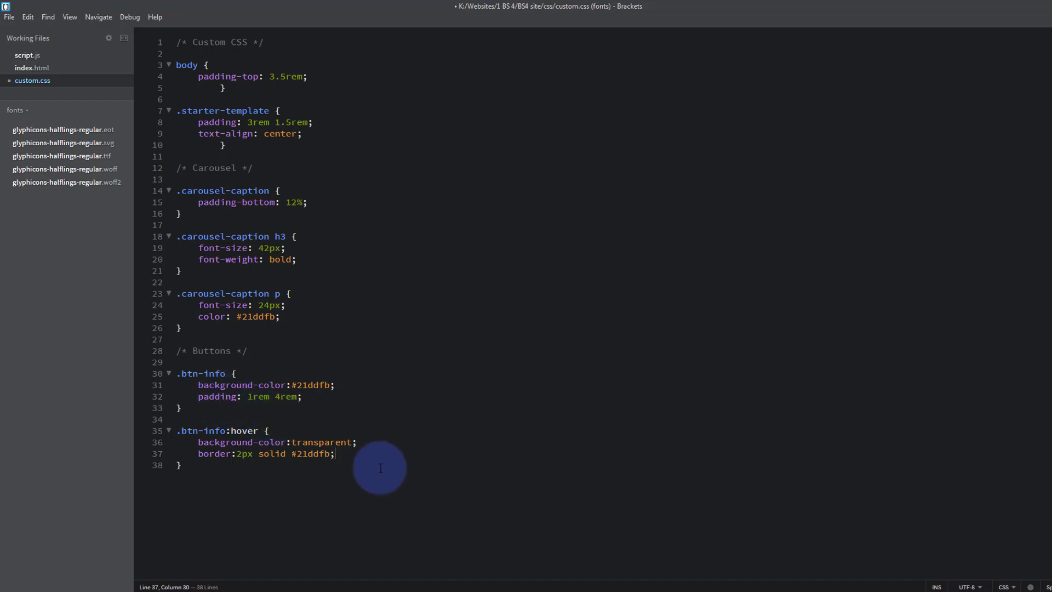
type("color:")
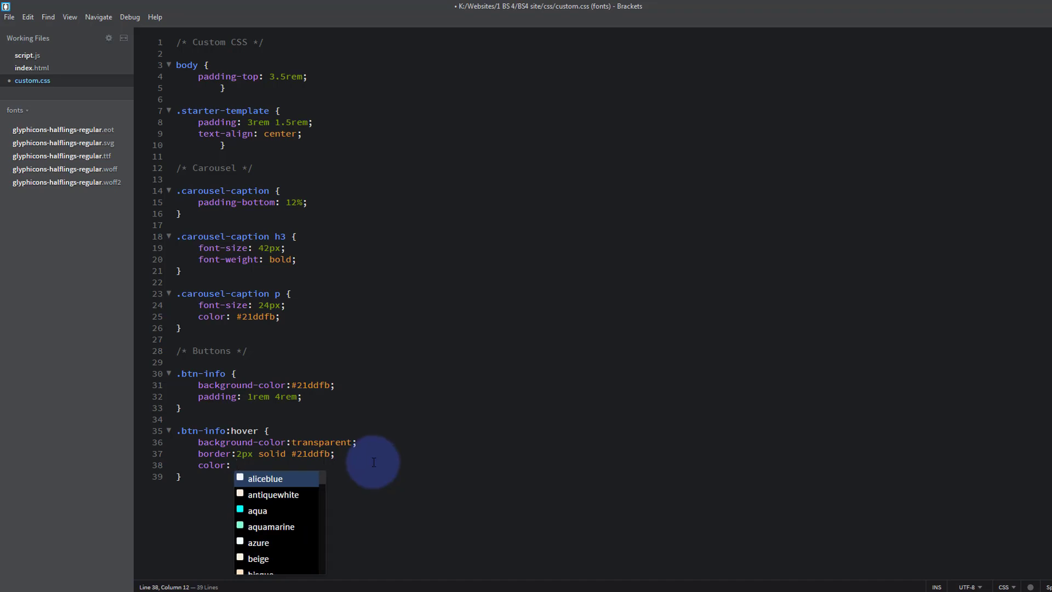
type("#21ddfb;")
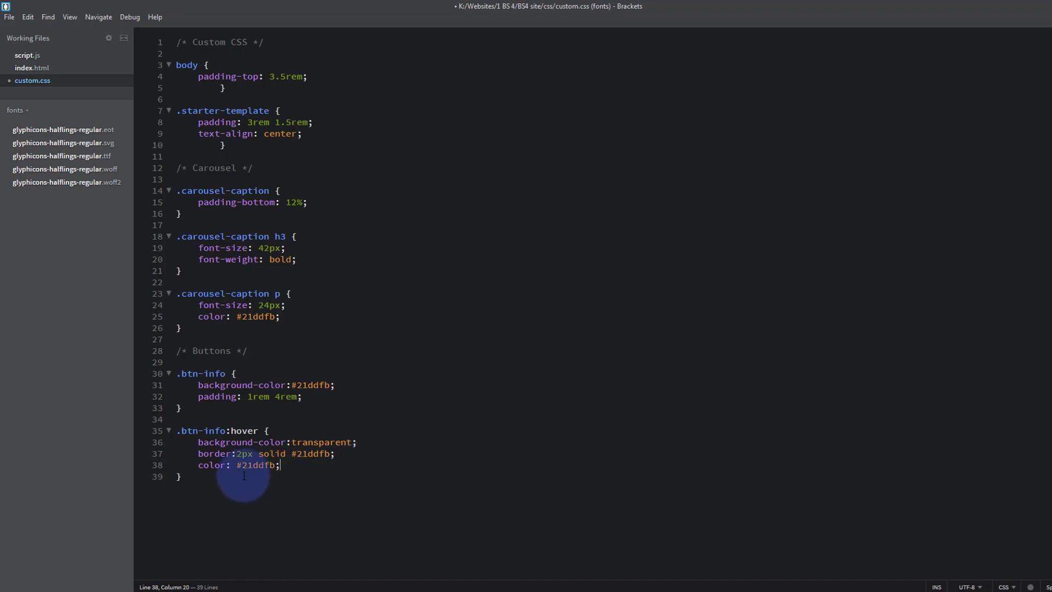
mouse_move(312, 466)
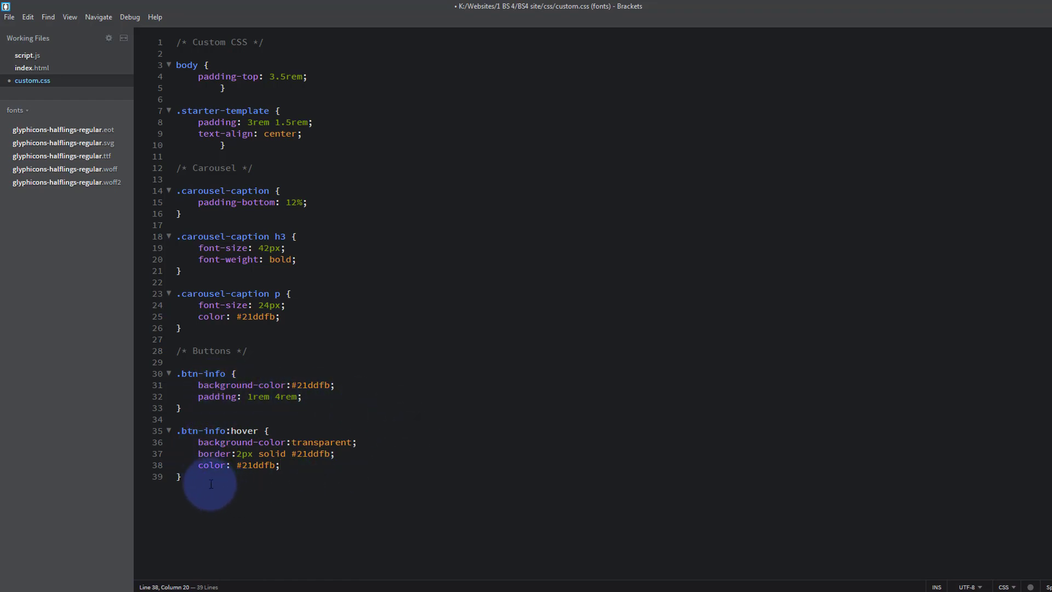
mouse_move(424, 478)
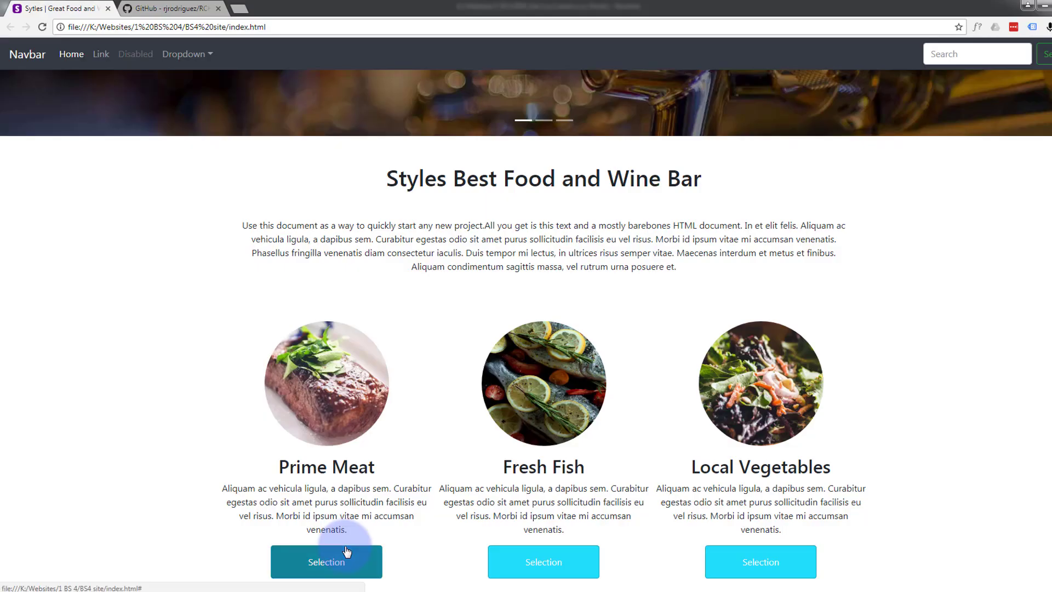
mouse_move(92, 346)
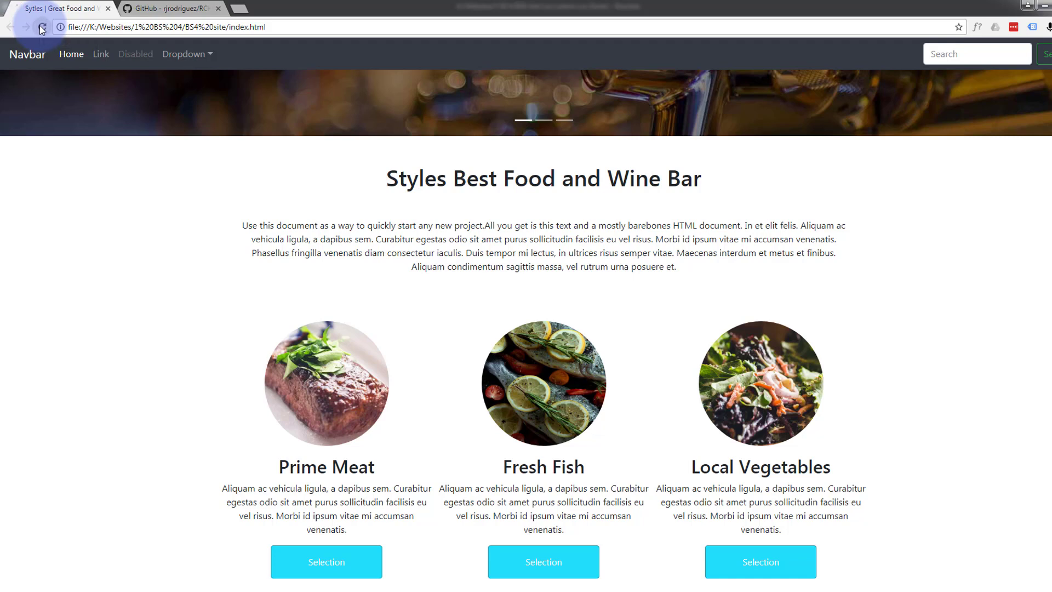
- Reload the page and hover the Prime Meat Selection button to check its cyan outline
left_click(42, 27)
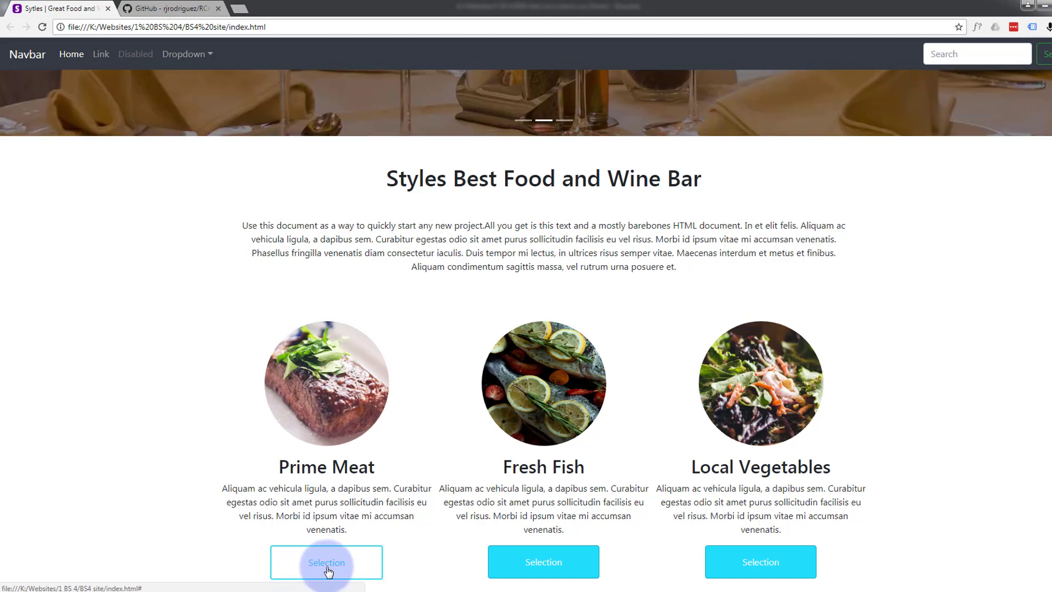
mouse_move(364, 574)
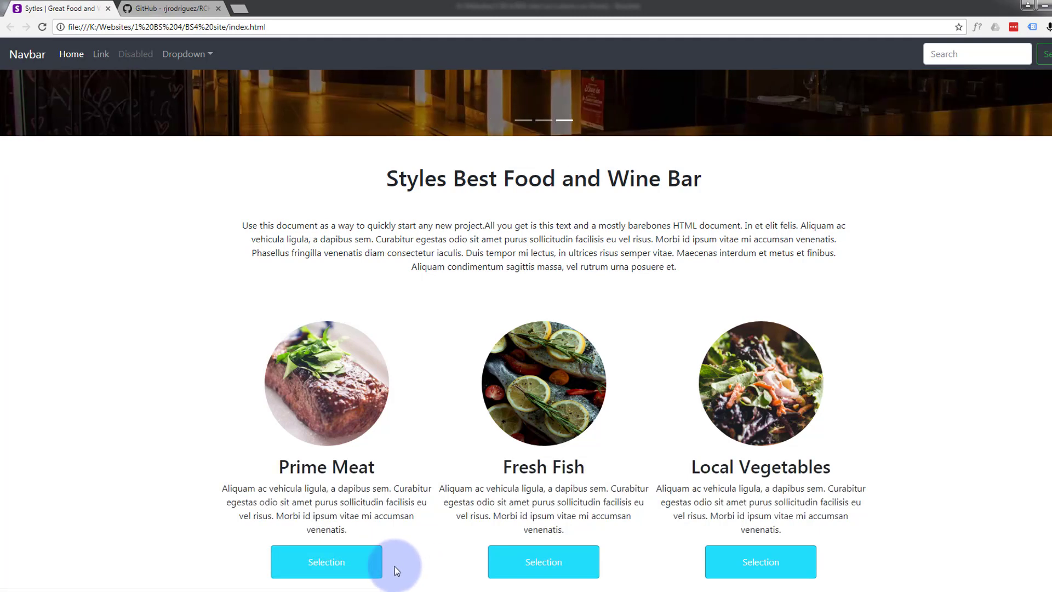
mouse_move(434, 571)
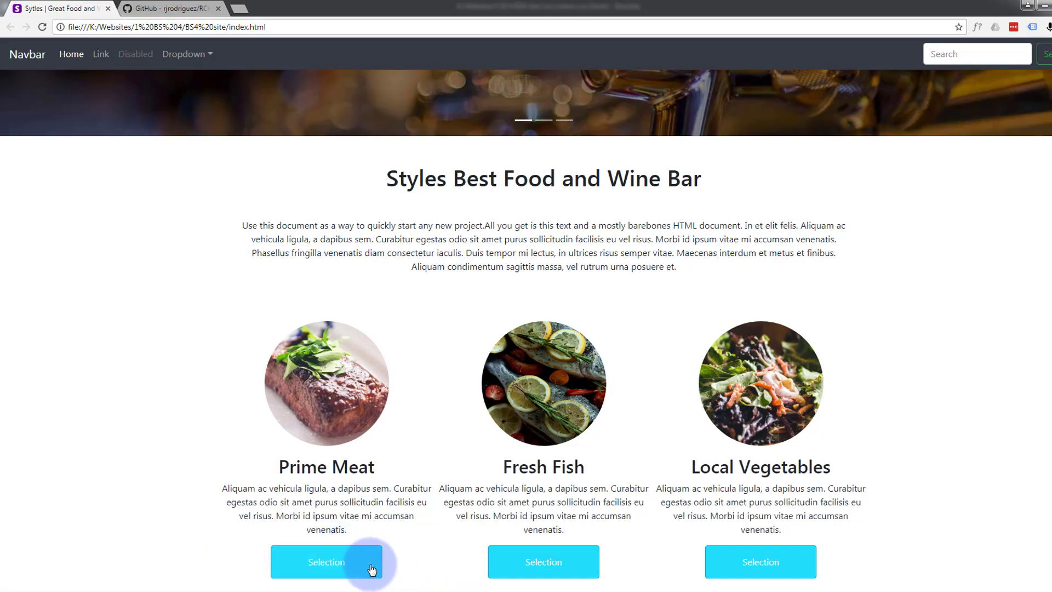
left_click(326, 561)
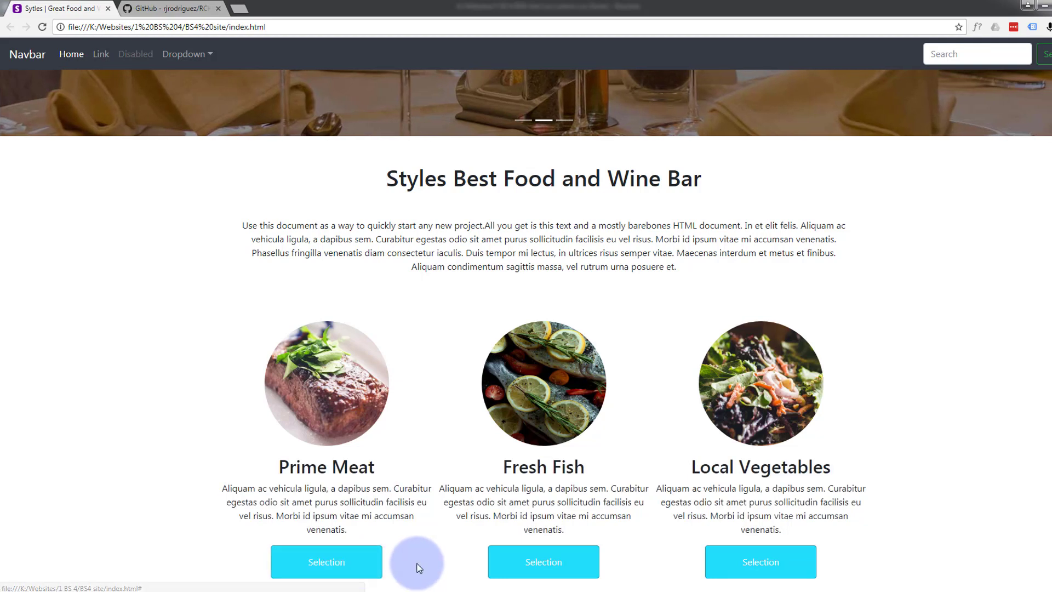
mouse_move(409, 559)
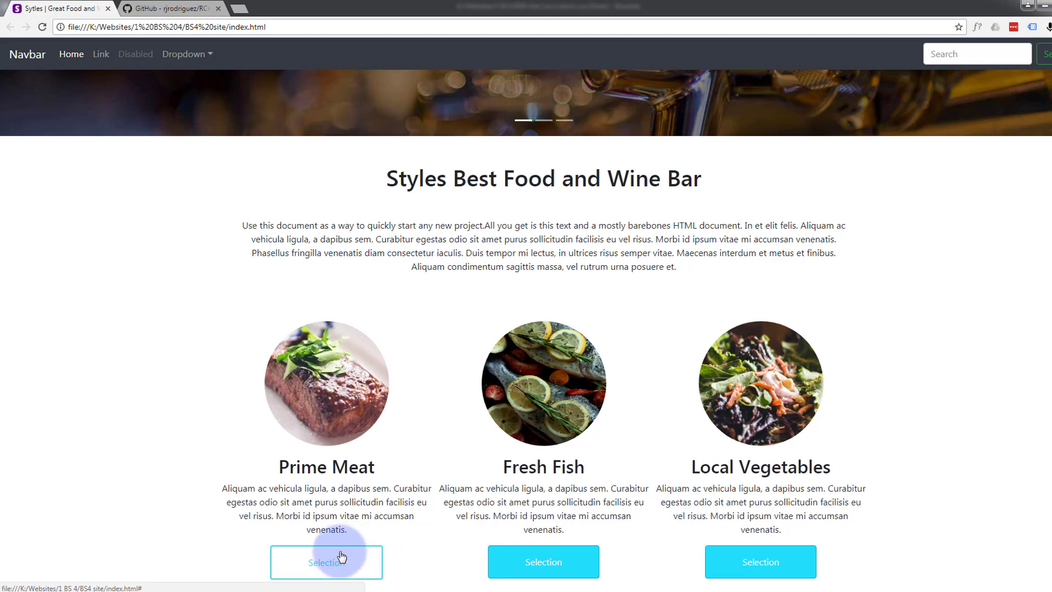
right_click(341, 556)
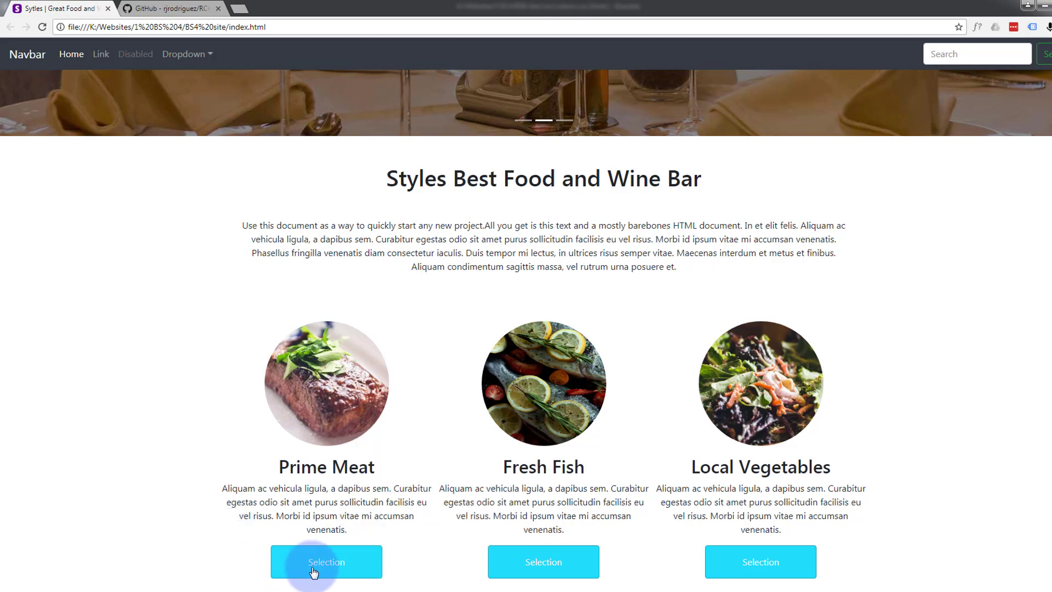
mouse_move(408, 571)
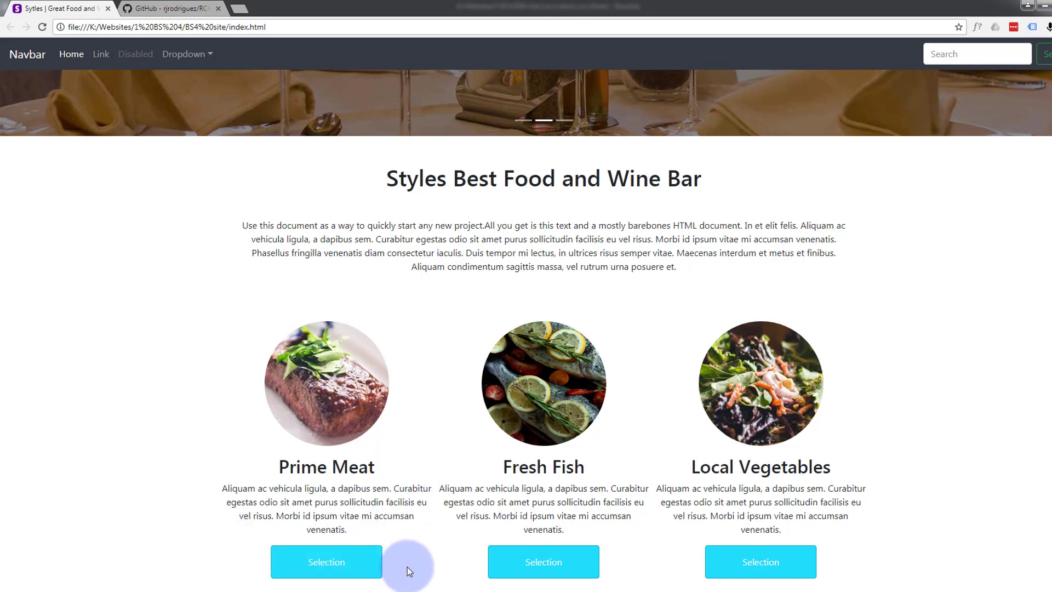
key("alt+tab")
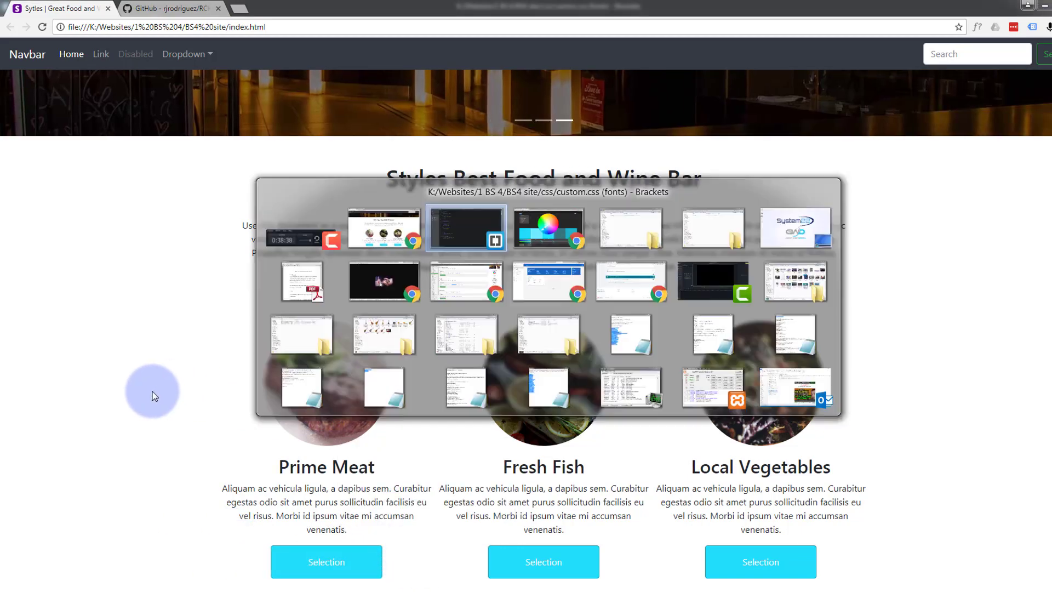
- Add border: 2px solid #21ddfb after the padding line in the base .btn-info rule
left_click(466, 228)
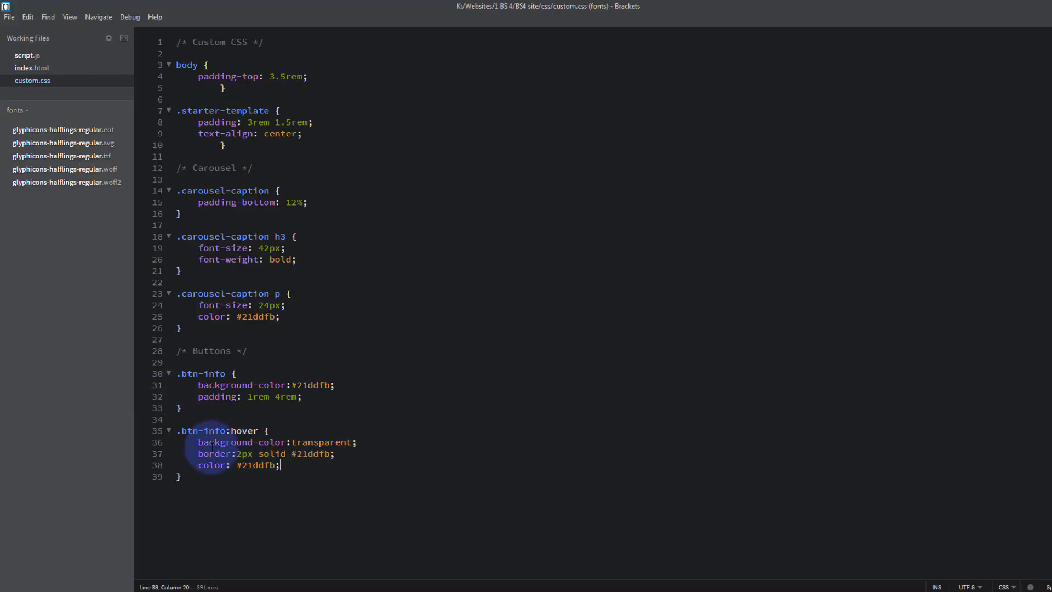
left_click(199, 454)
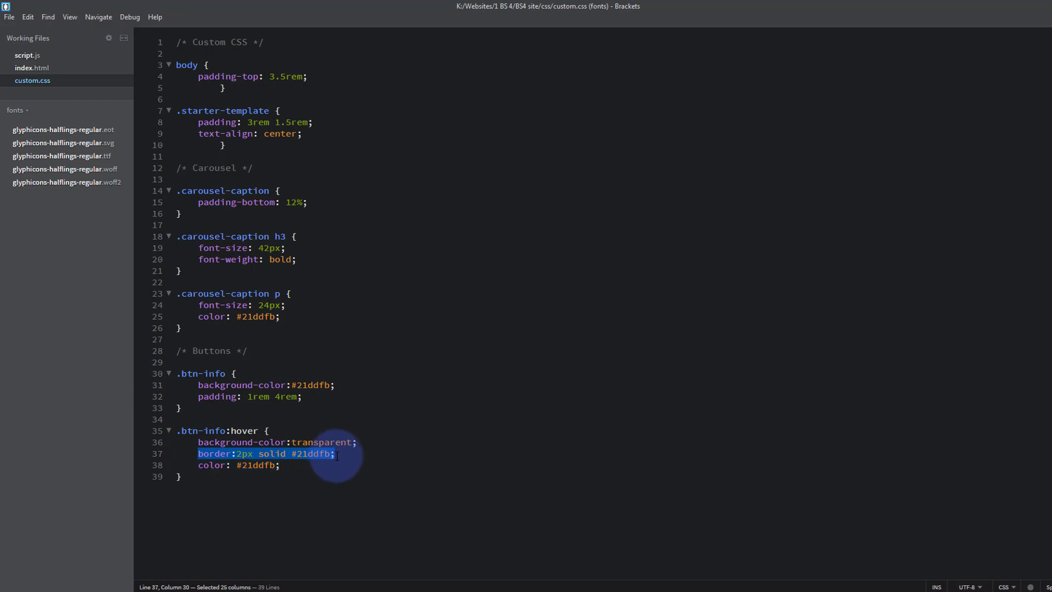
mouse_move(311, 393)
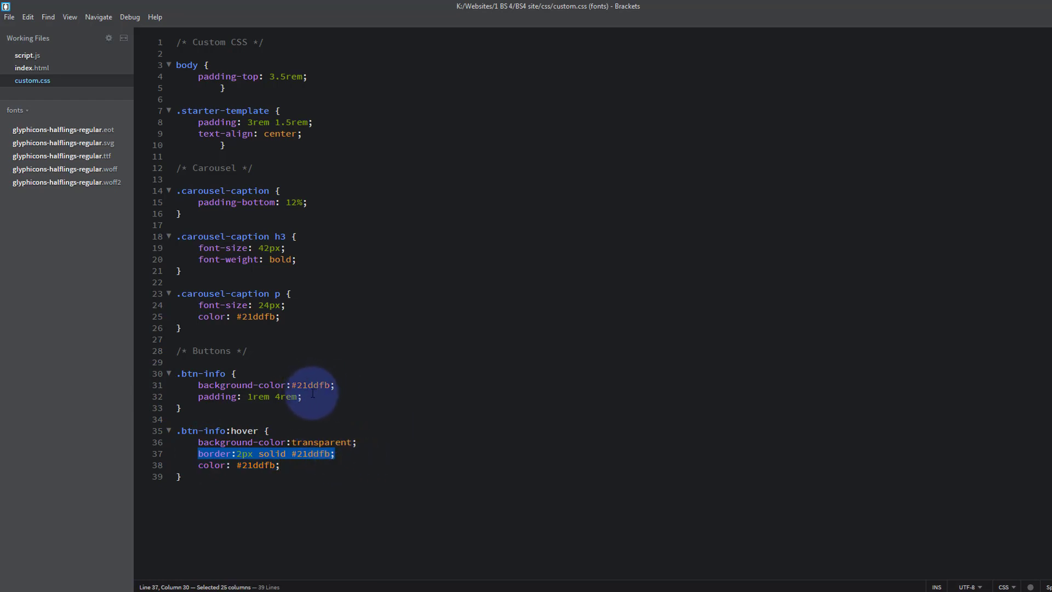
left_click(303, 396)
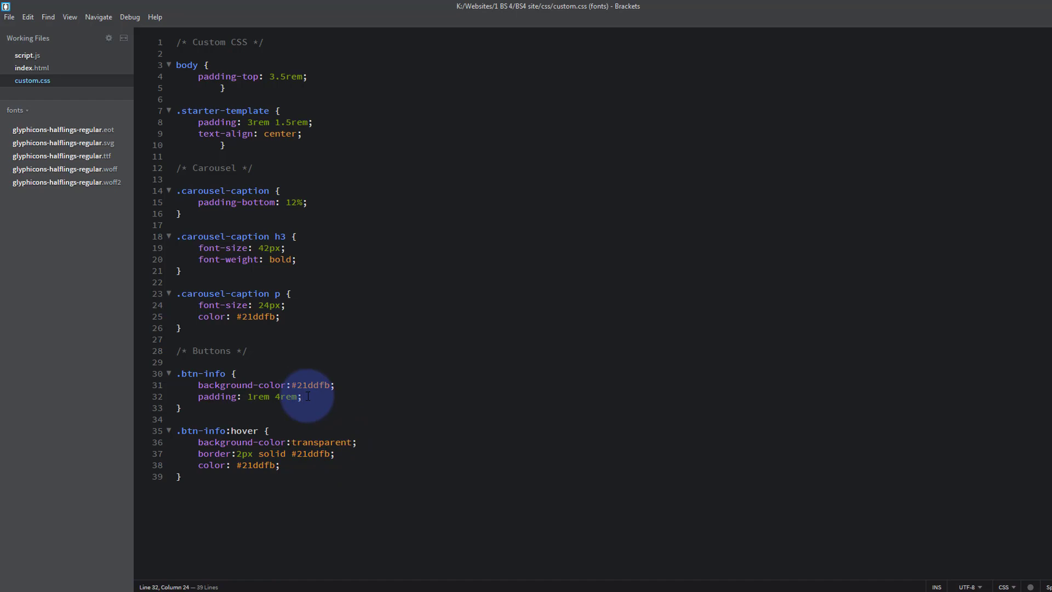
key("Enter")
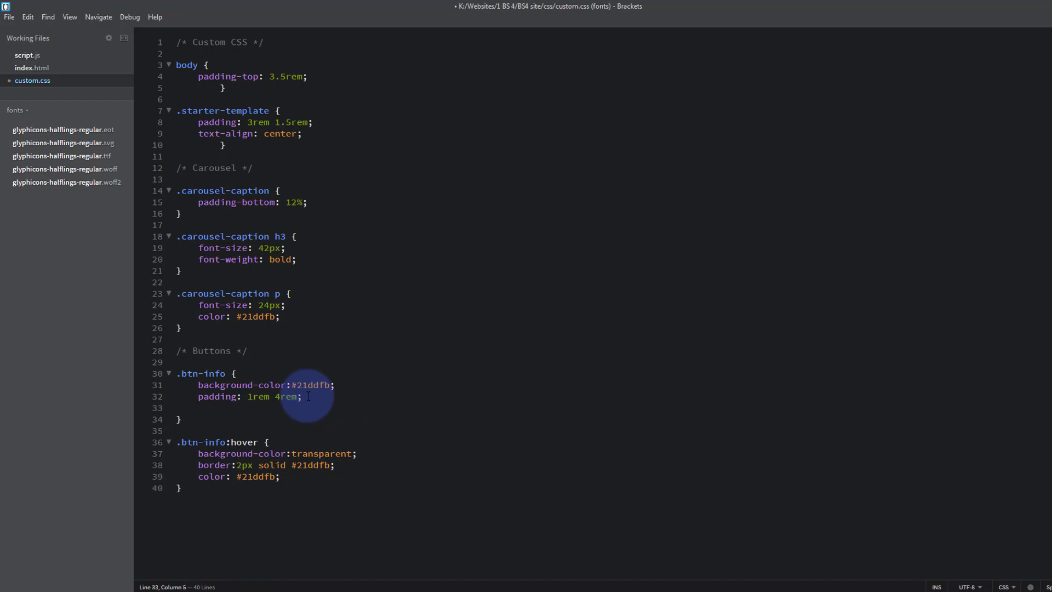
type("border:2px solid #21ddfb;")
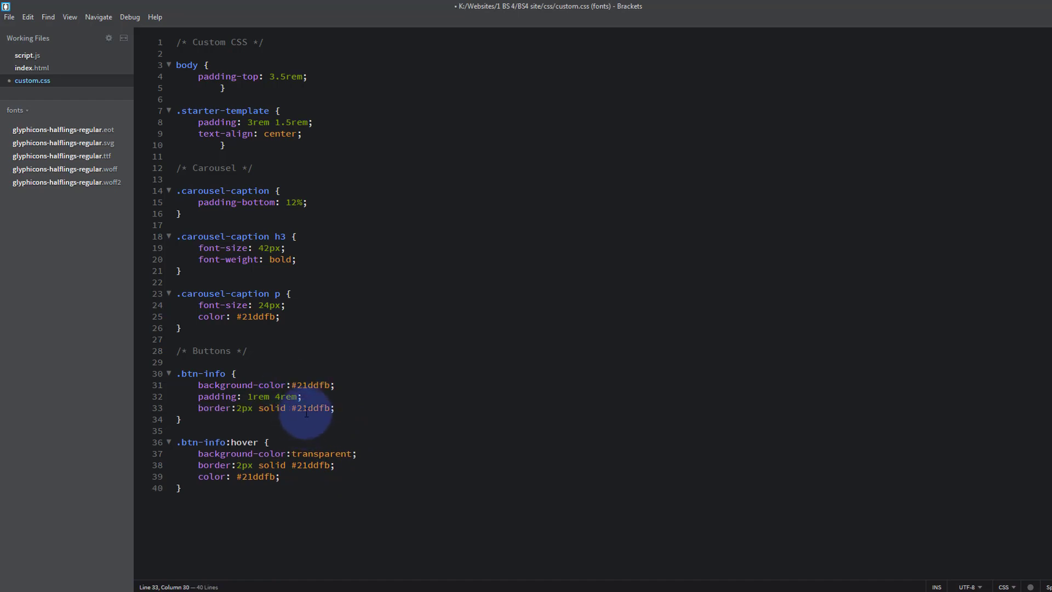
- Change that base border colour from #21ddfb to transparent and save
double_click(310, 407)
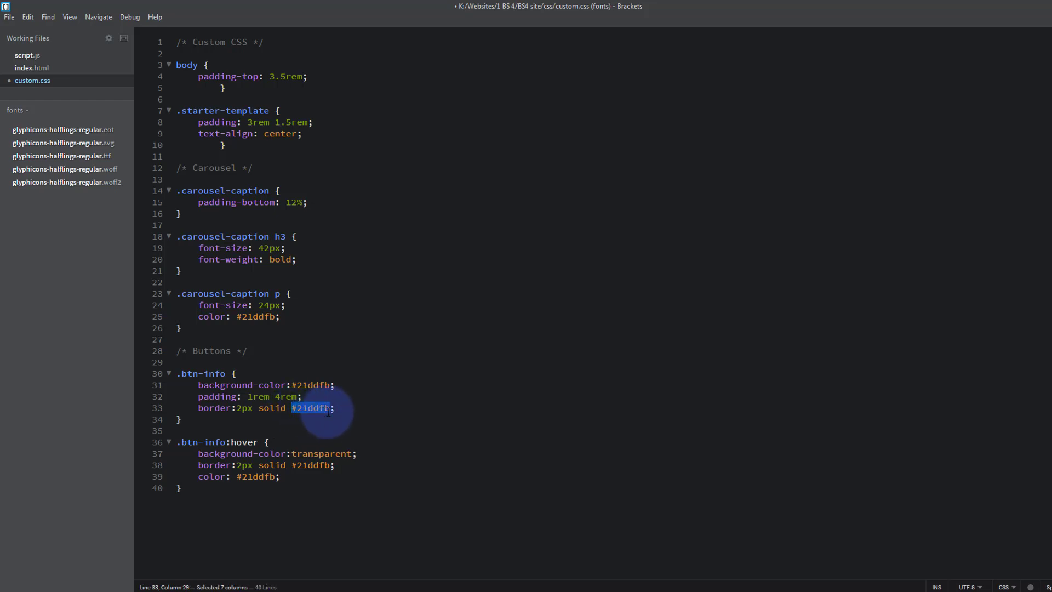
mouse_move(376, 403)
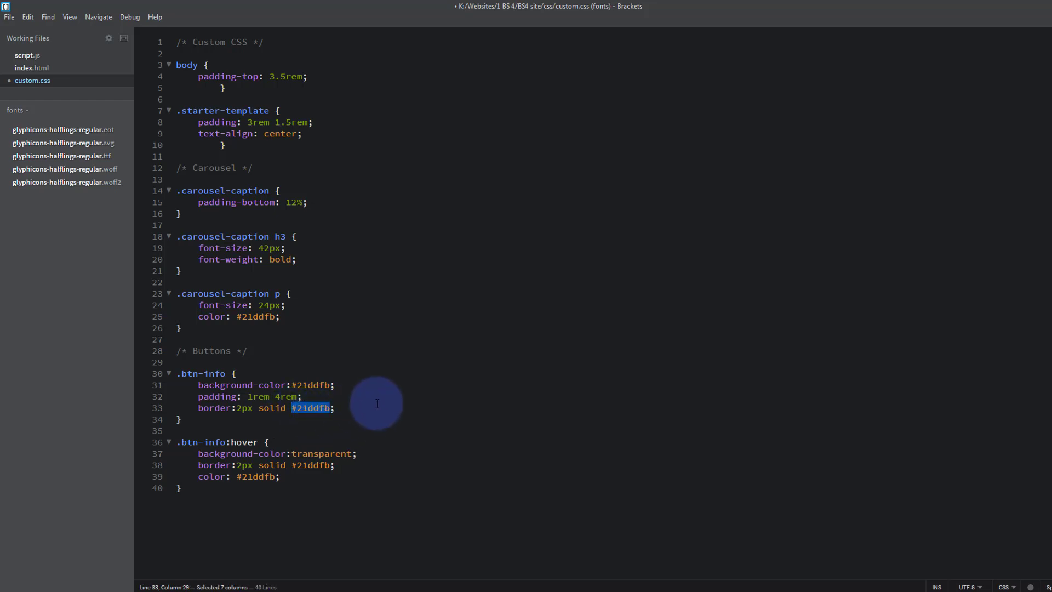
mouse_move(397, 411)
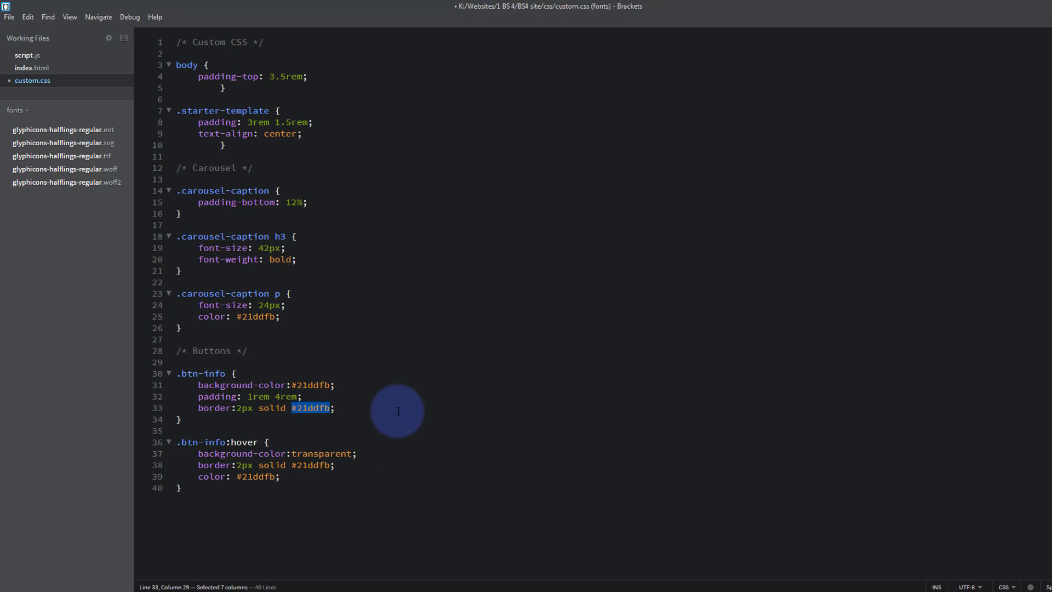
type("transpare")
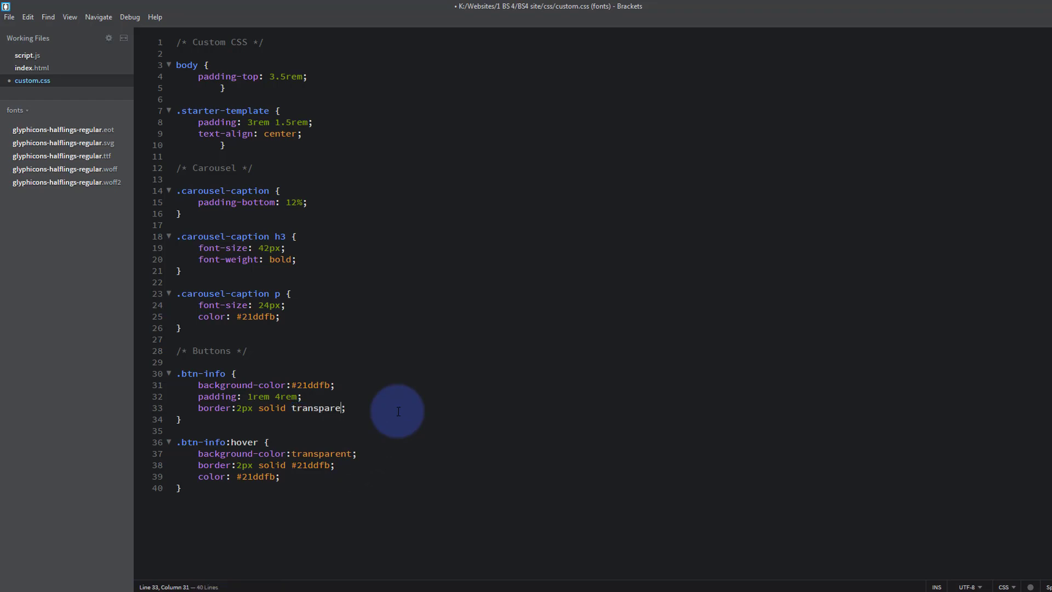
type("nt")
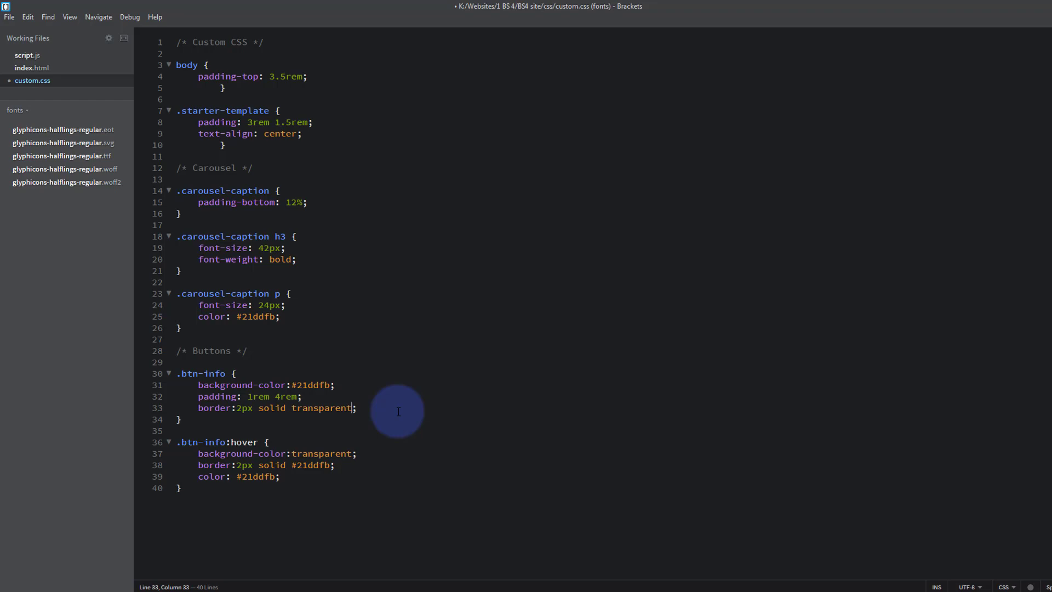
mouse_move(403, 401)
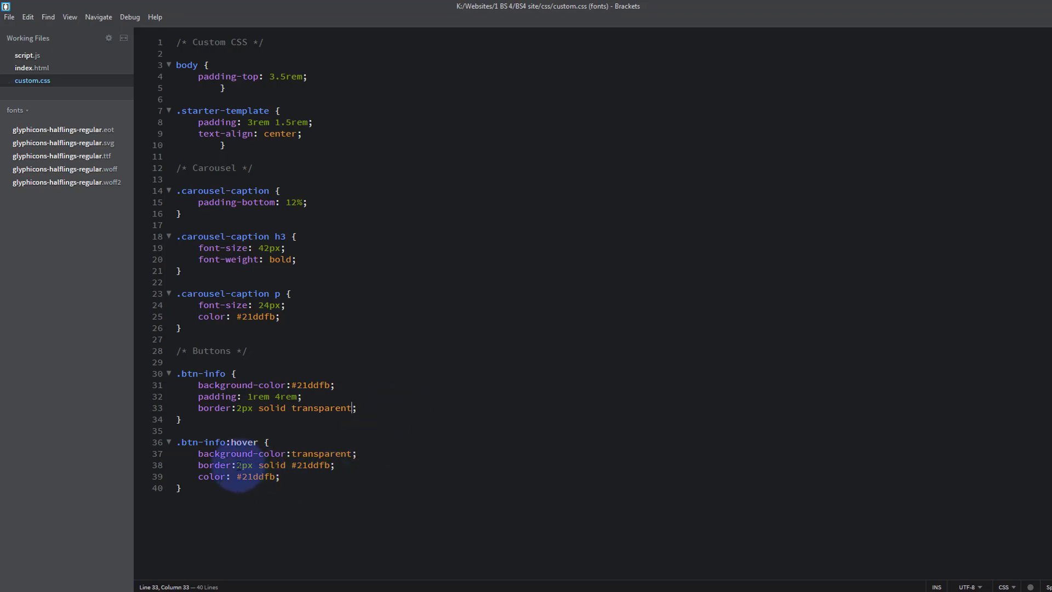
left_click(240, 464)
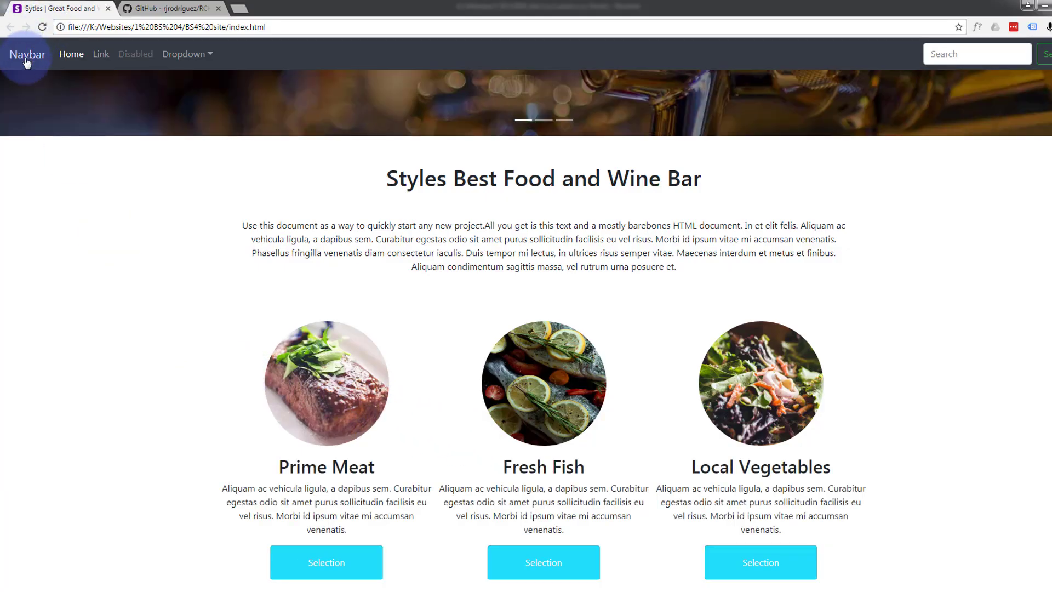
- Preview the Selection button, then set both .btn-info border widths to 3px and save
left_click(326, 562)
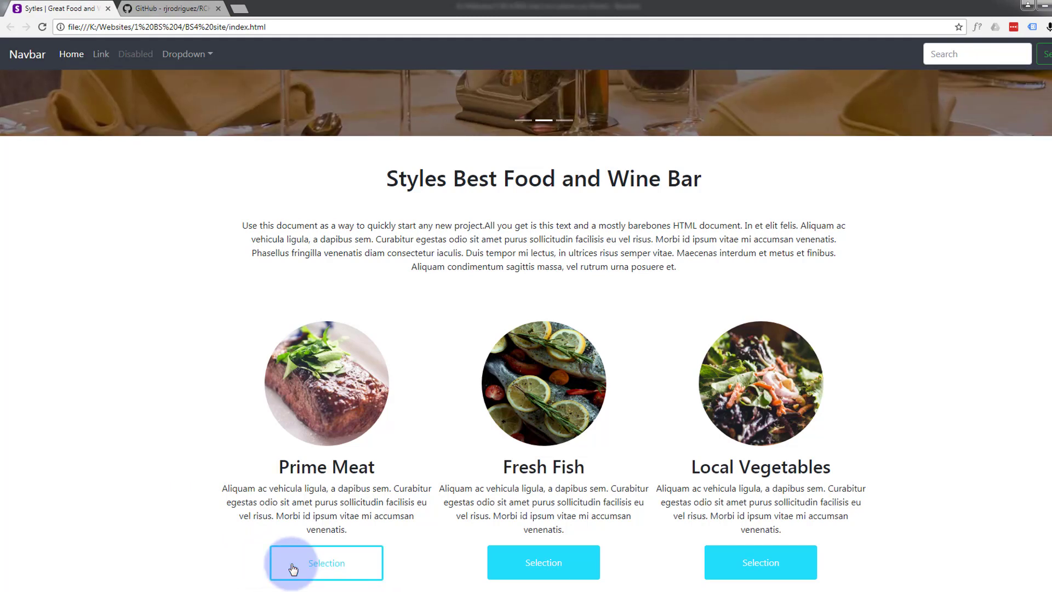
left_click(326, 562)
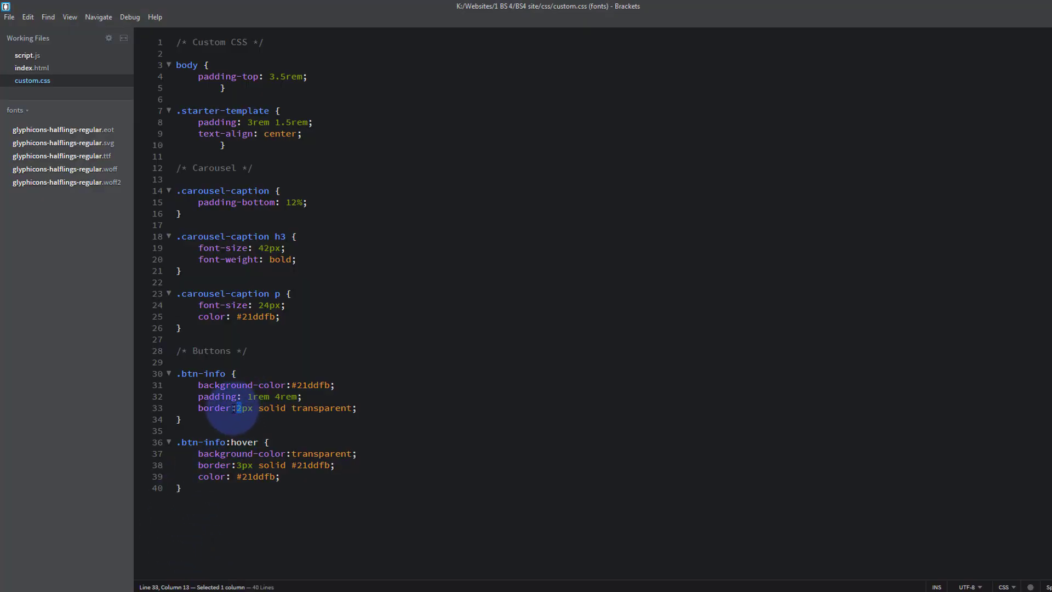
type("3")
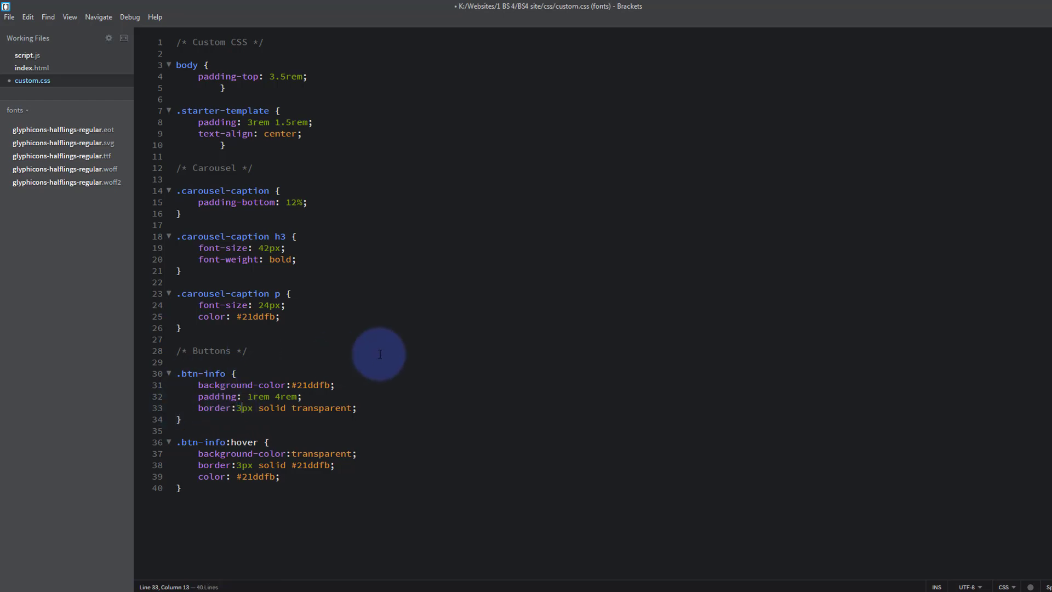
key("ctrl+s")
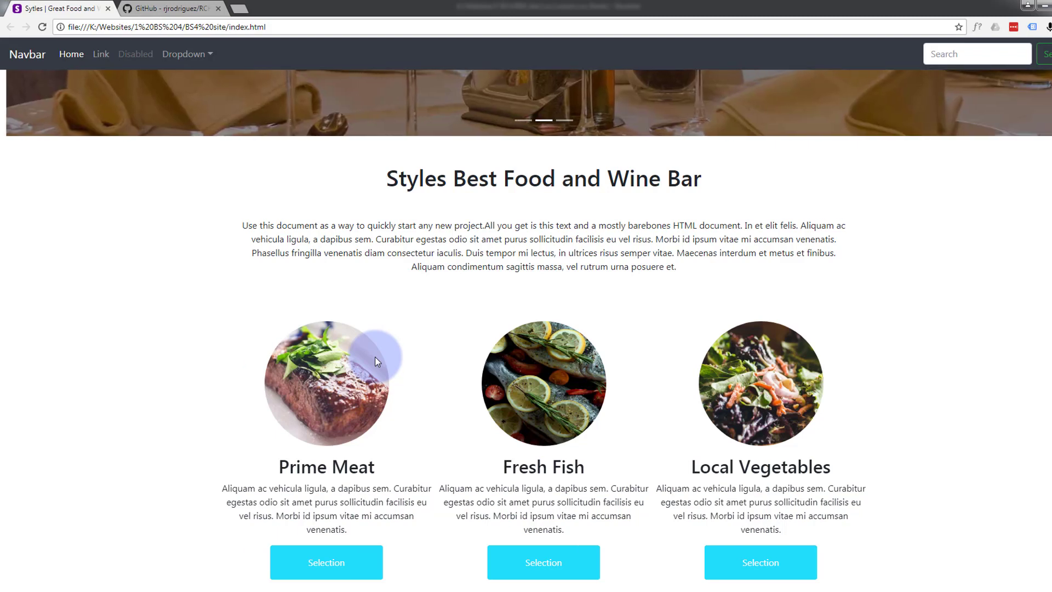
mouse_move(149, 390)
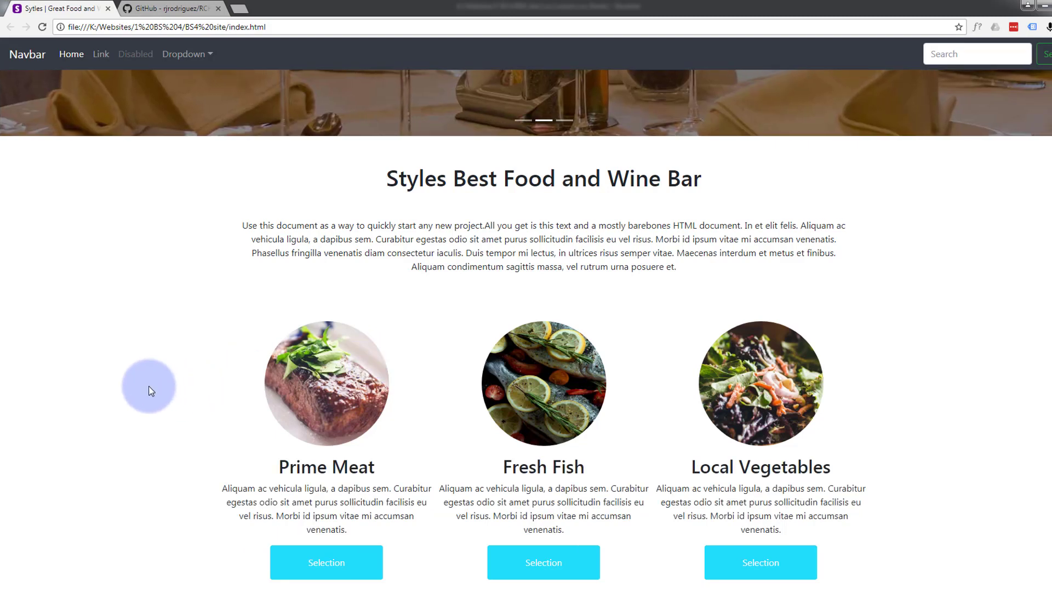
- Reload the restaurant page and scroll down to the Selection buttons
left_click(42, 27)
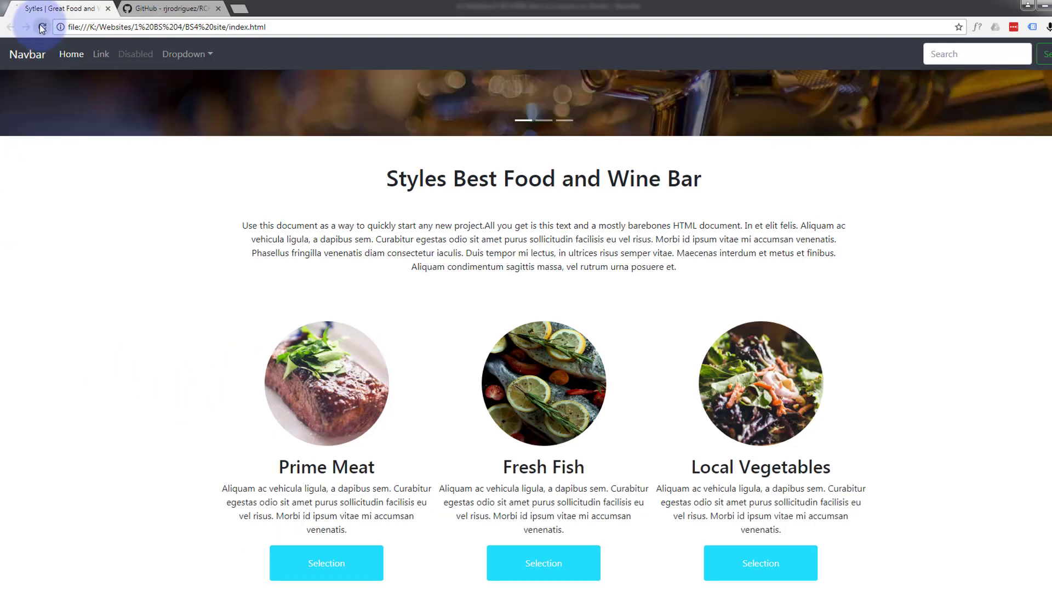
left_click(42, 27)
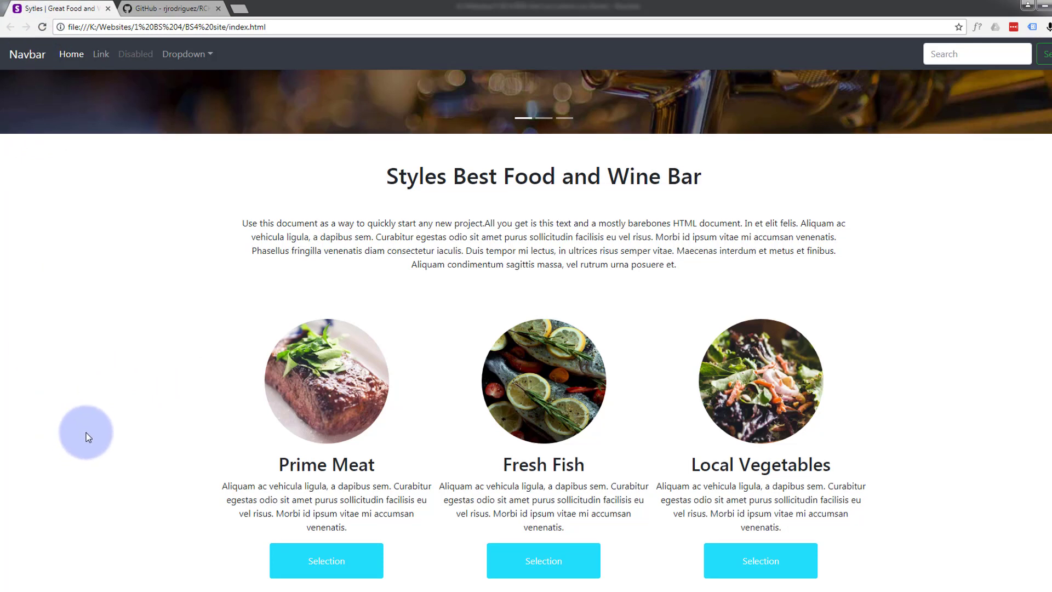
mouse_move(191, 566)
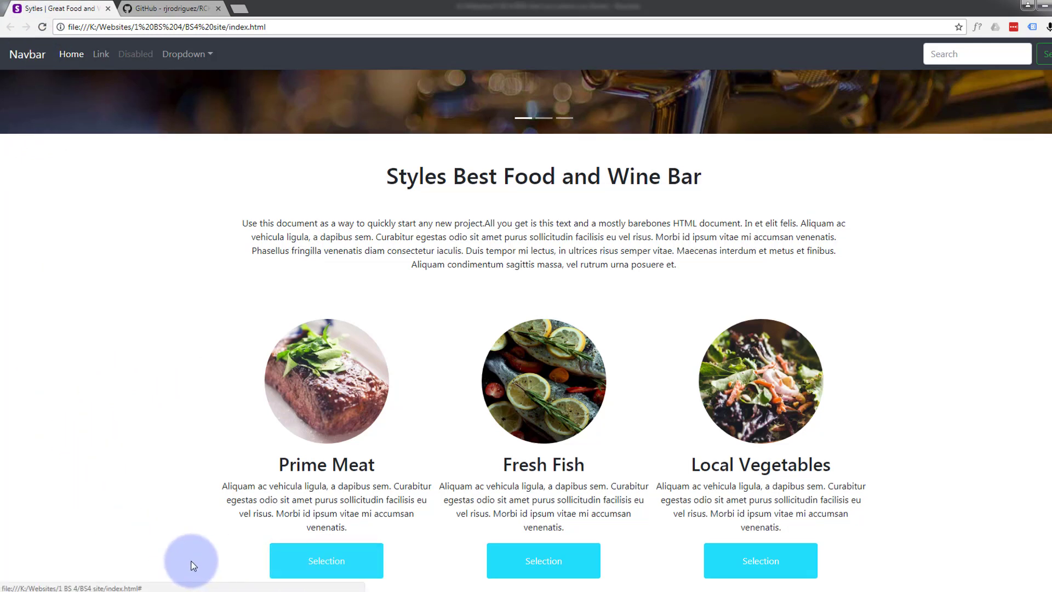
mouse_move(203, 562)
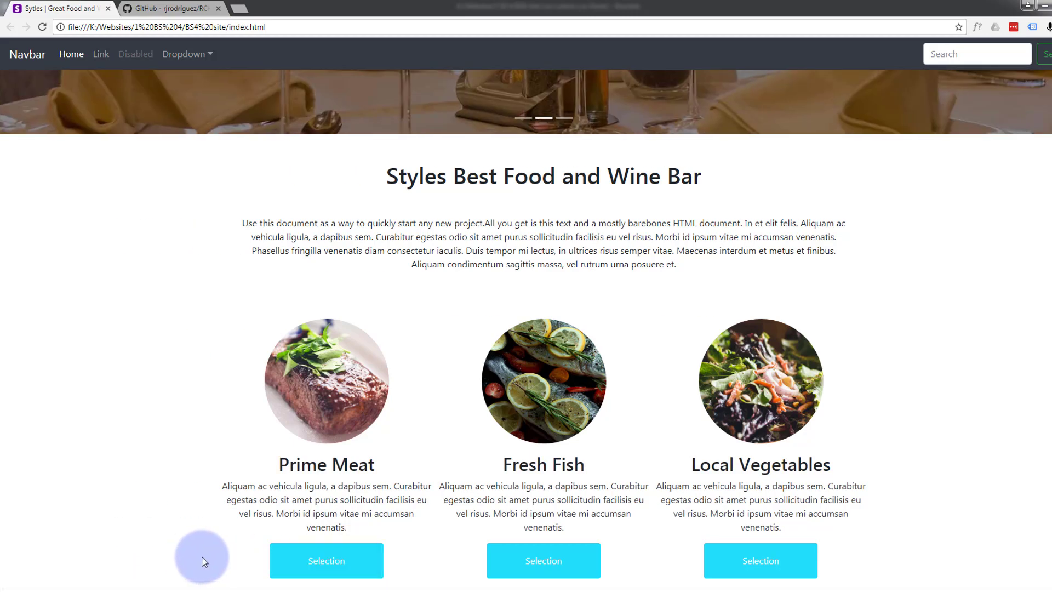
mouse_move(72, 471)
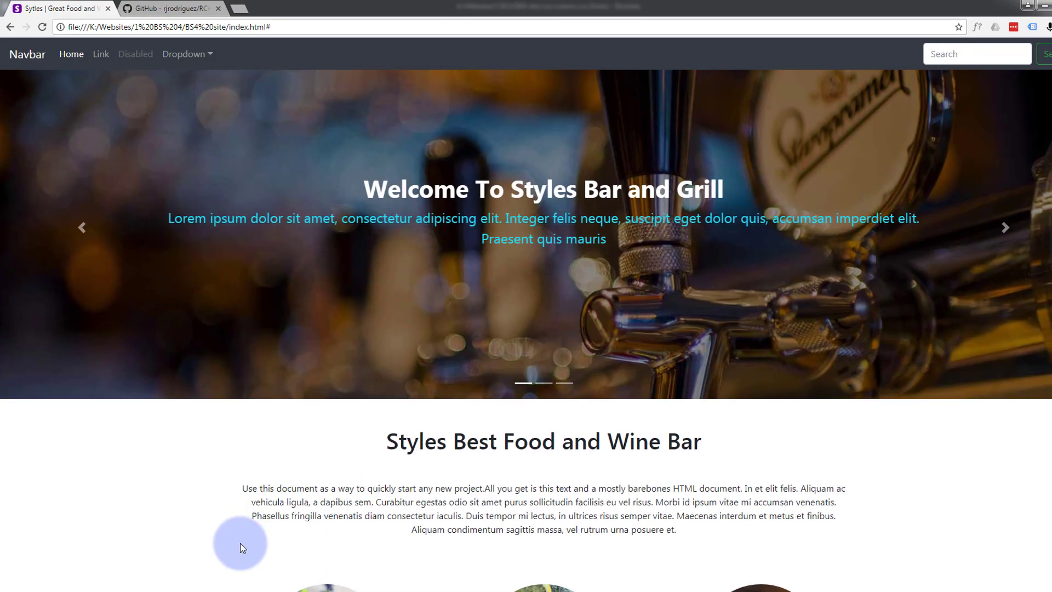
scroll("down", 3)
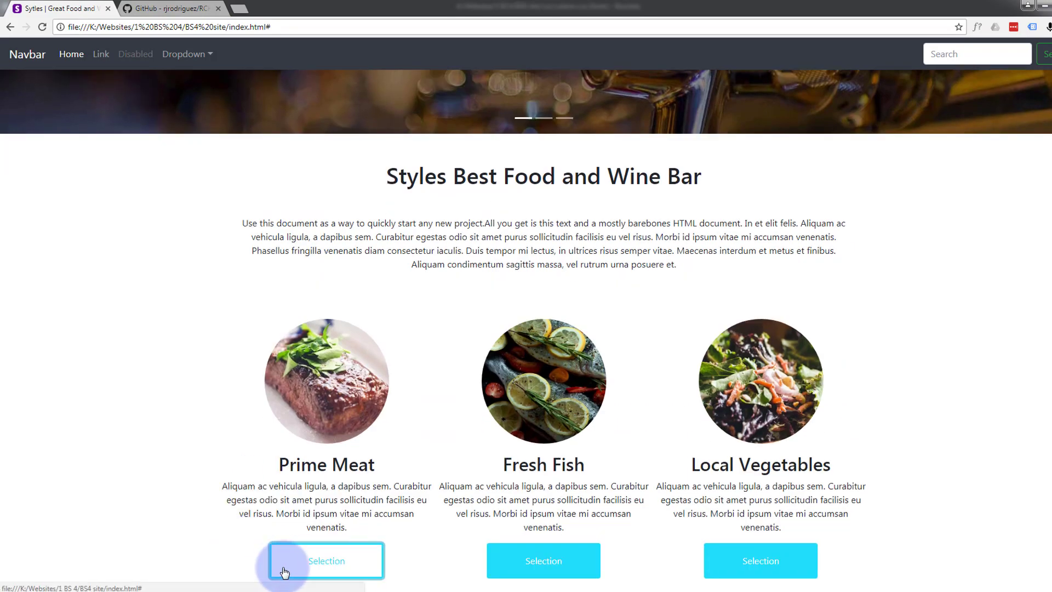
- Inspect the Prime Meat Selection button and show the :hov force-state options
right_click(326, 560)
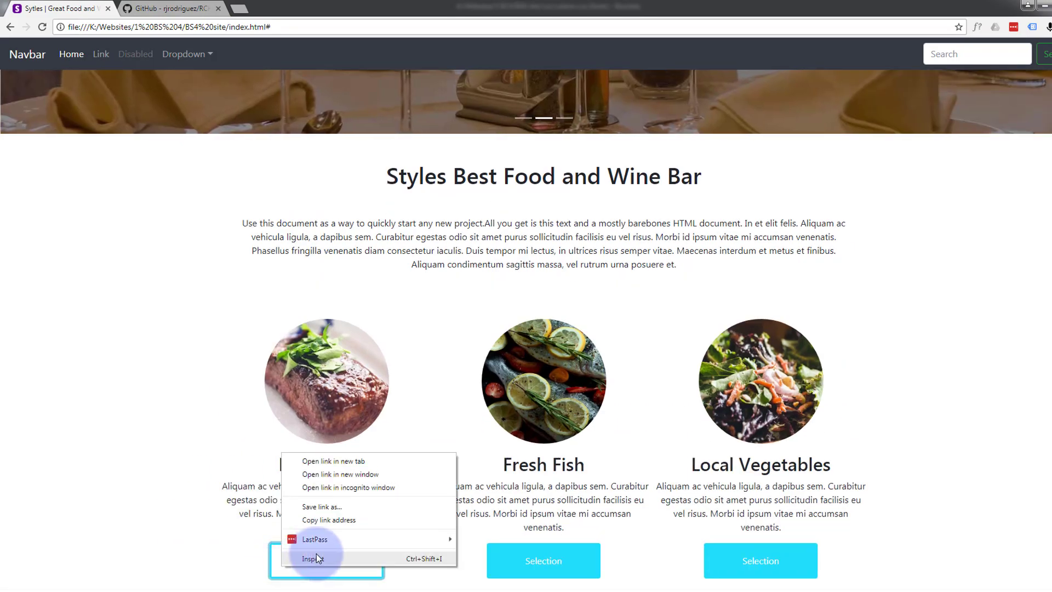
left_click(313, 558)
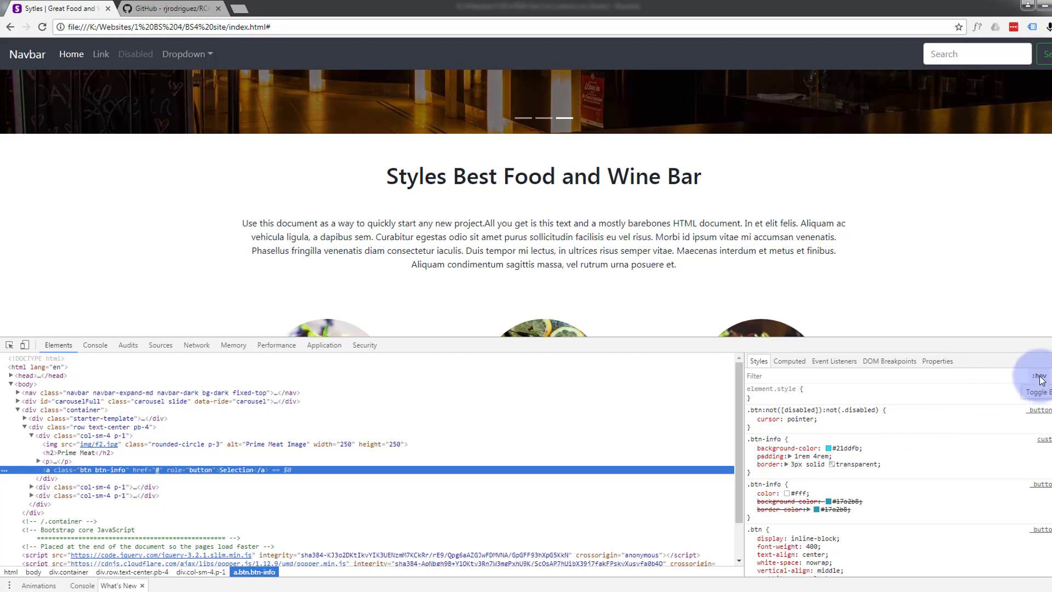
left_click(1040, 376)
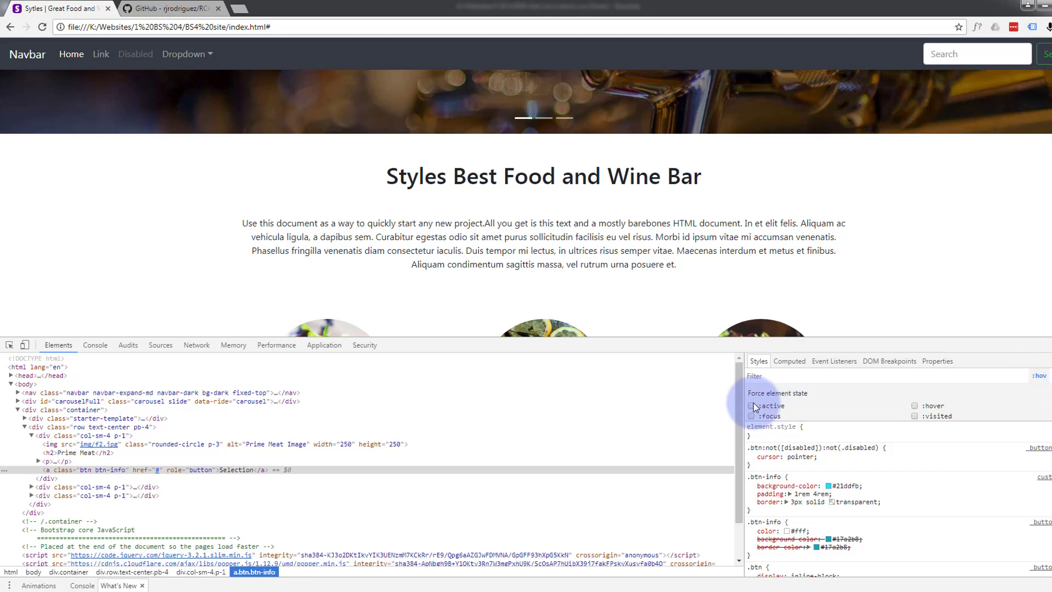
- Toggle forced active, focus and visited states on the button to test its styles
left_click(751, 406)
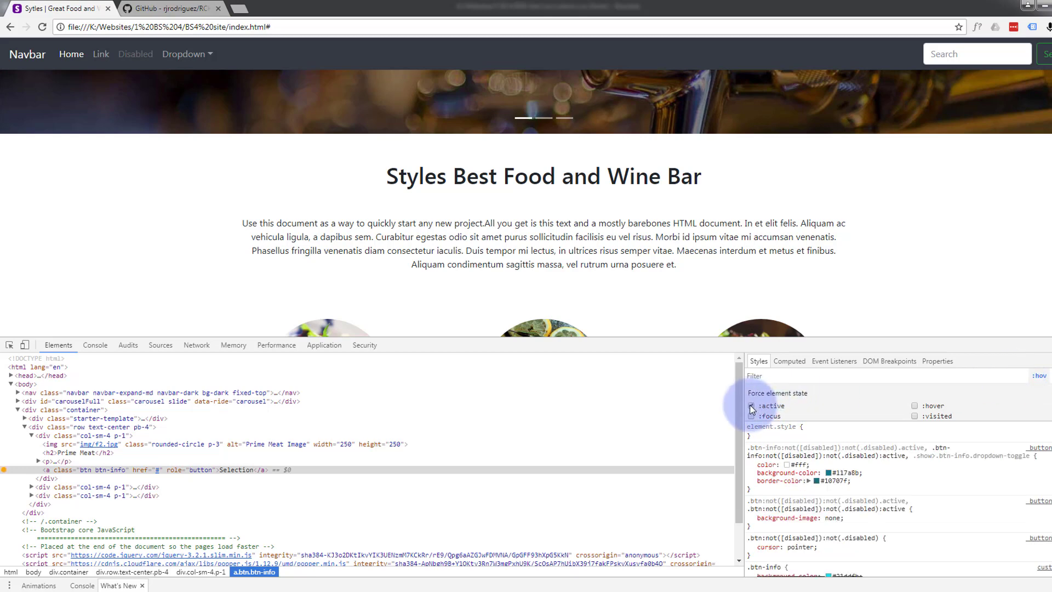
left_click(751, 405)
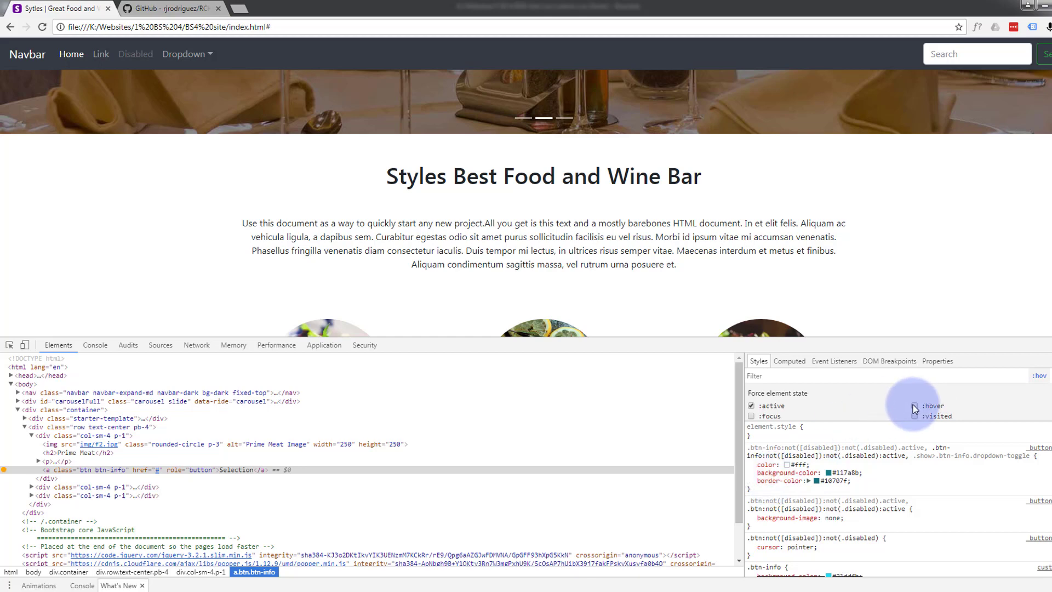
left_click(752, 406)
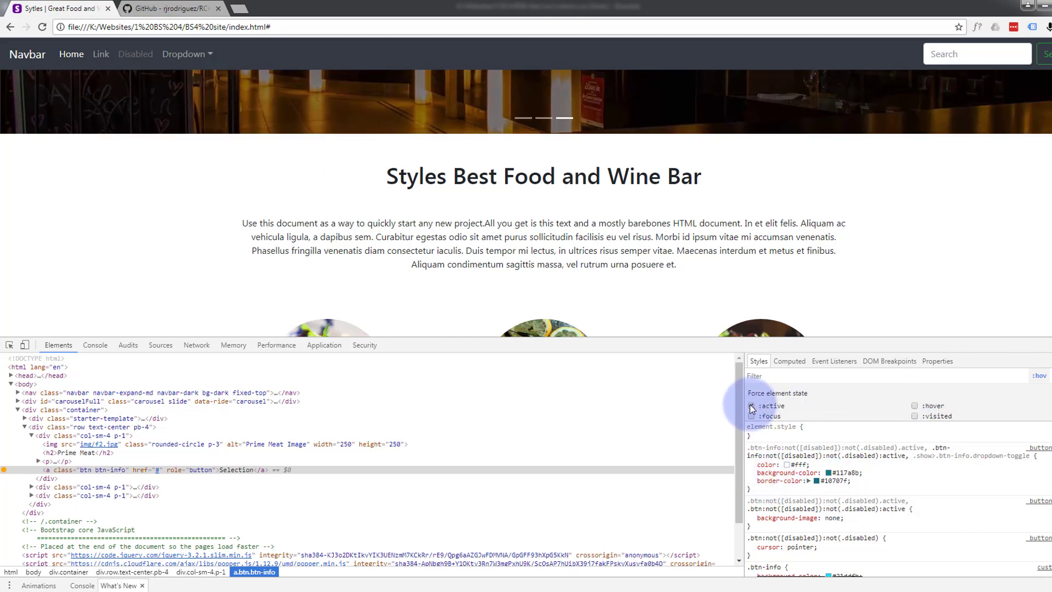
left_click(751, 405)
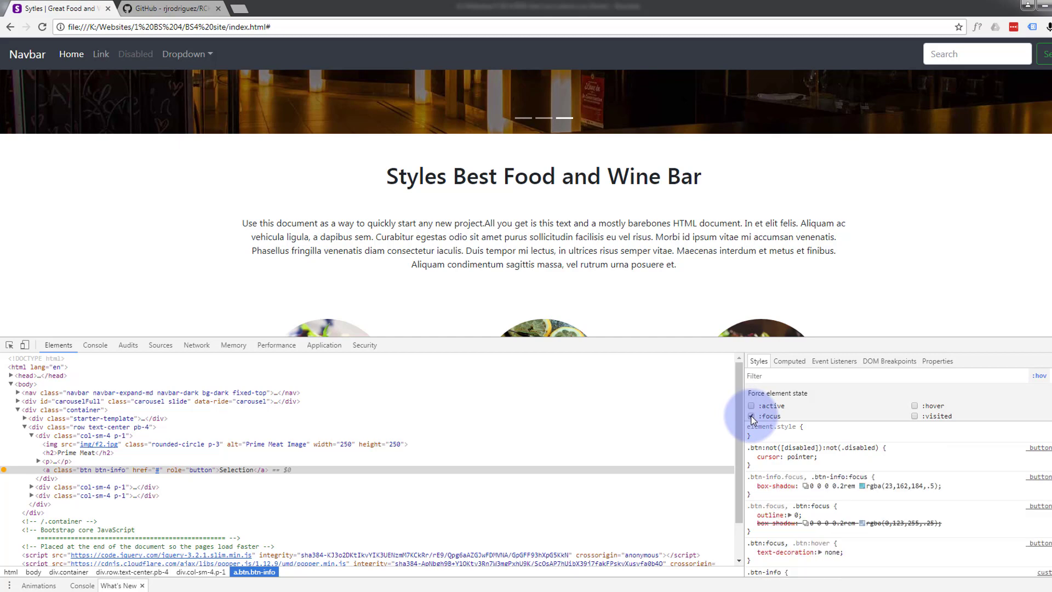
left_click(751, 415)
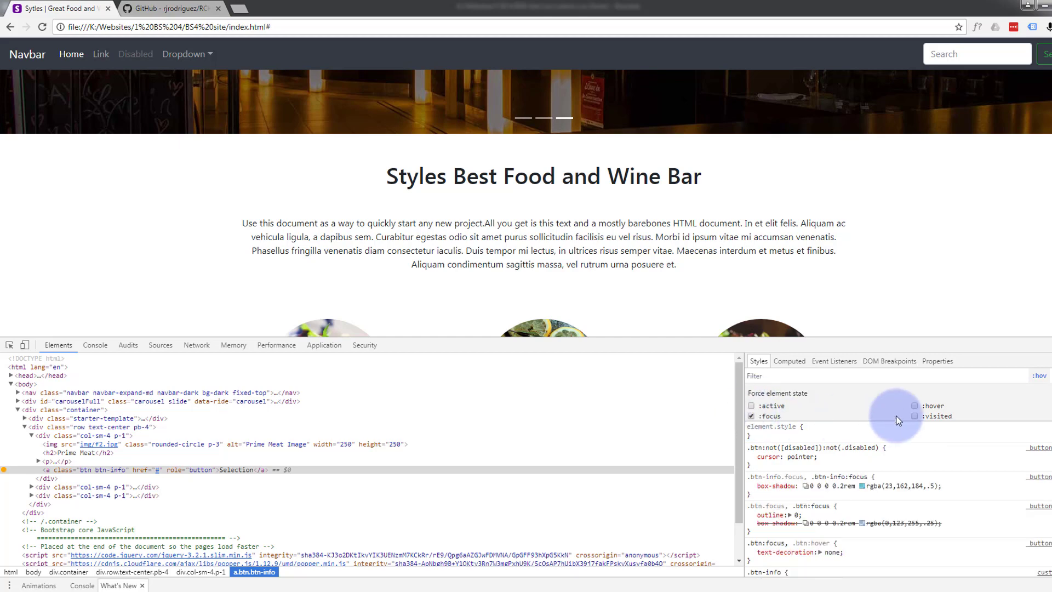
left_click(915, 415)
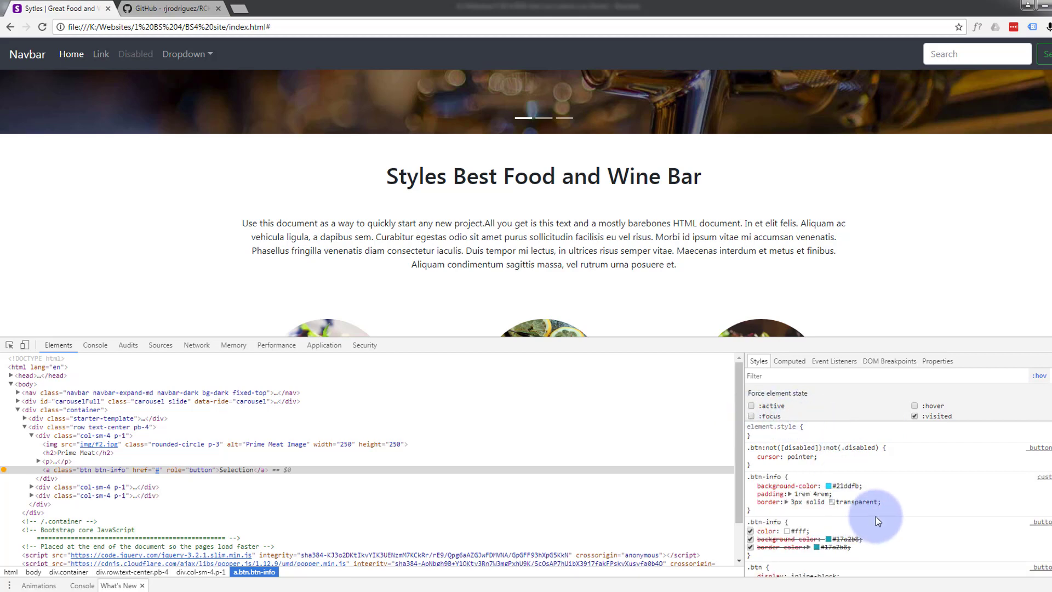
left_click(915, 415)
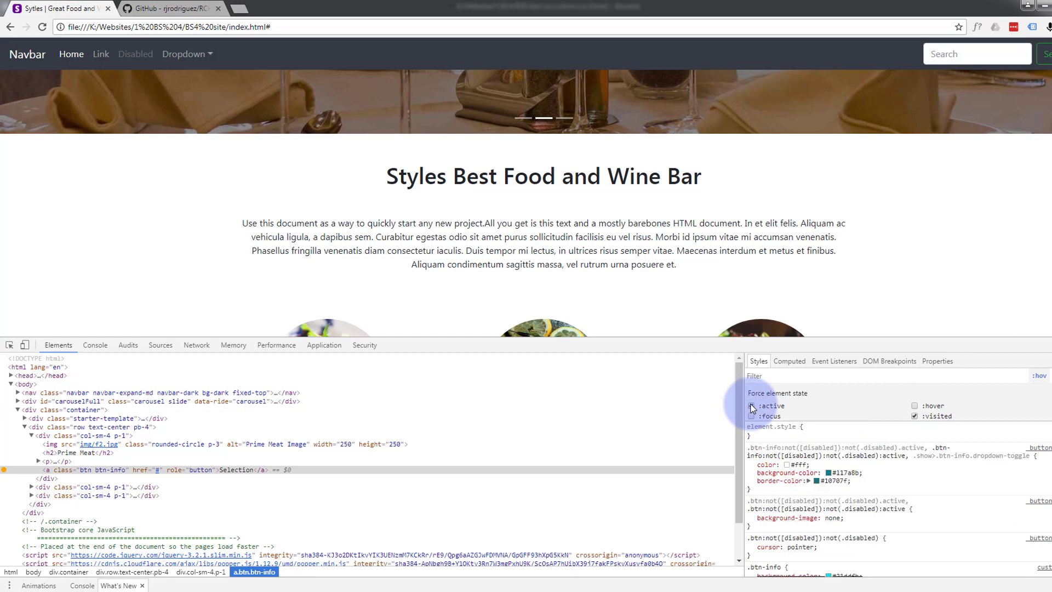
left_click(752, 405)
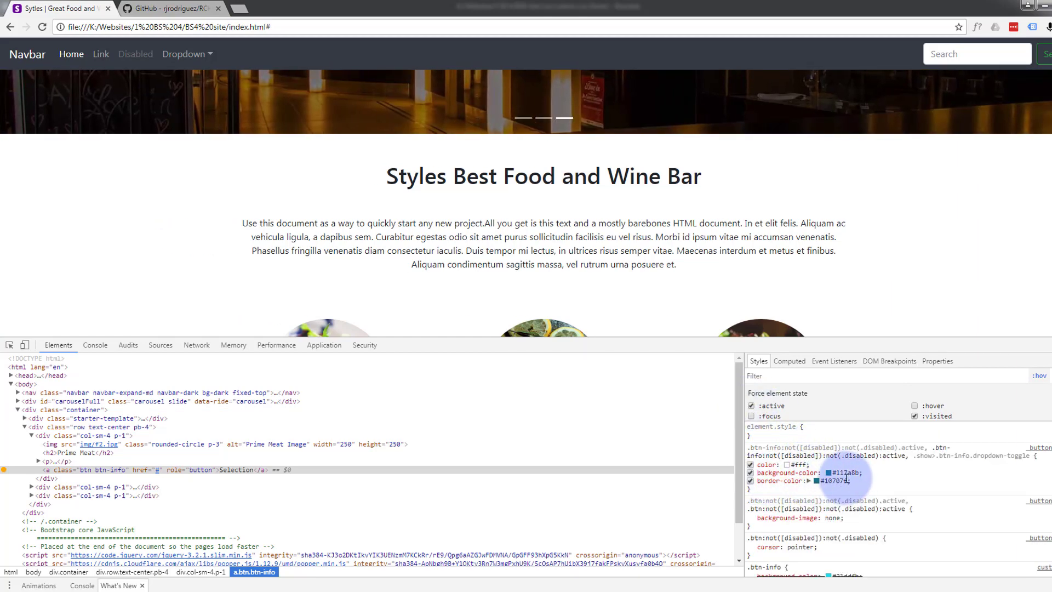
left_click(914, 416)
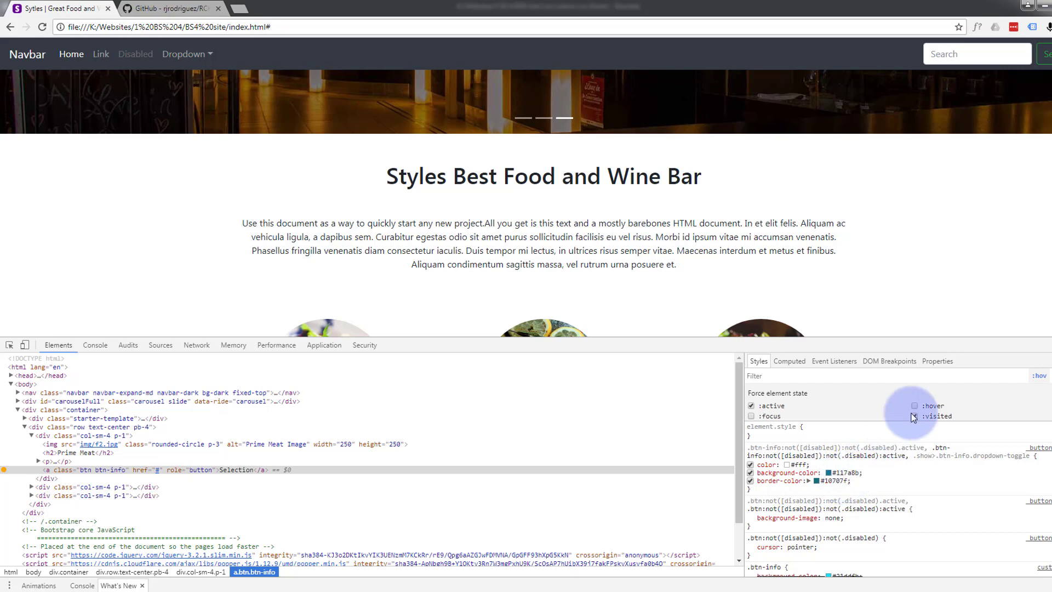
left_click(751, 406)
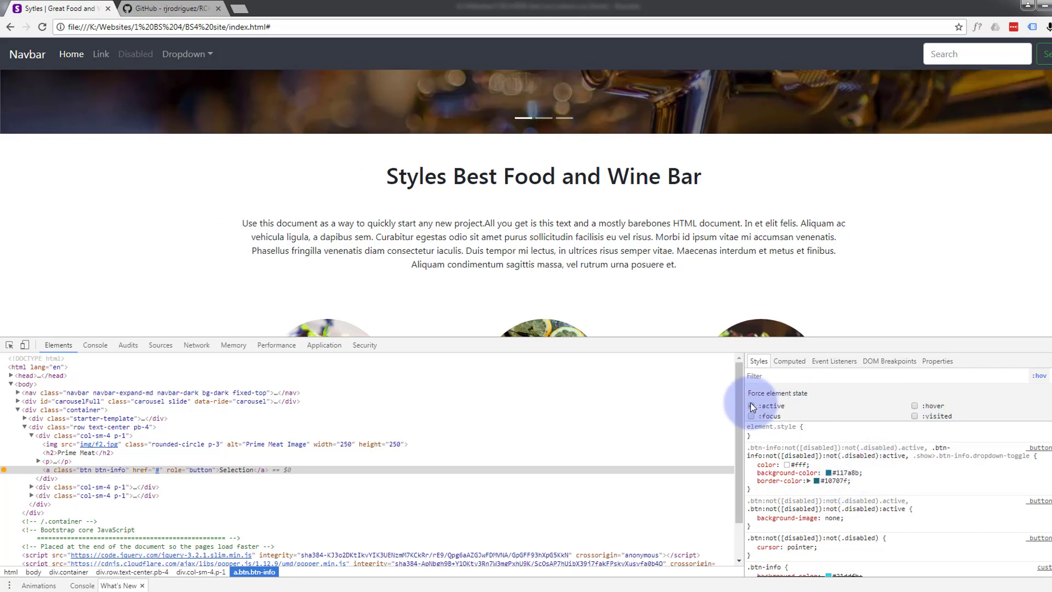
left_click(751, 406)
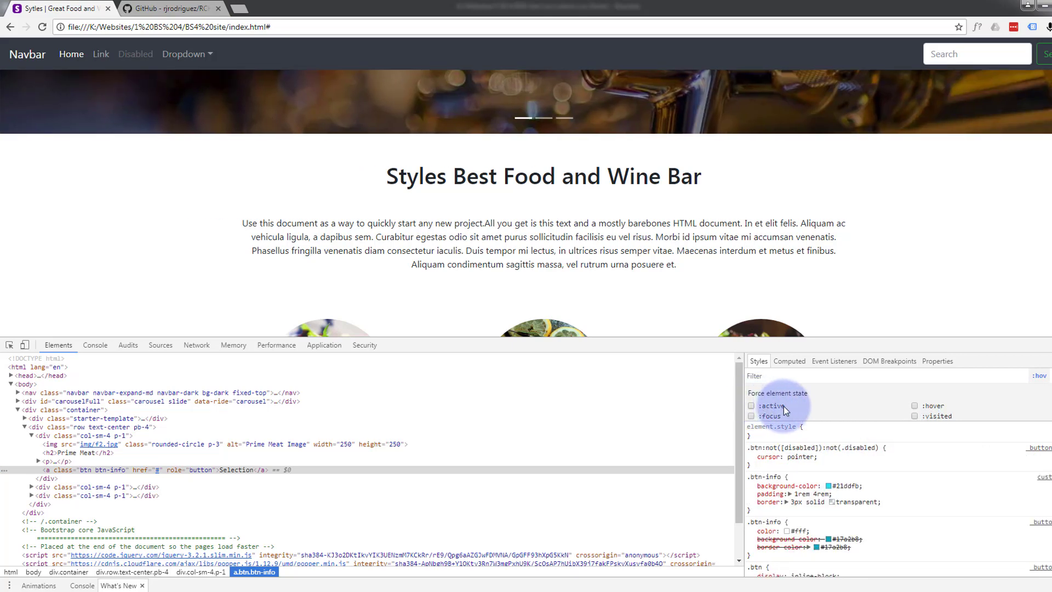
mouse_move(795, 415)
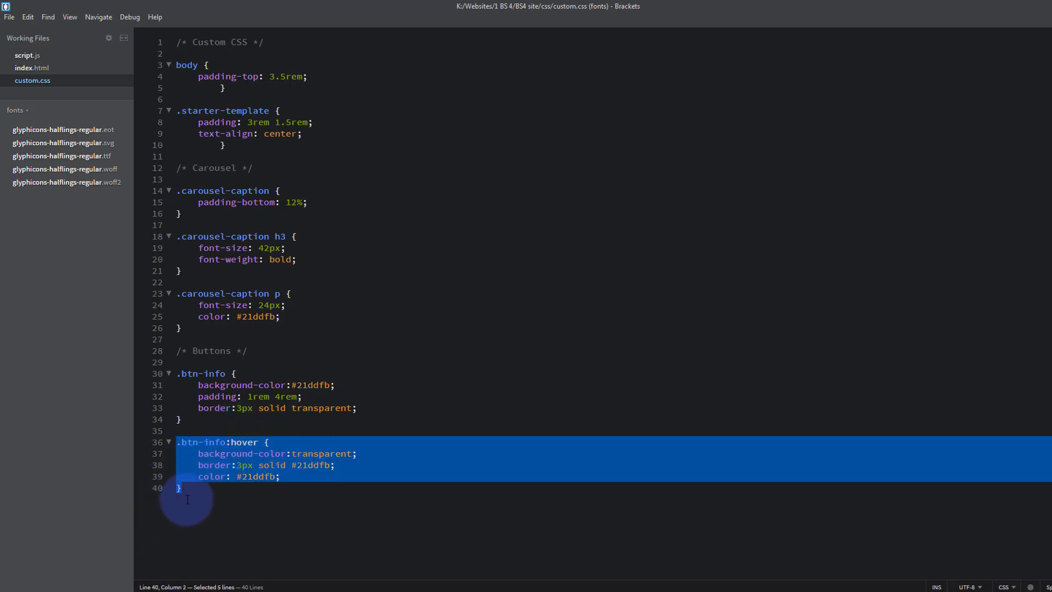
- Paste a copy of the hover rule below it and rename its selector to .btn-info:active
left_click(179, 487)
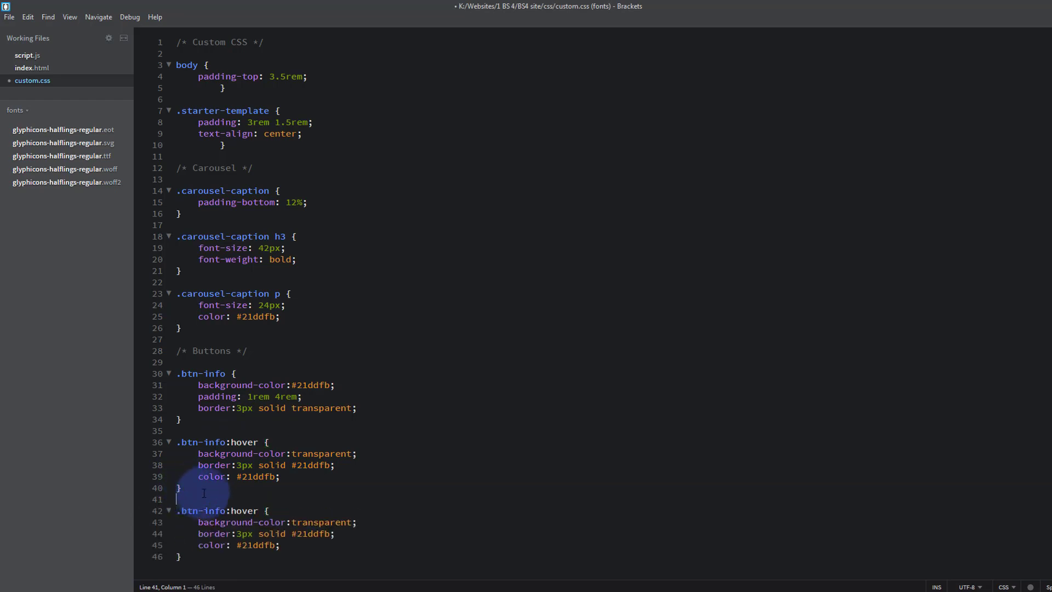
double_click(242, 511)
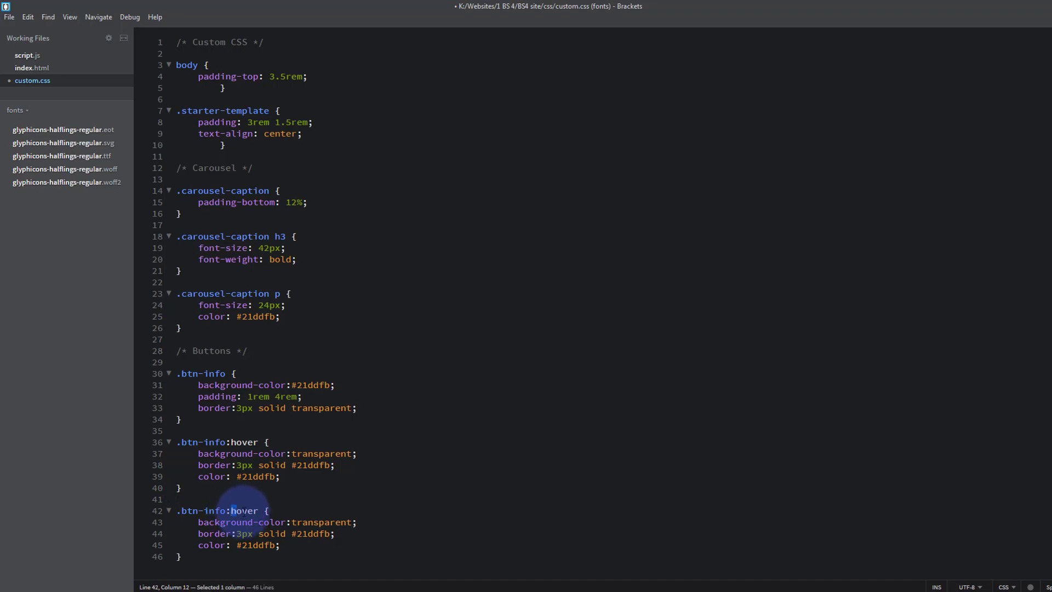
double_click(245, 510)
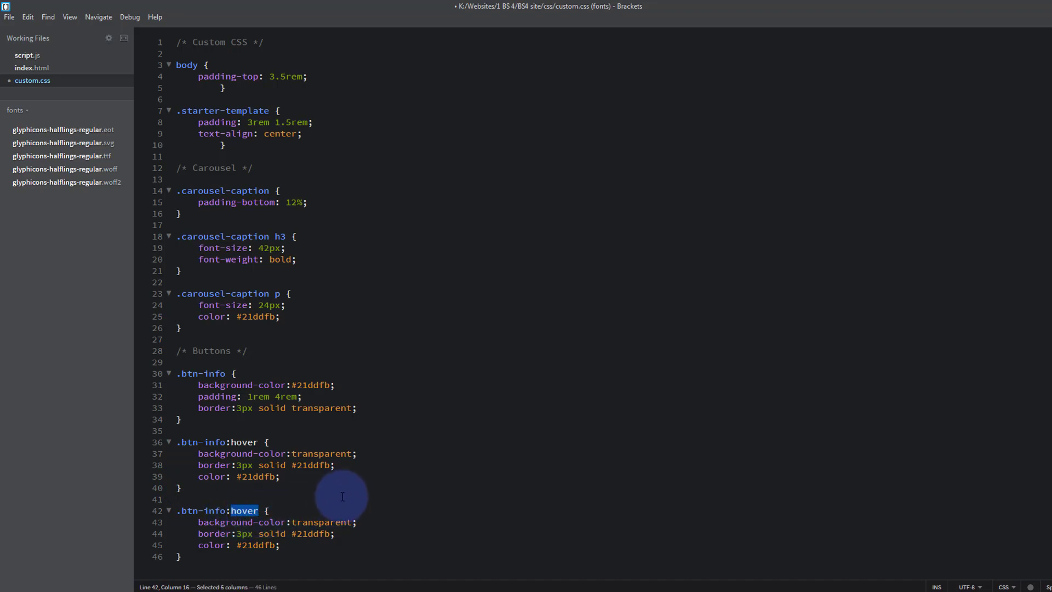
type("acti")
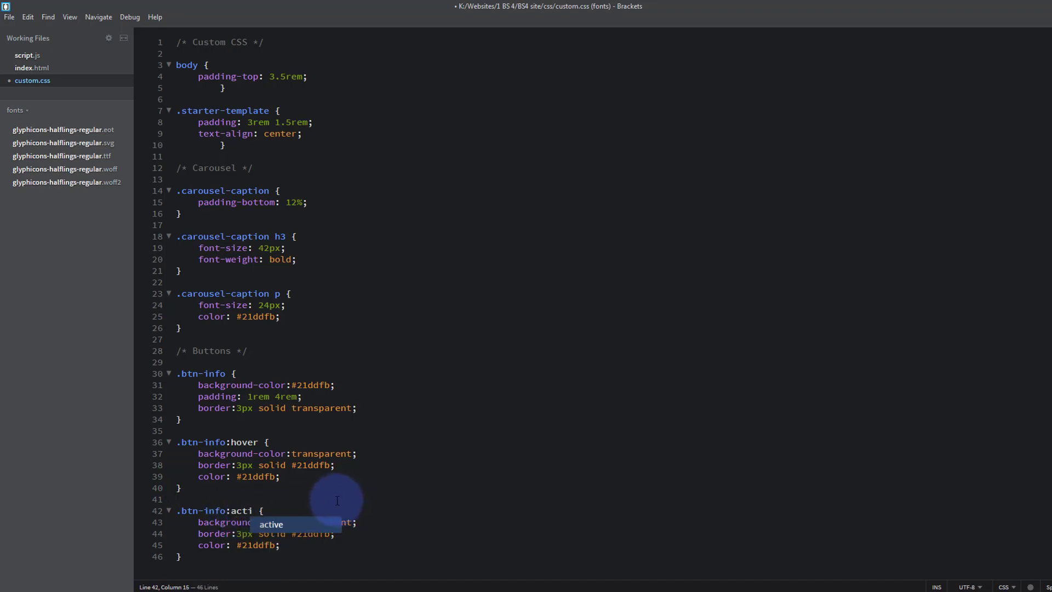
type("ve")
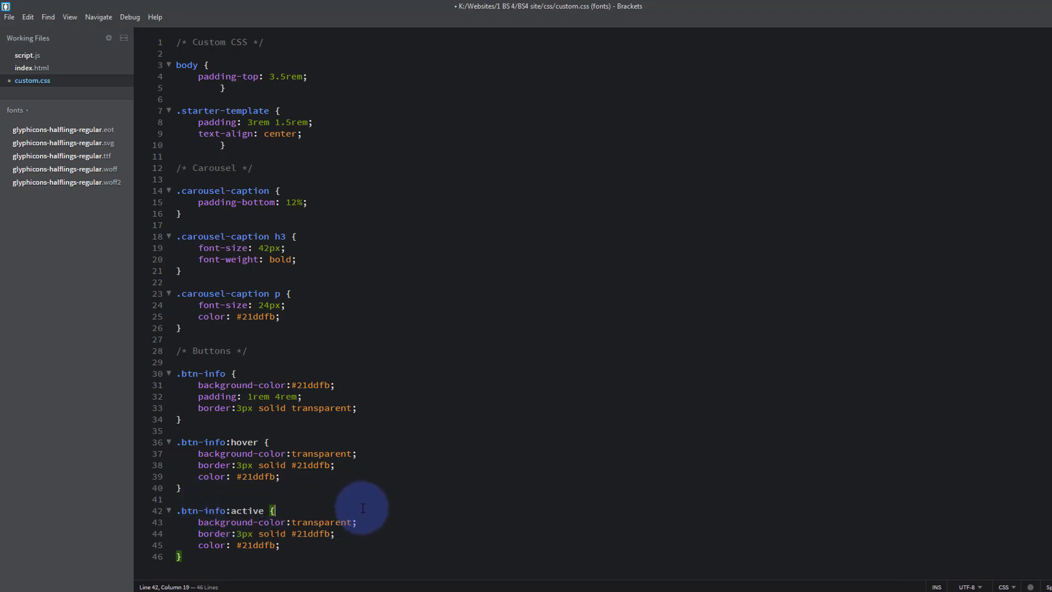
mouse_move(208, 496)
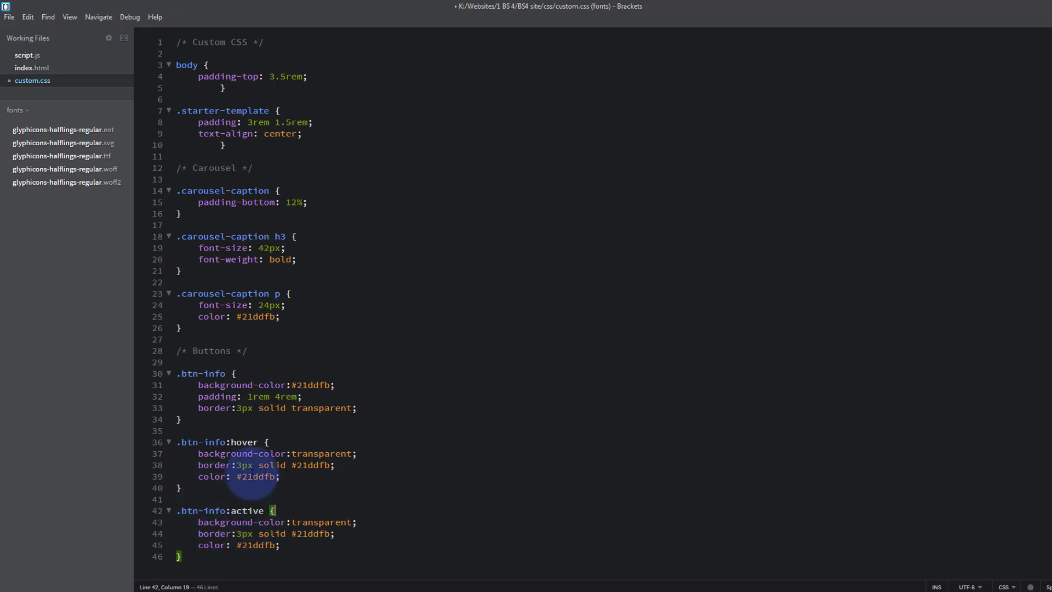
mouse_move(466, 458)
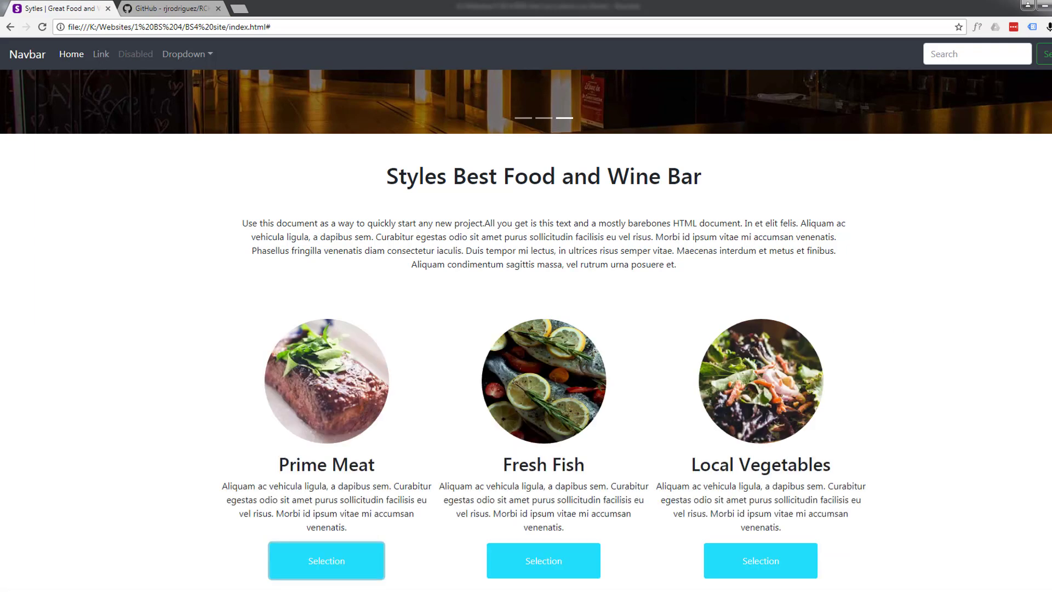
mouse_move(18, 73)
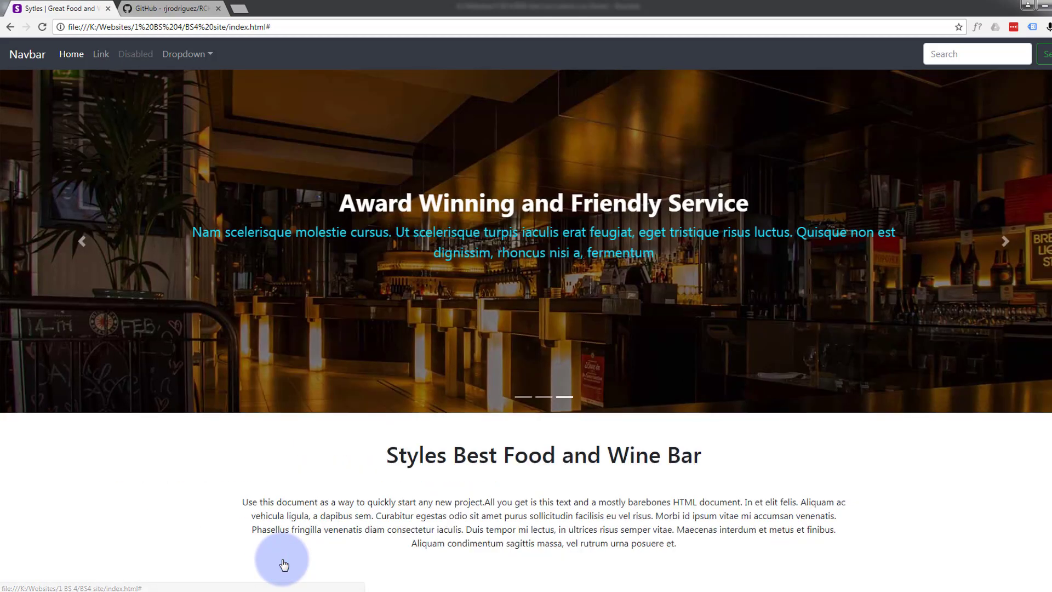
- Scroll down the reloaded restaurant page to the Prime Meat Selection button
scroll("down", 3)
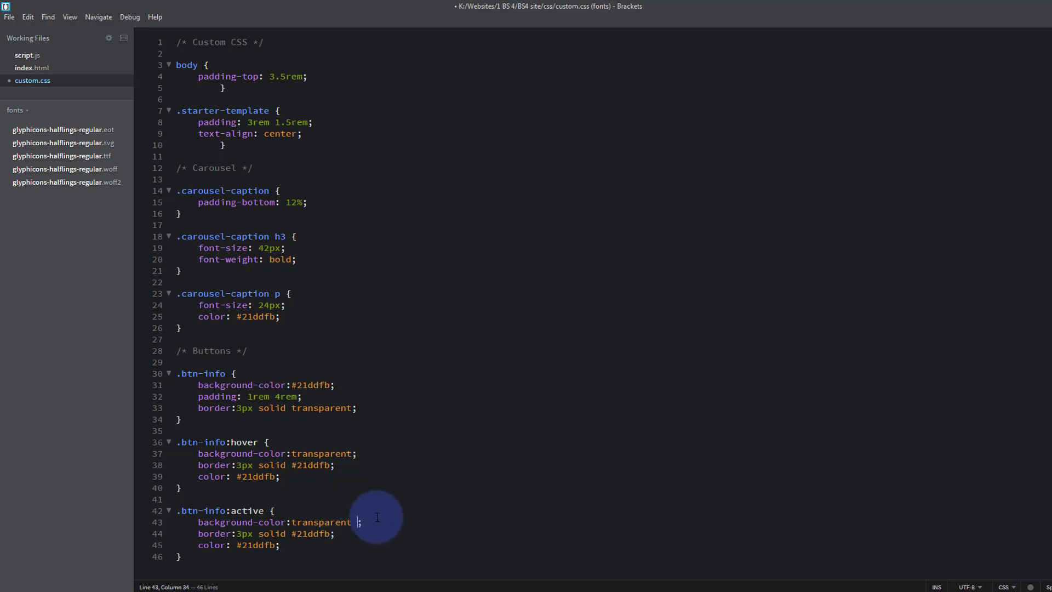
- Add !important to the active background value and select the keyword for reuse
type("!important")
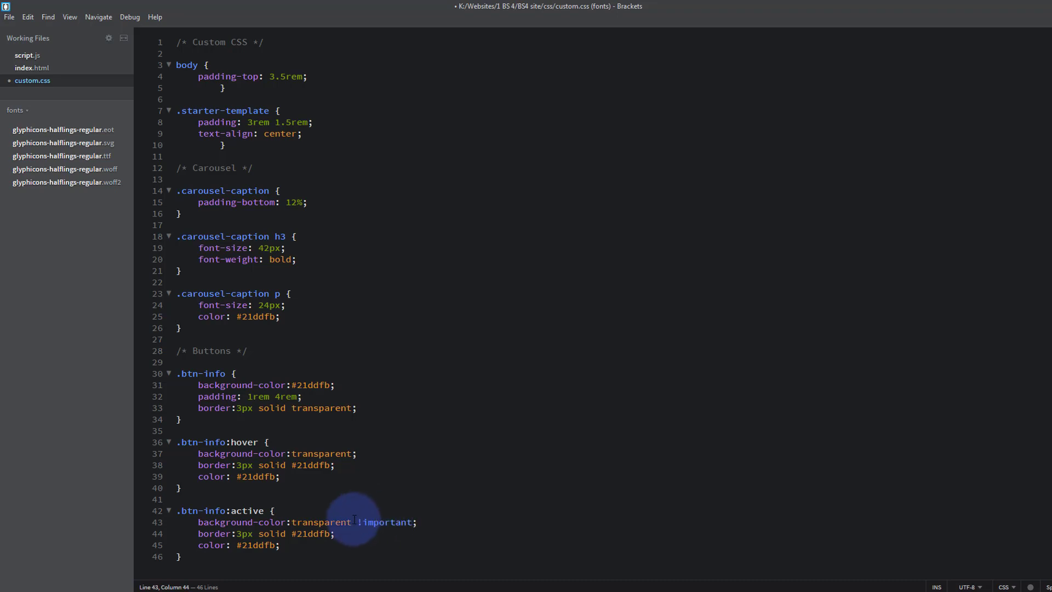
double_click(383, 522)
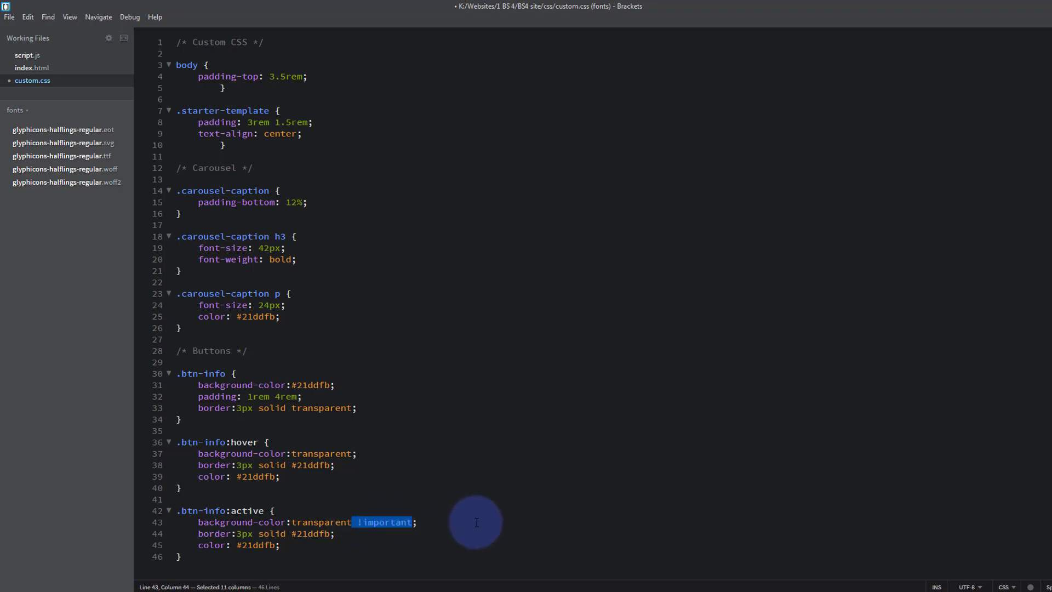
mouse_move(323, 533)
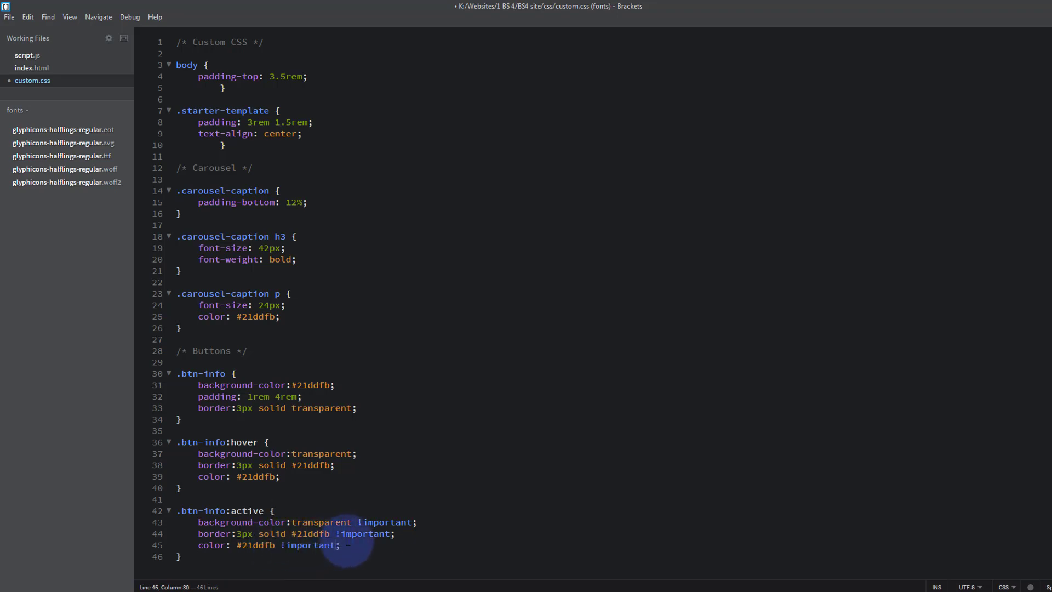
mouse_move(463, 502)
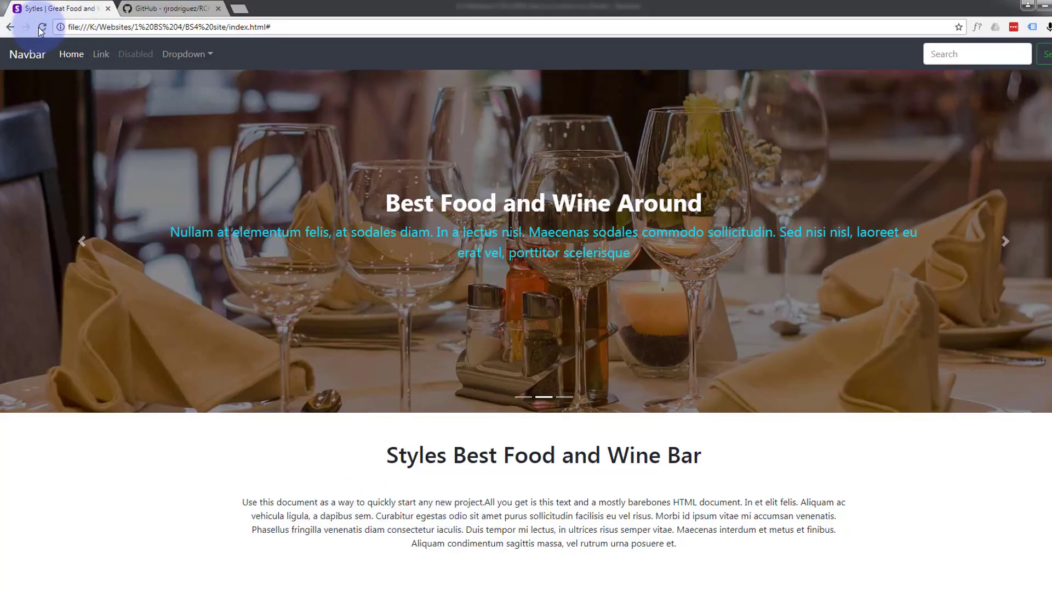
- Scroll down the reloaded page to test the Selection buttons' outlined states
scroll("down", 3)
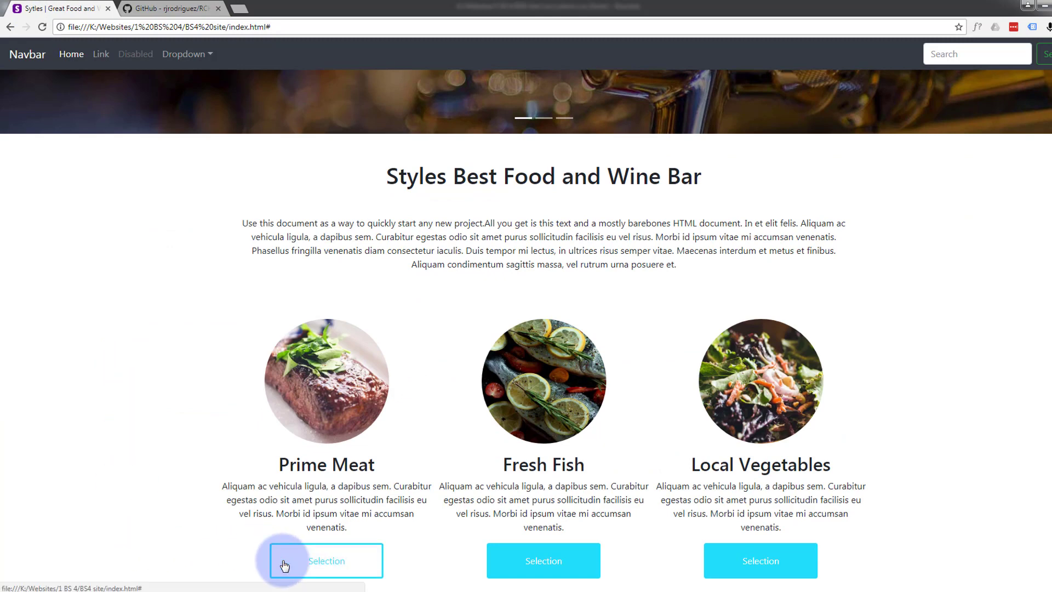
mouse_move(216, 535)
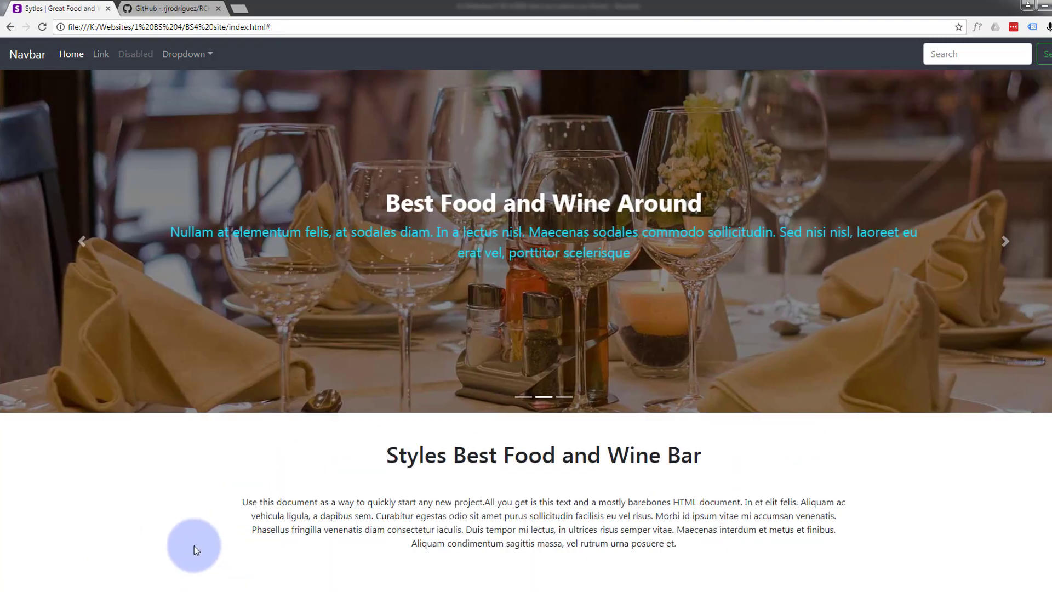
scroll("down", 3)
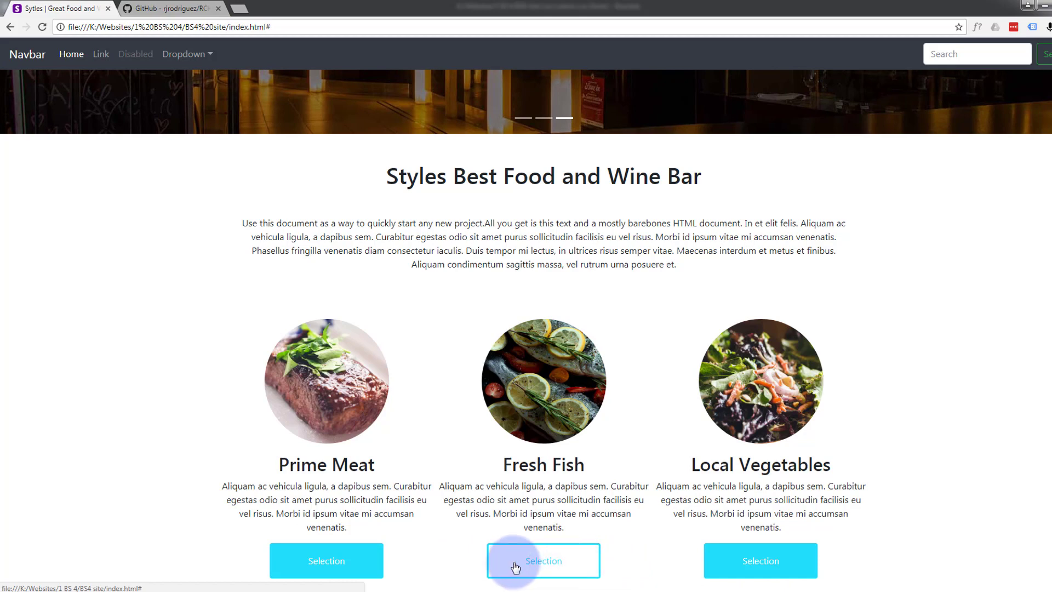
mouse_move(157, 494)
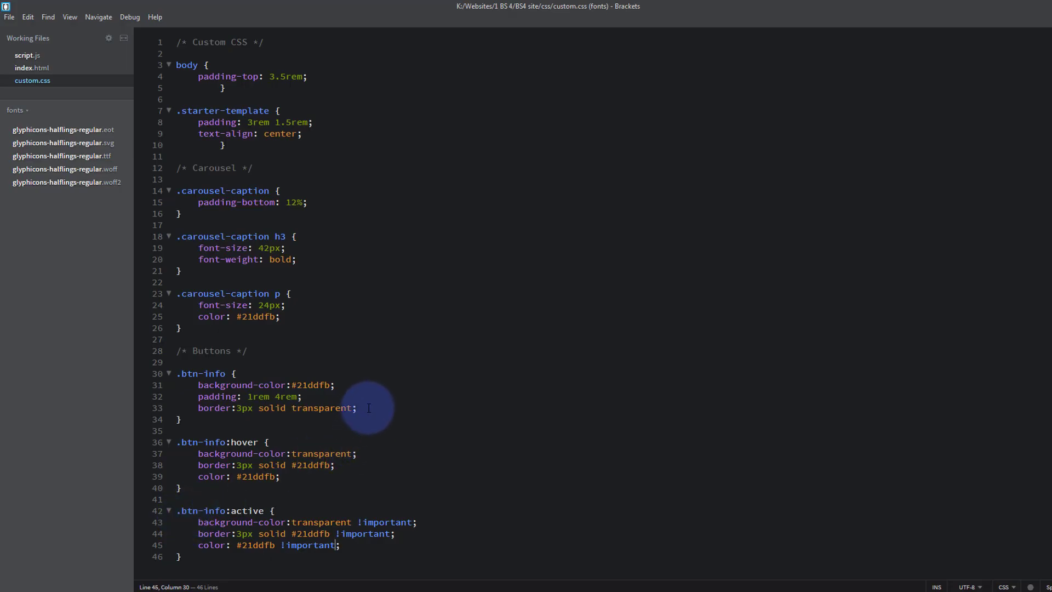
- Add box-shadow: 5px 5px 15px #777 after the base .btn-info border declaration
left_click(359, 407)
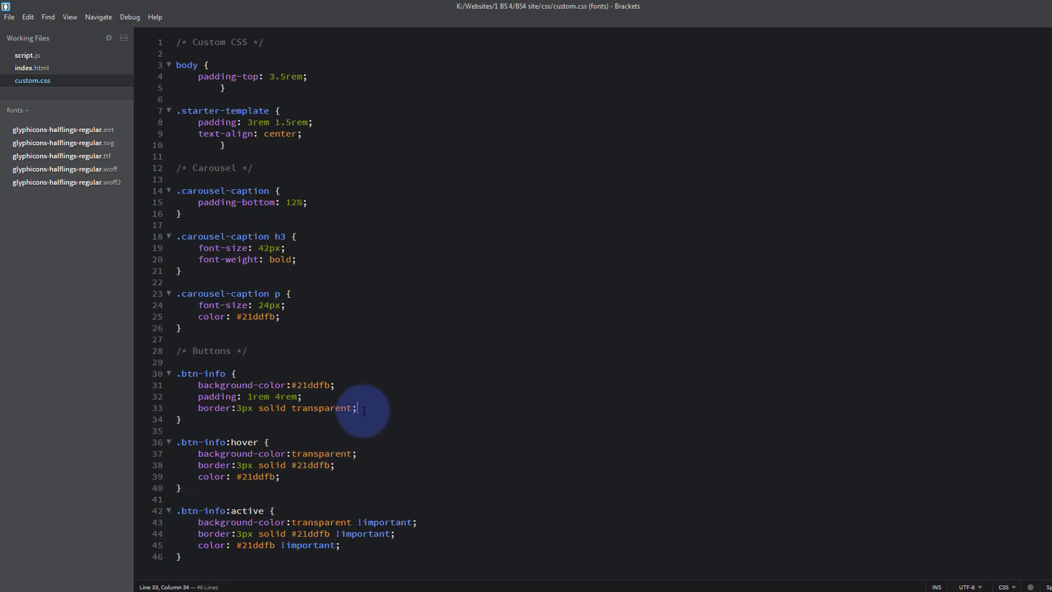
type("box-shadow:")
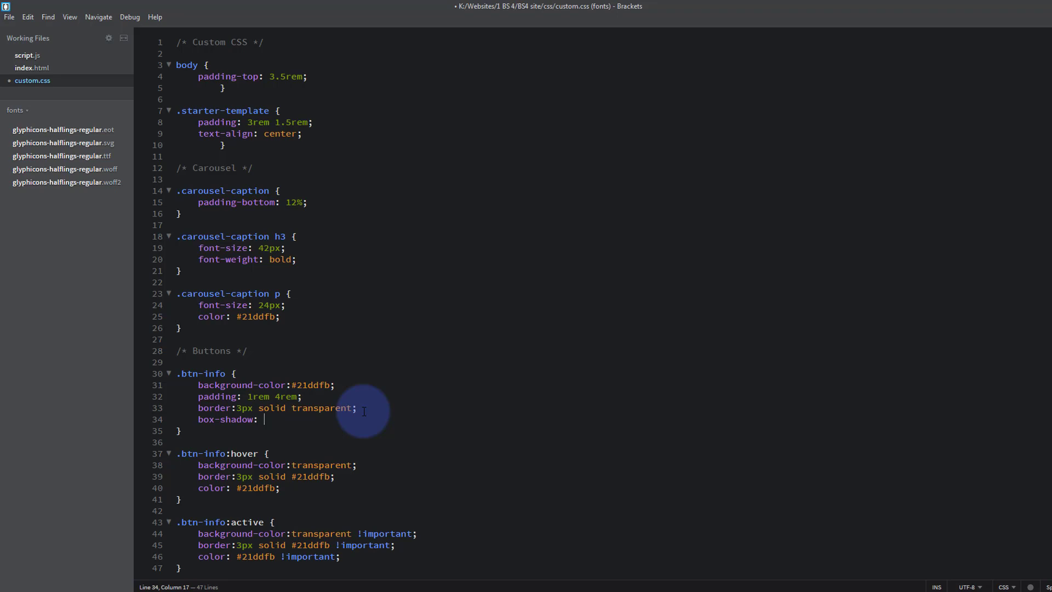
key("Backspace")
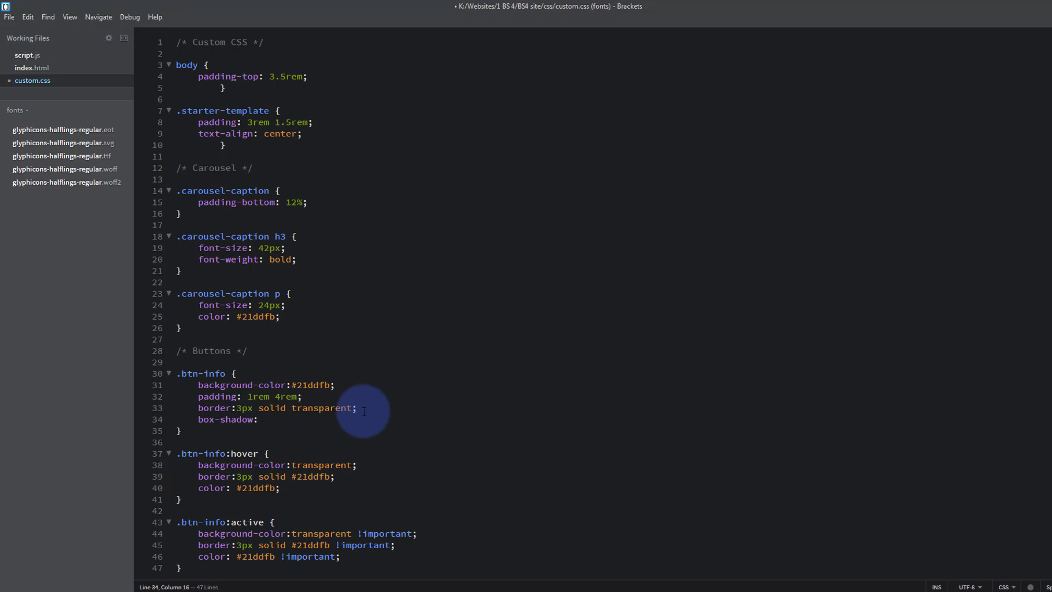
type("5px")
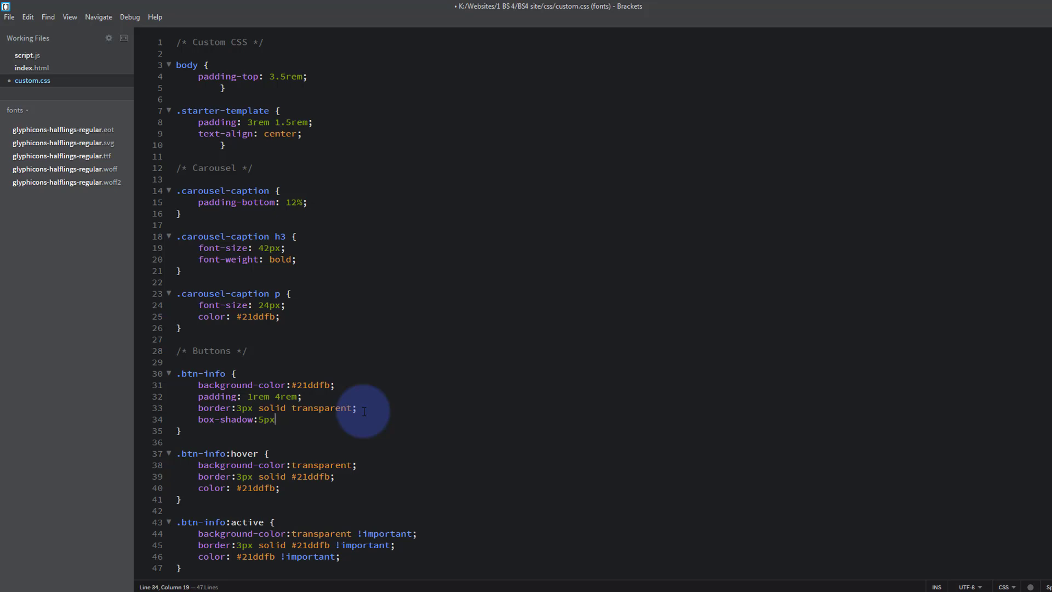
type("5")
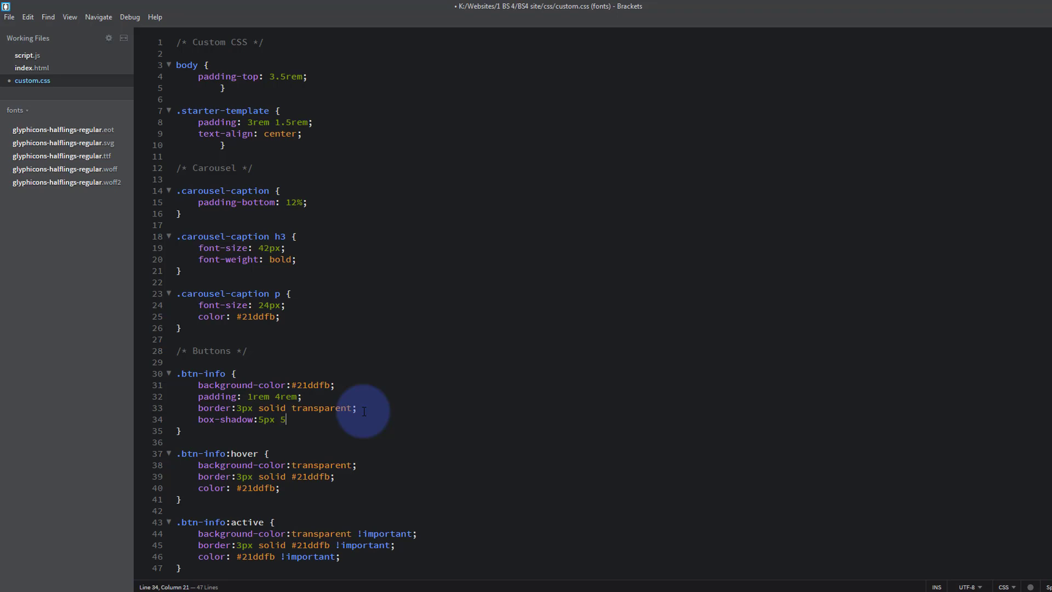
type("px")
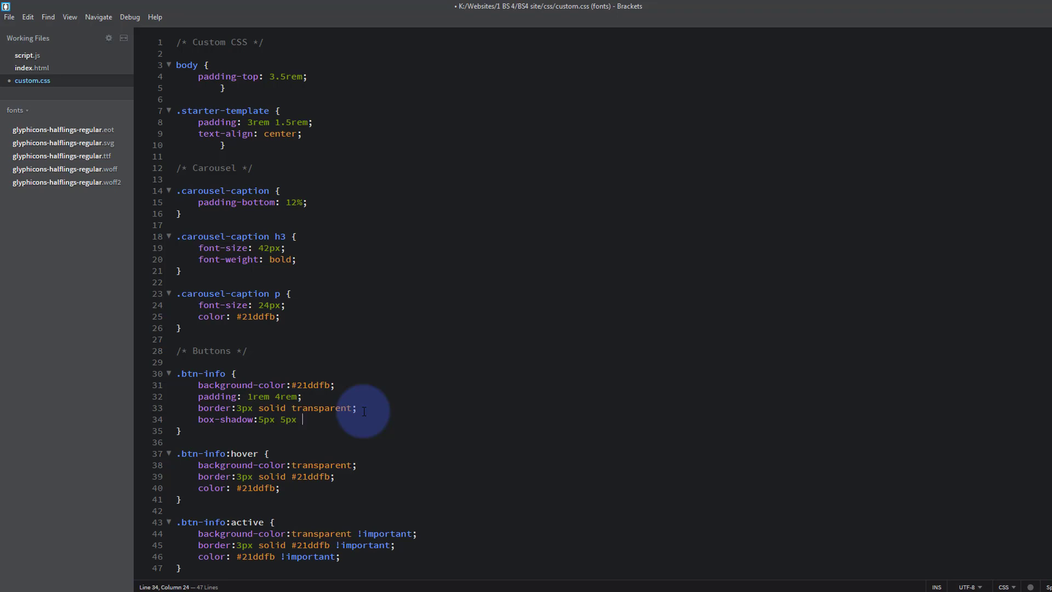
type("15")
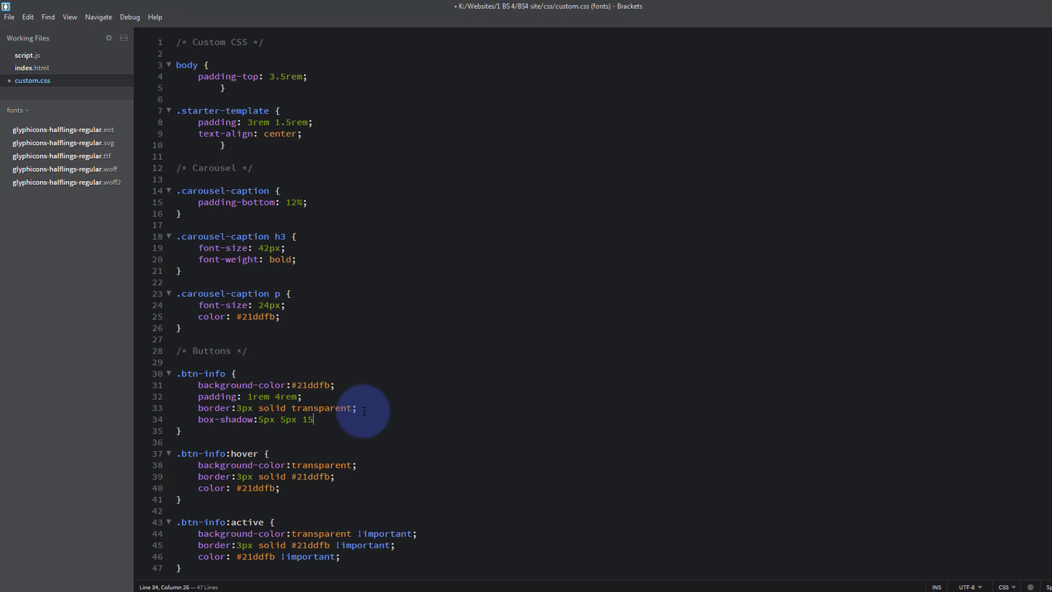
type("px")
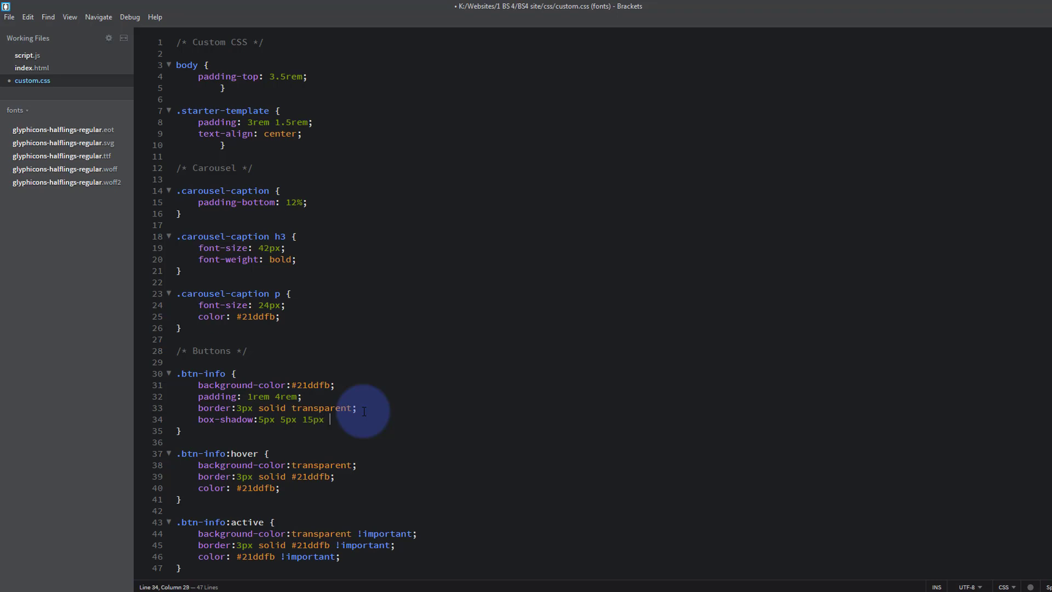
type("#")
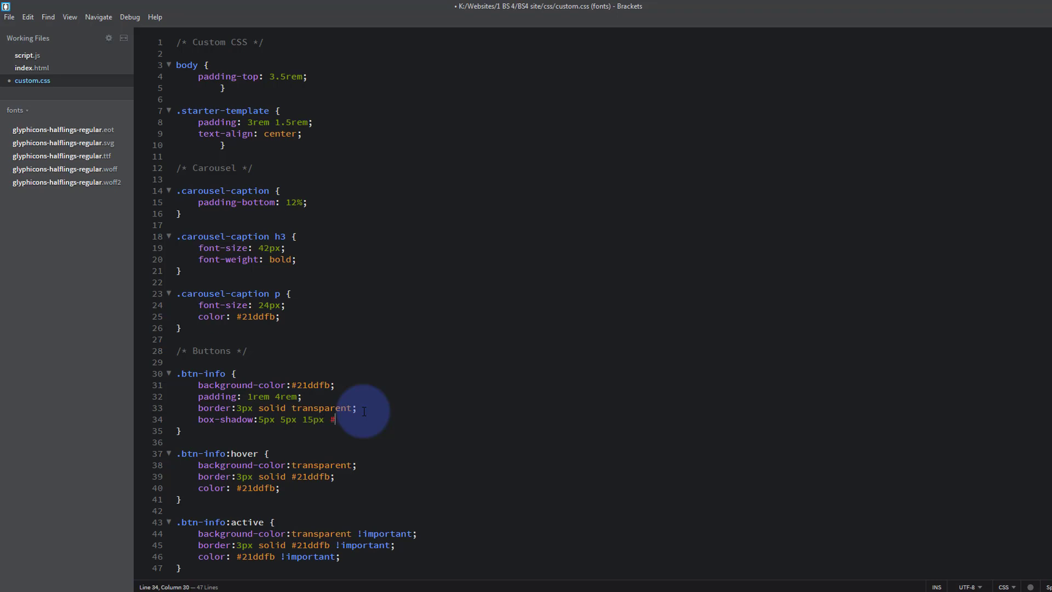
type("777")
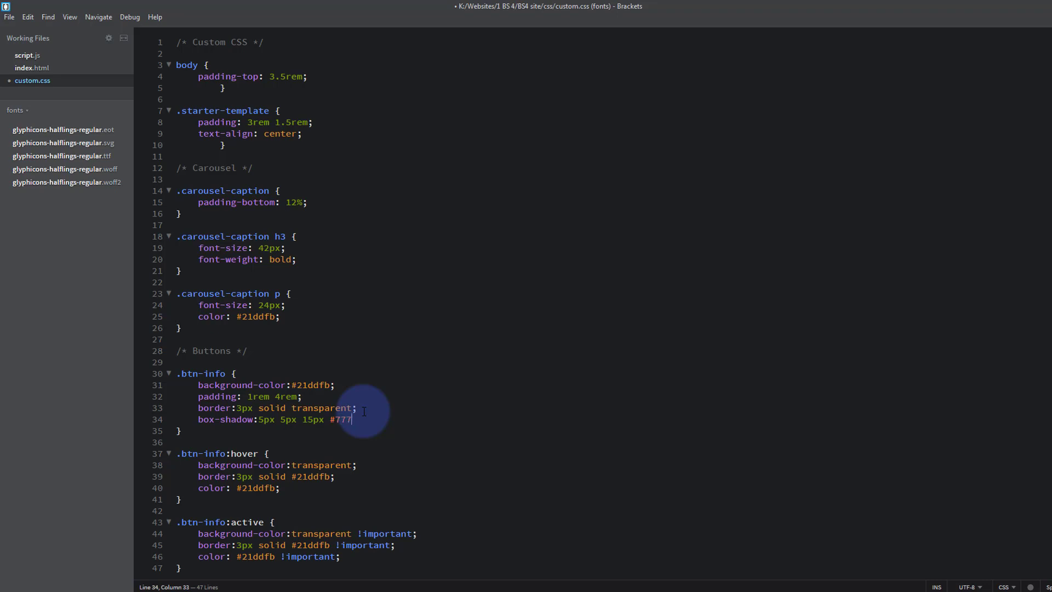
mouse_move(342, 385)
type("444;")
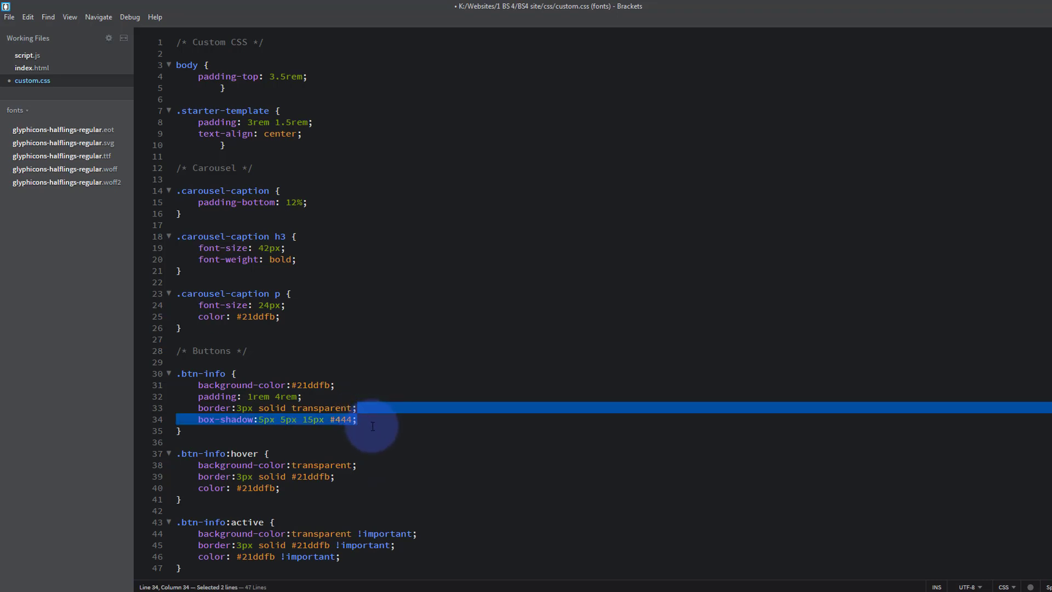
- Drop the base shadow and add box-shadow:5px 5px 15px #444 to the hover and active rules
key("Delete")
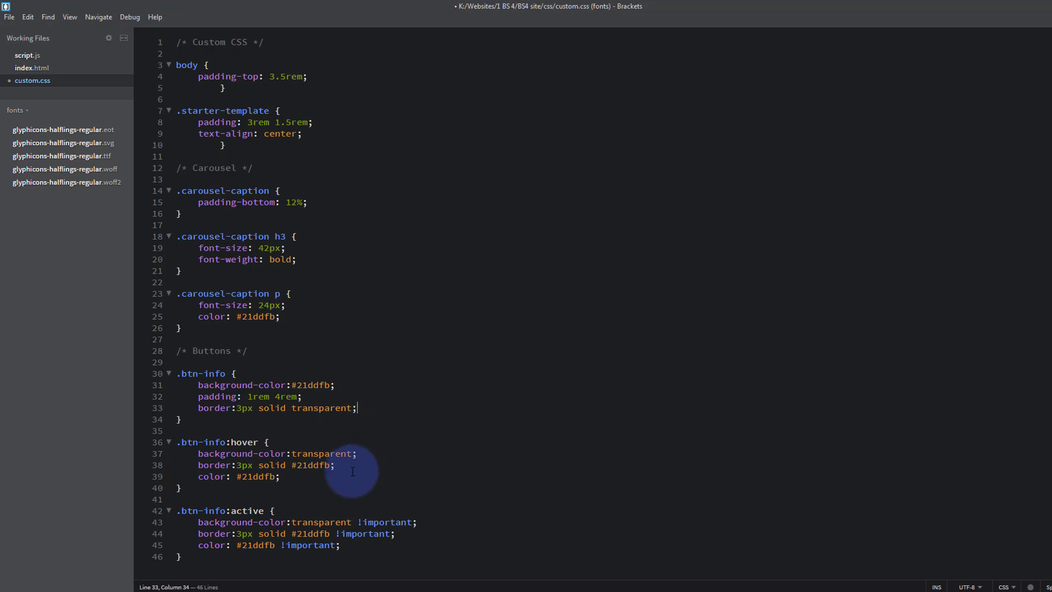
left_click(279, 476)
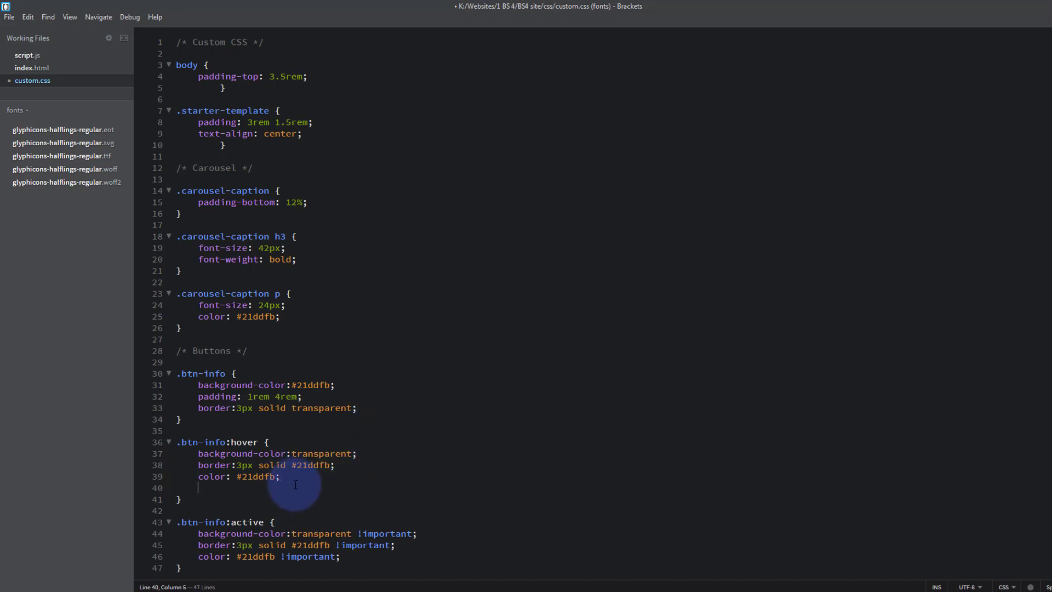
type("box-shadow:5px 5px 15px #444;")
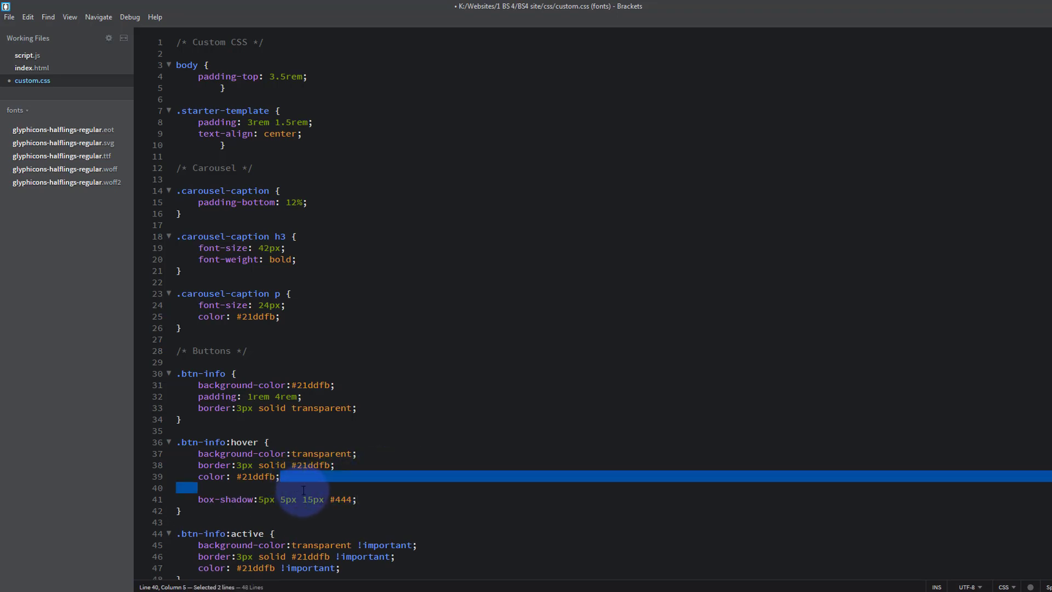
key("Delete")
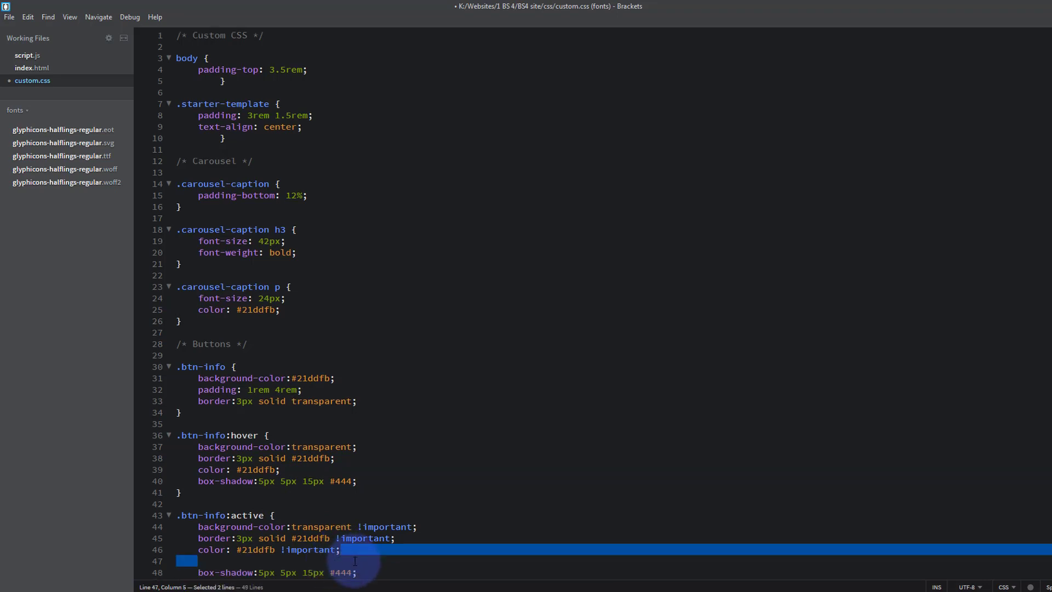
key("Delete")
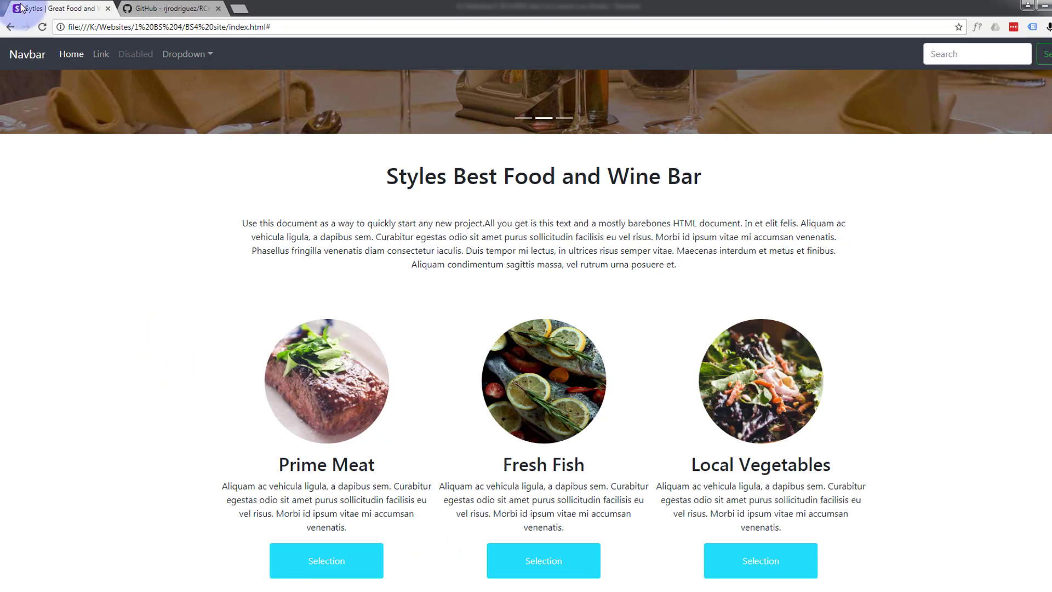
- Reload the page and press the Fresh Fish button to see its shadowed look
left_click(42, 27)
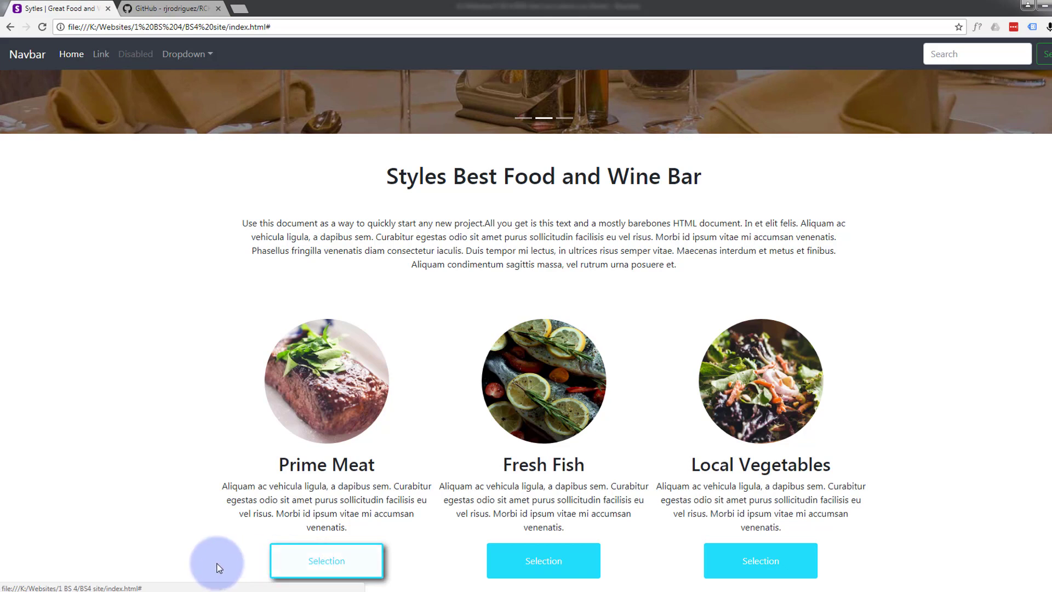
mouse_move(543, 562)
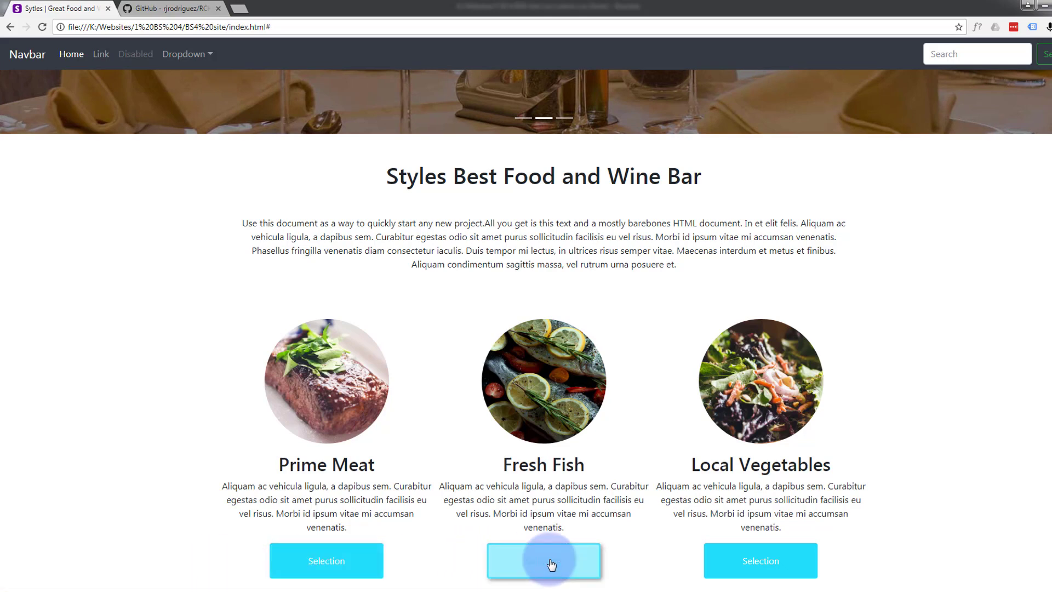
left_click(543, 559)
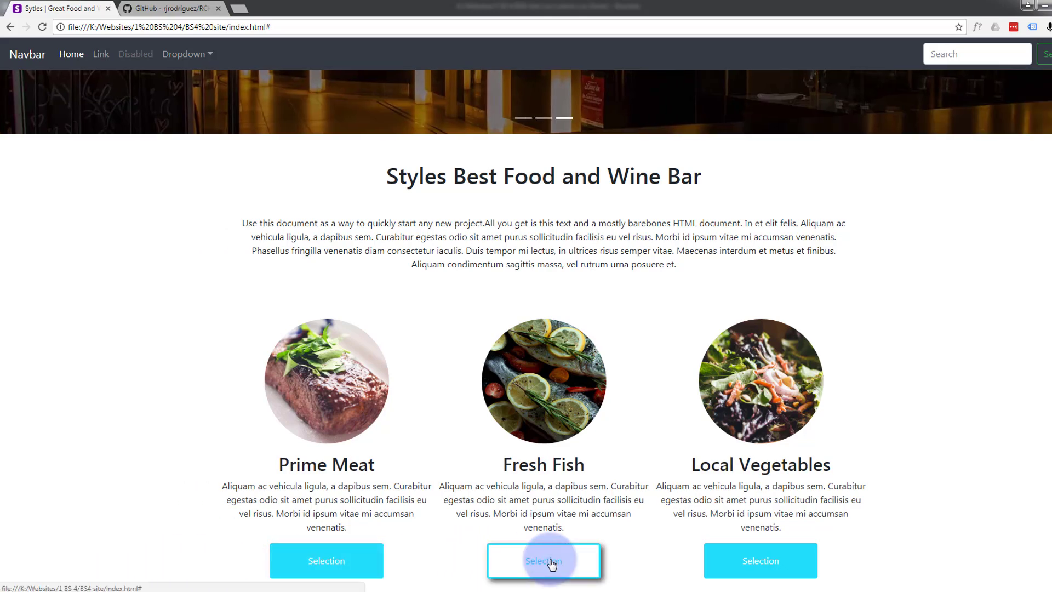
mouse_move(685, 562)
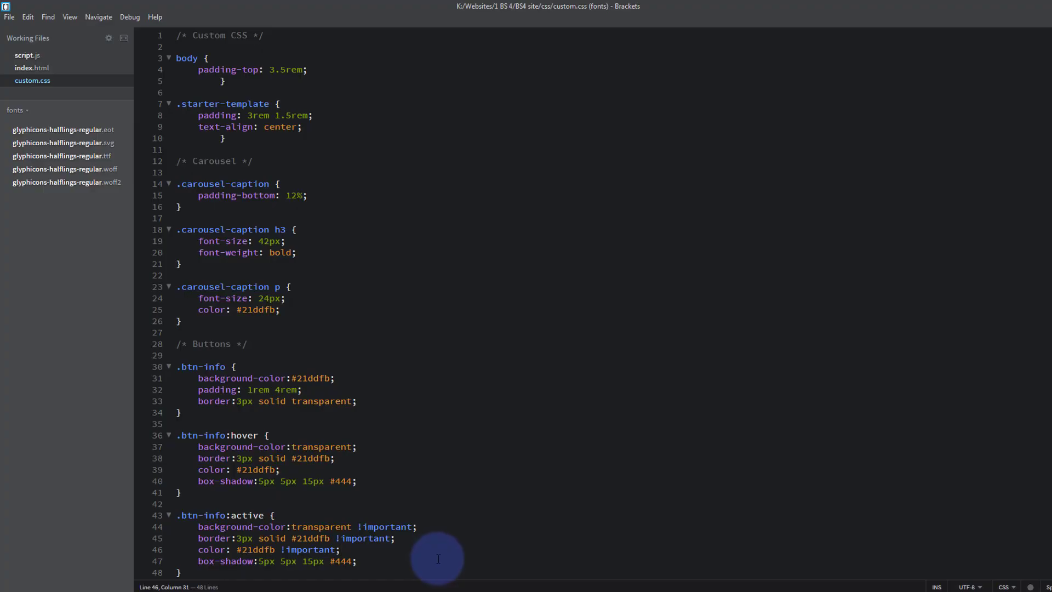
mouse_move(308, 491)
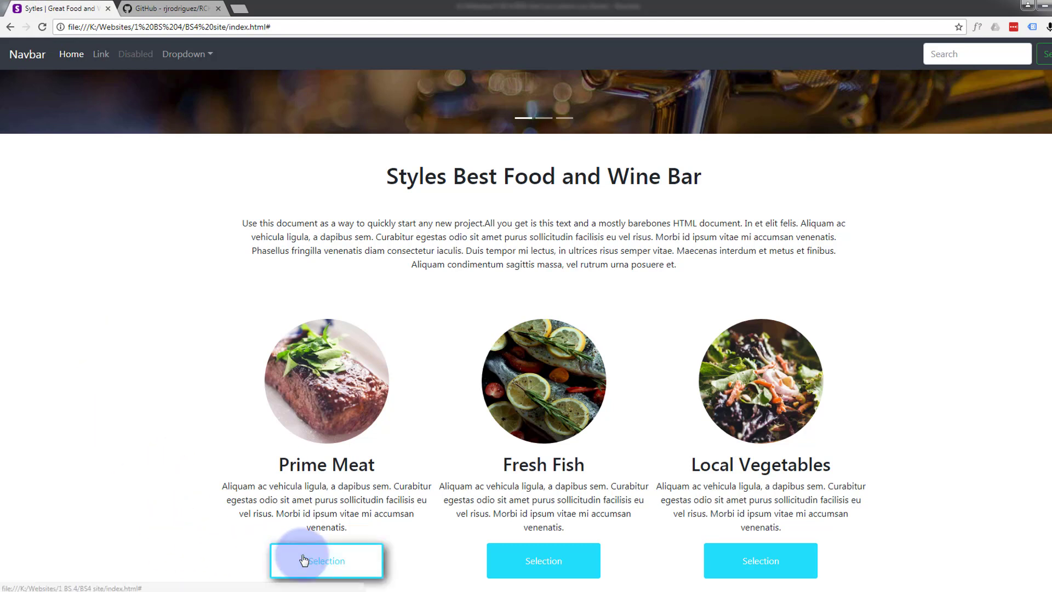
mouse_move(339, 563)
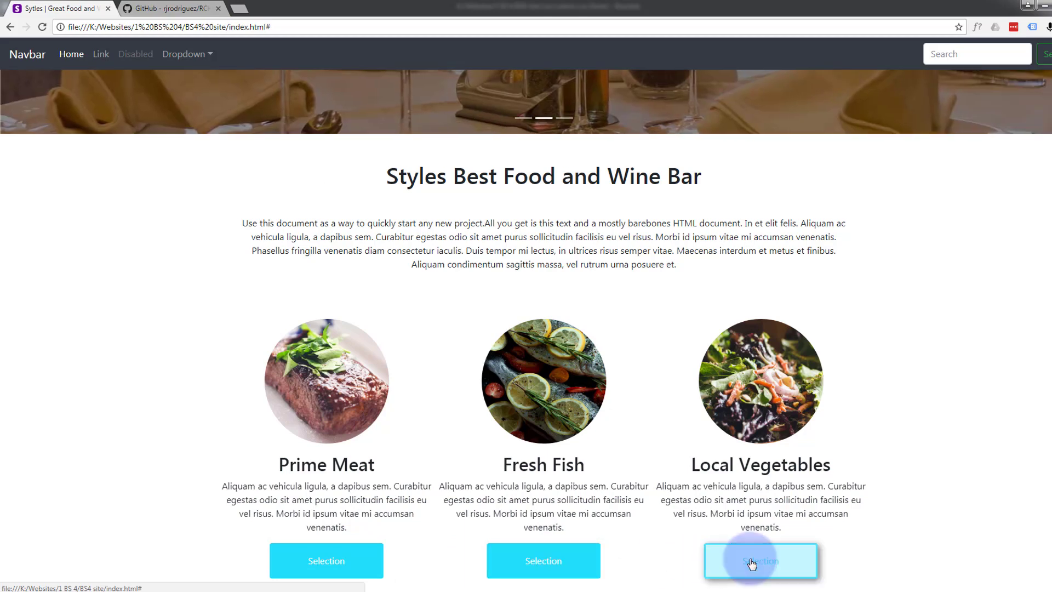
mouse_move(543, 560)
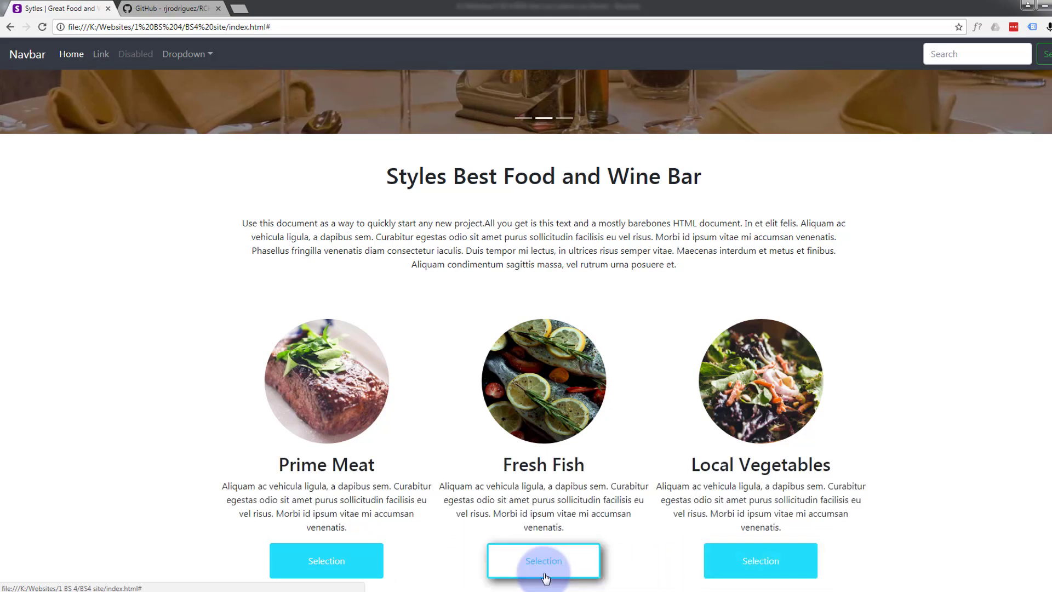
mouse_move(178, 546)
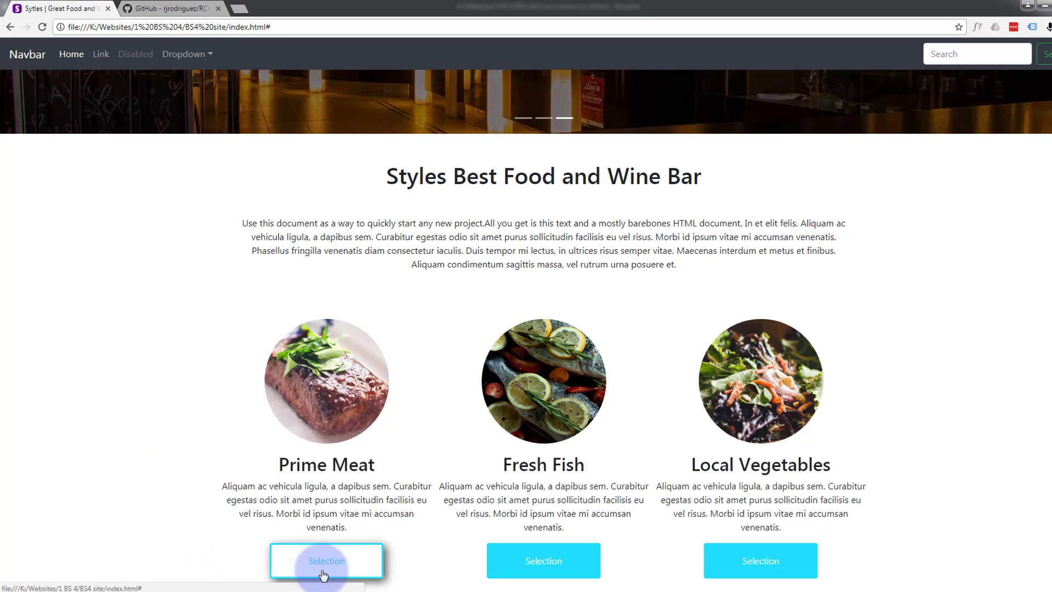
mouse_move(761, 560)
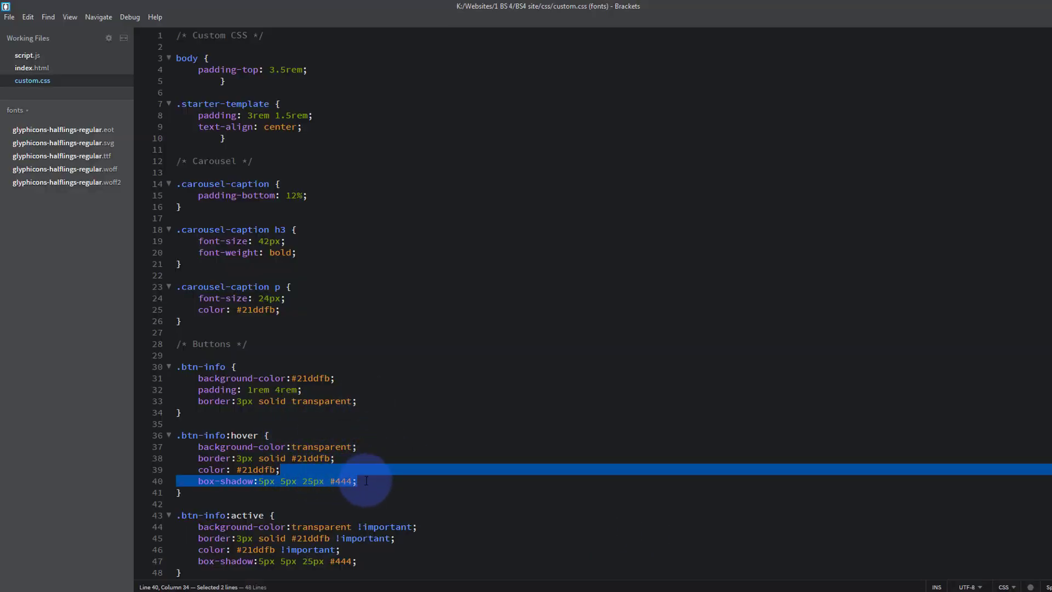
- Delete the #444 box-shadow lines from the hover and active rules, then save custom.css
key("Delete")
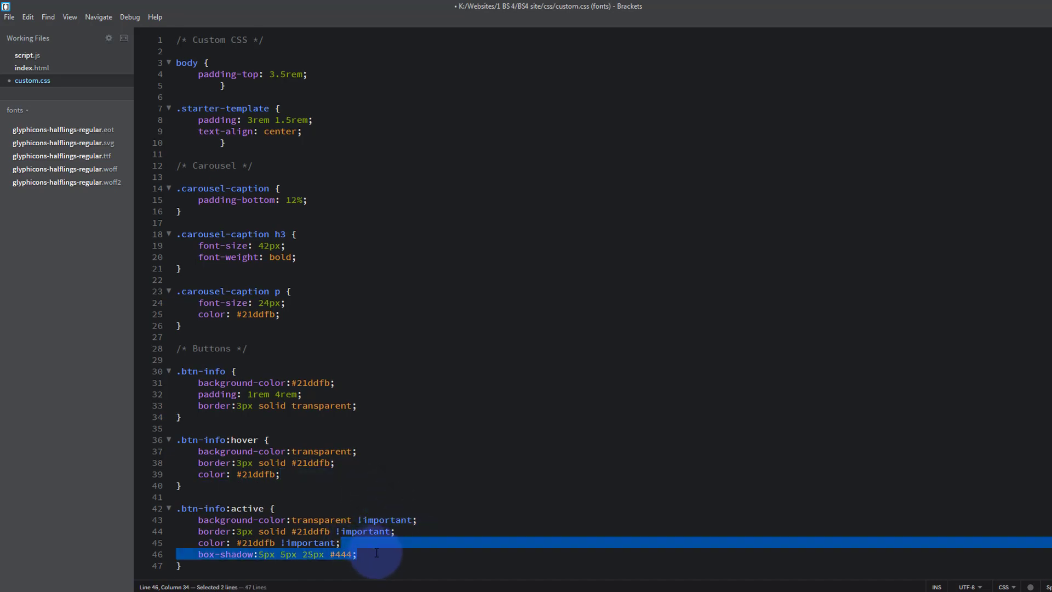
mouse_move(439, 494)
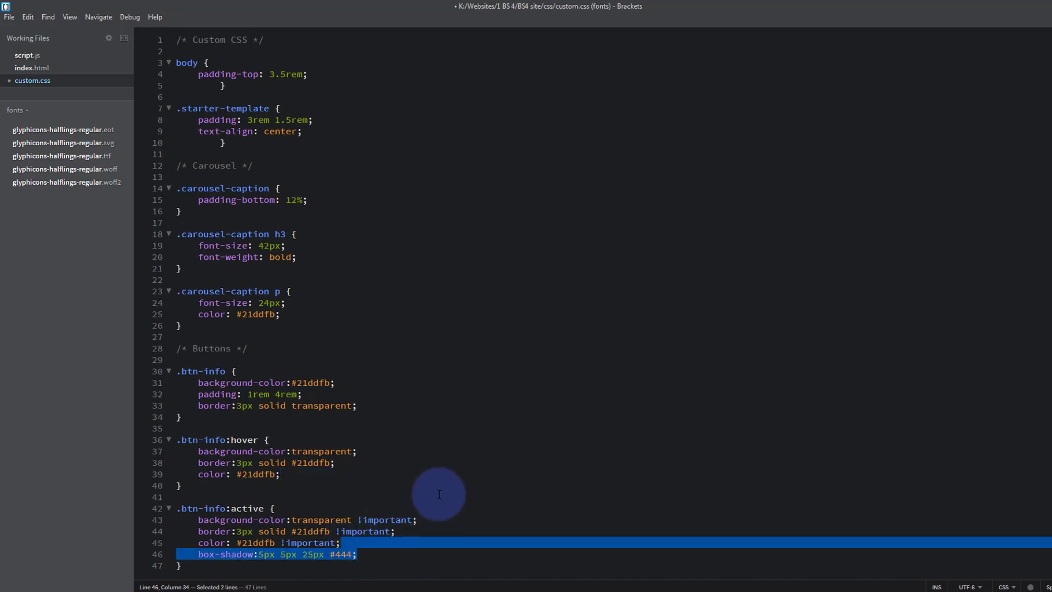
key("Delete")
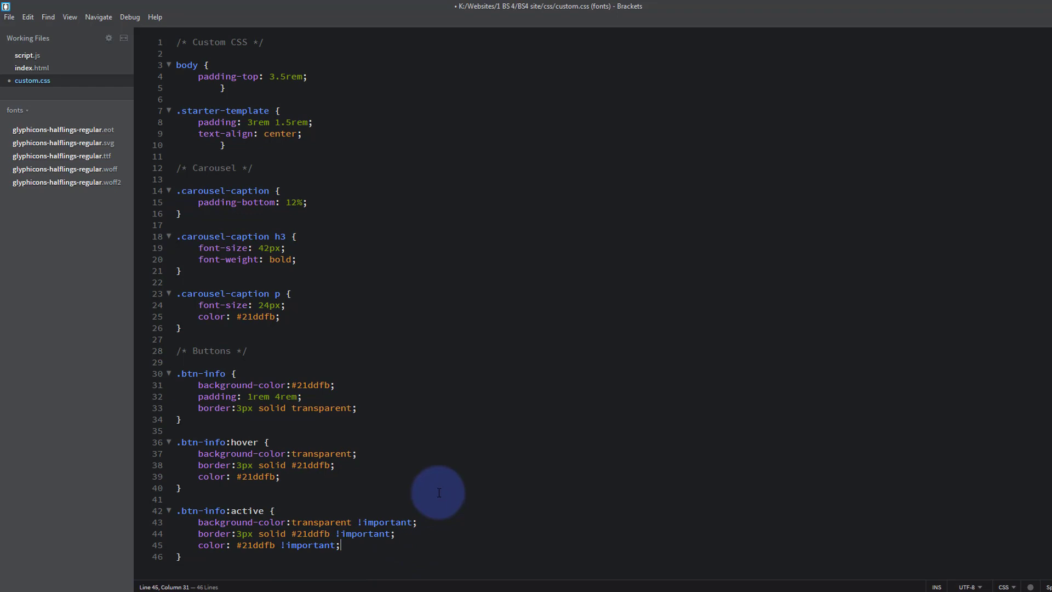
mouse_move(404, 500)
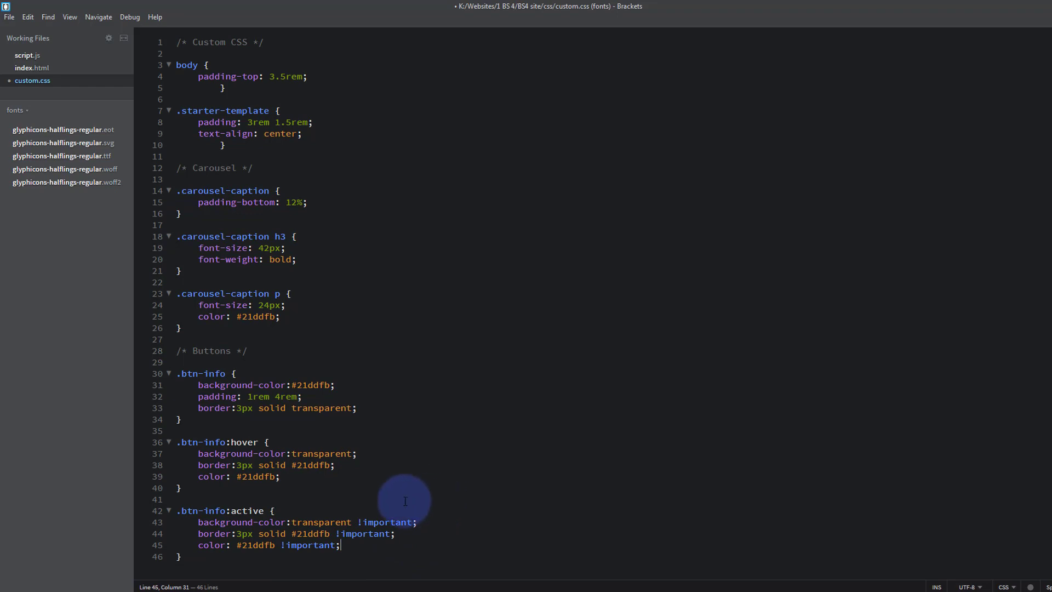
mouse_move(463, 381)
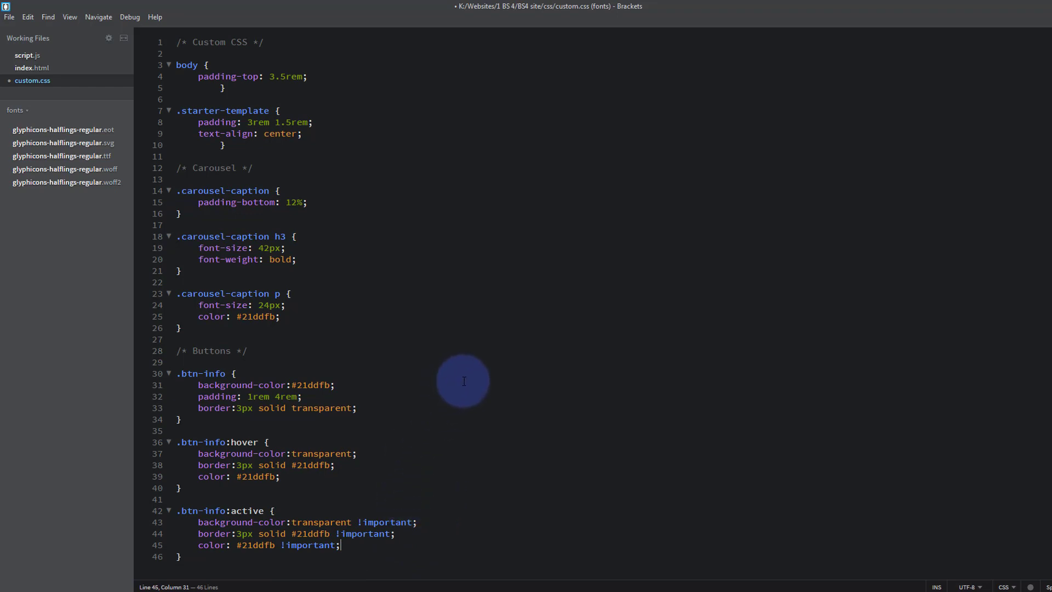
key("ctrl+s")
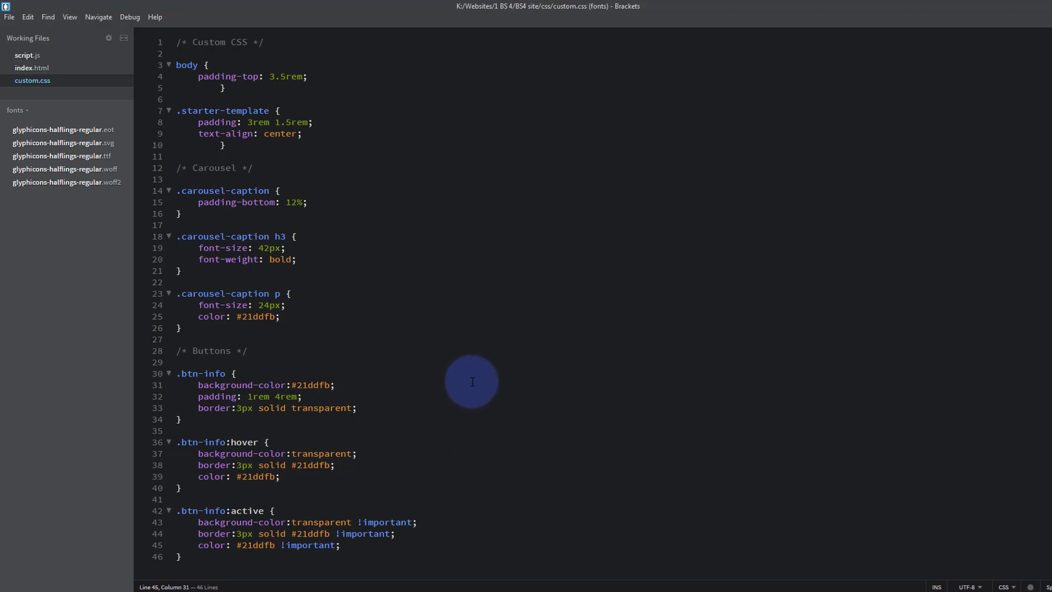
mouse_move(304, 348)
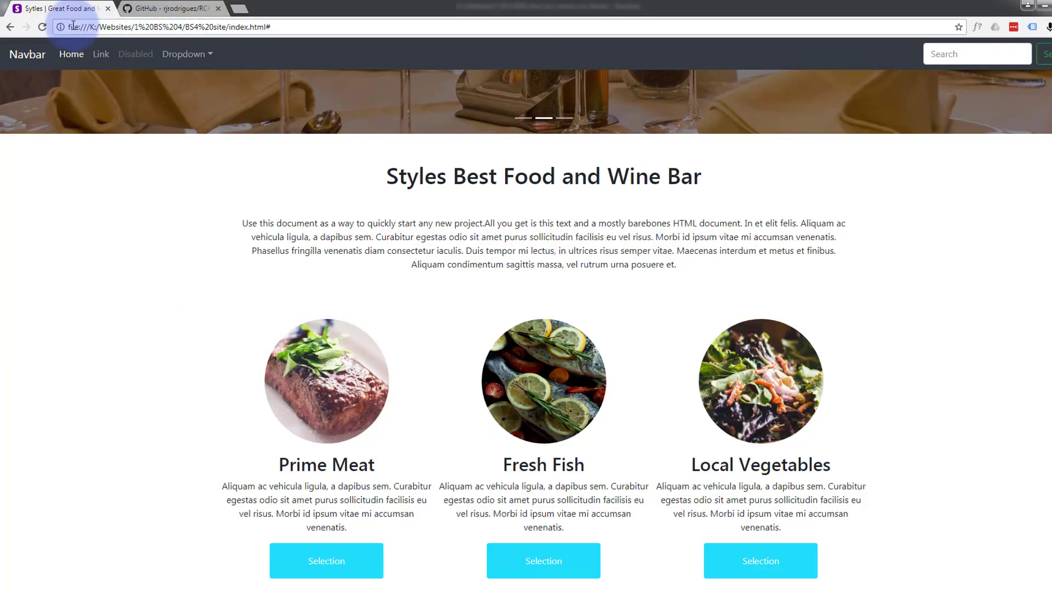
- Focus the restaurant page and reload it to apply the shadow removal
left_click(41, 27)
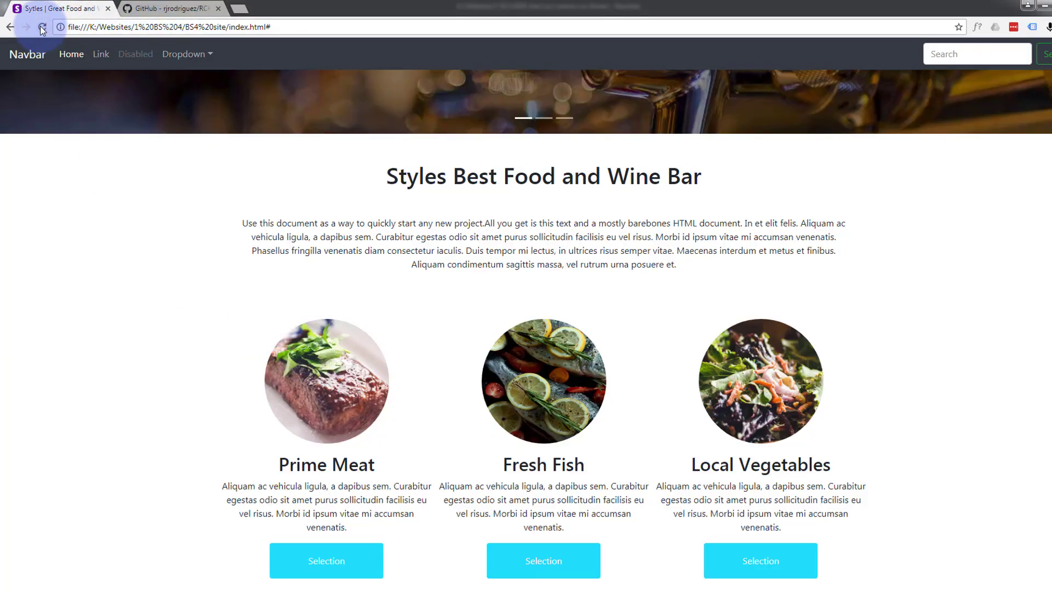
left_click(41, 27)
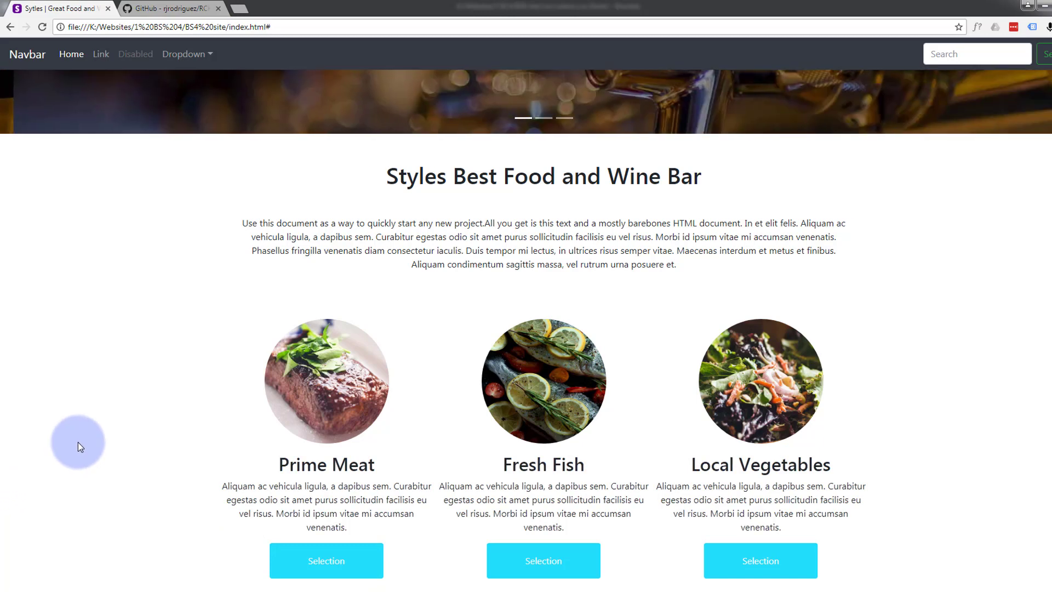
mouse_move(105, 439)
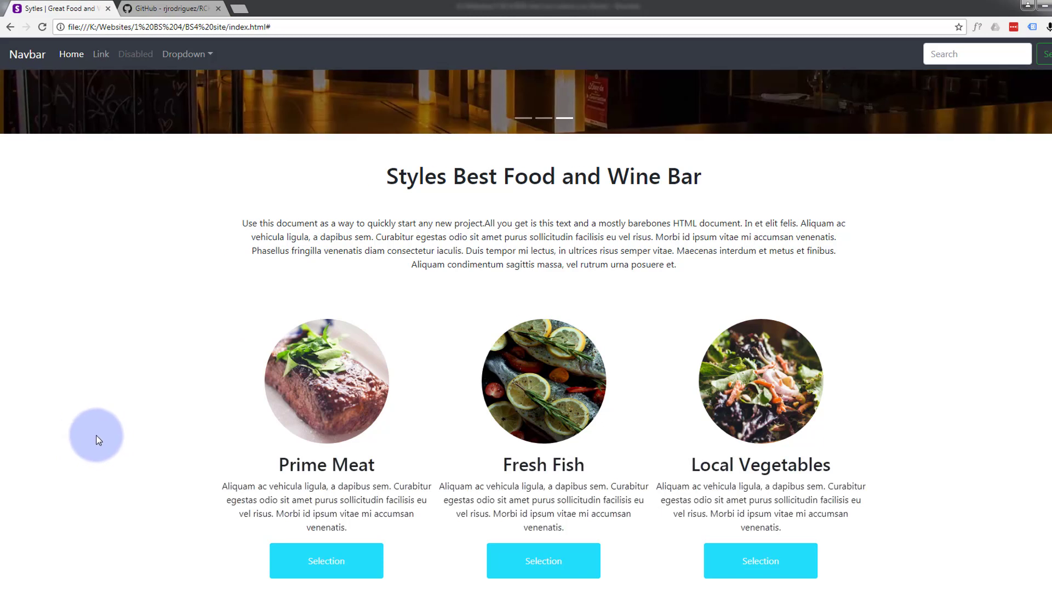
mouse_move(158, 401)
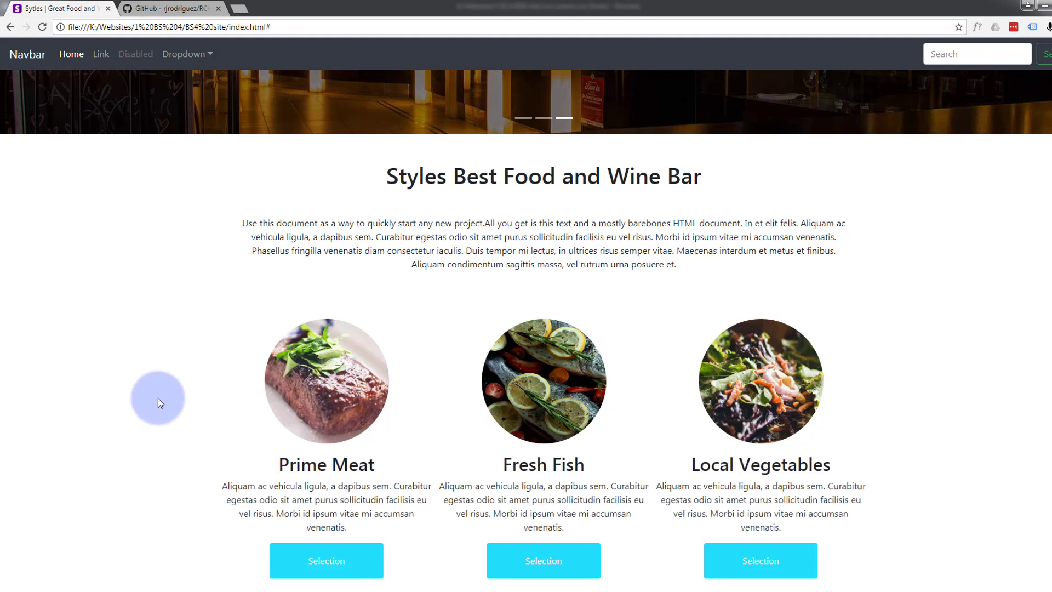